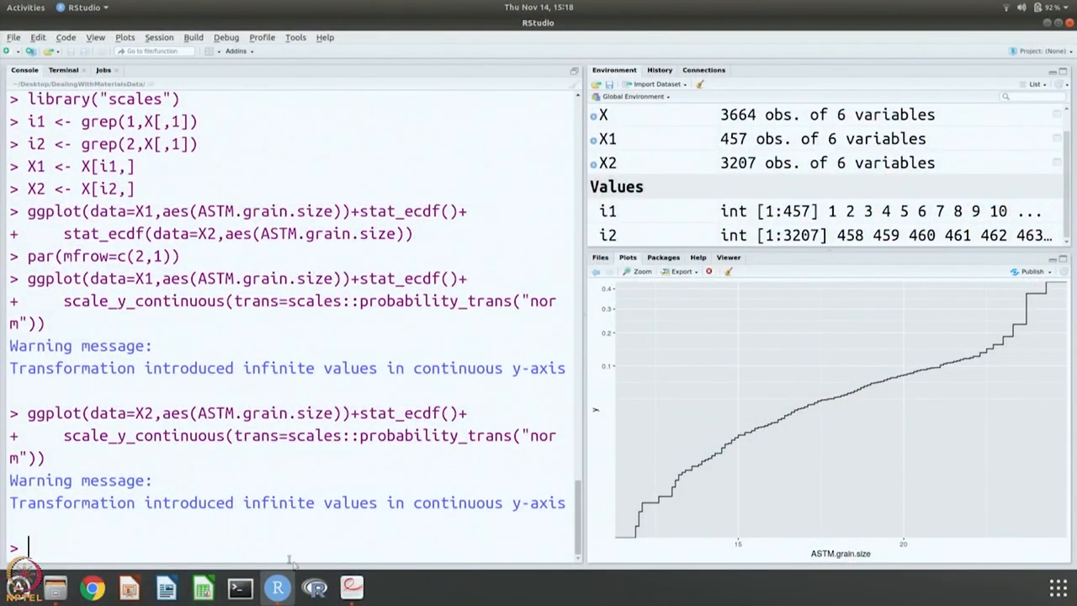
mouse_move(276, 585)
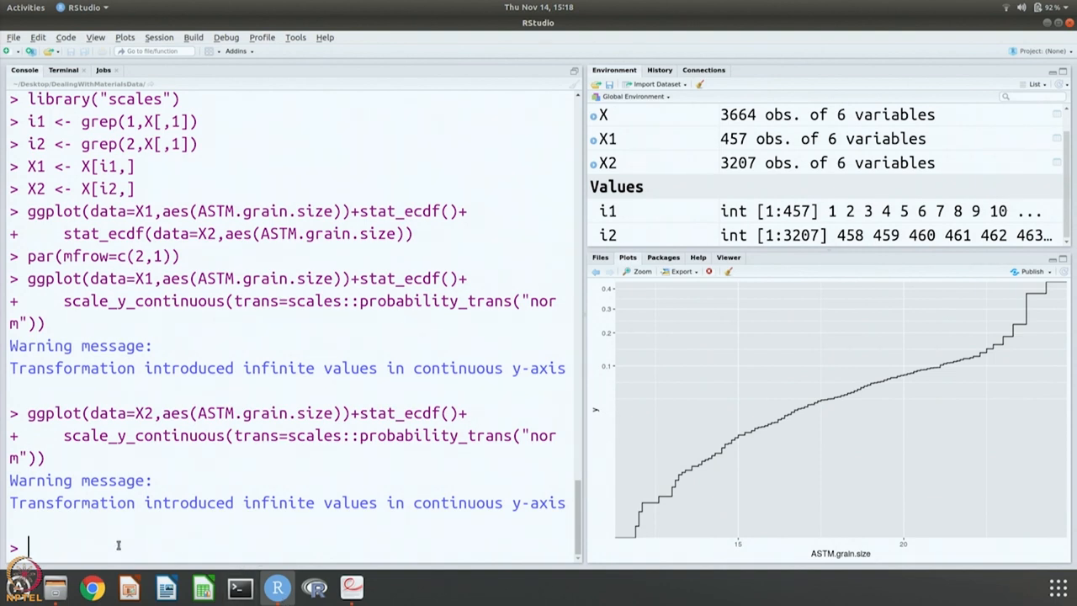
Run hist(X[i1,6],main="Phase 1") and the Phase 2 version to draw both grain-size histograms.
text(his)
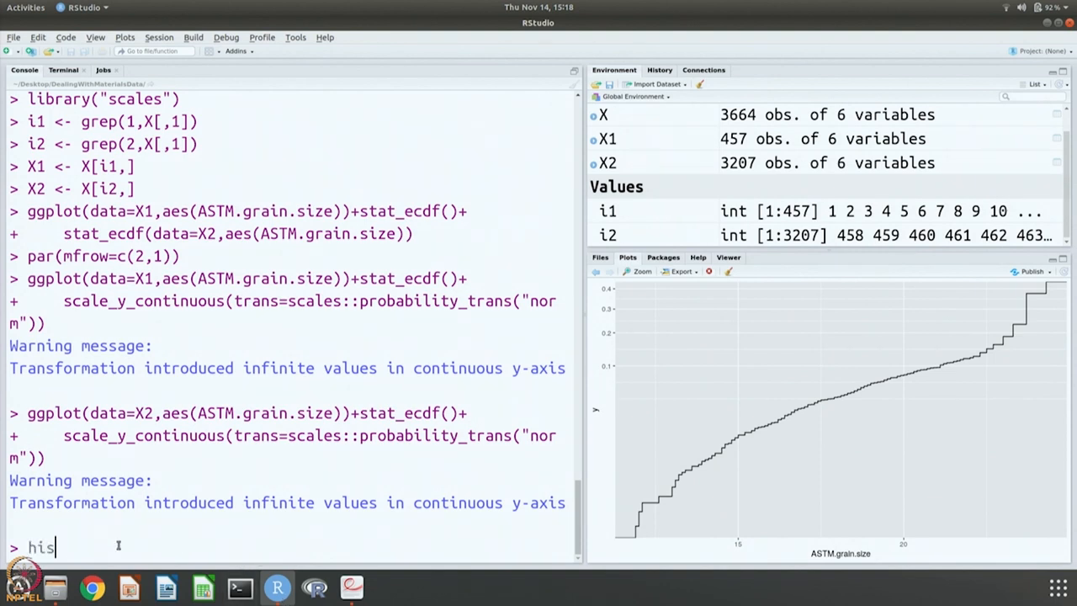
text(t)
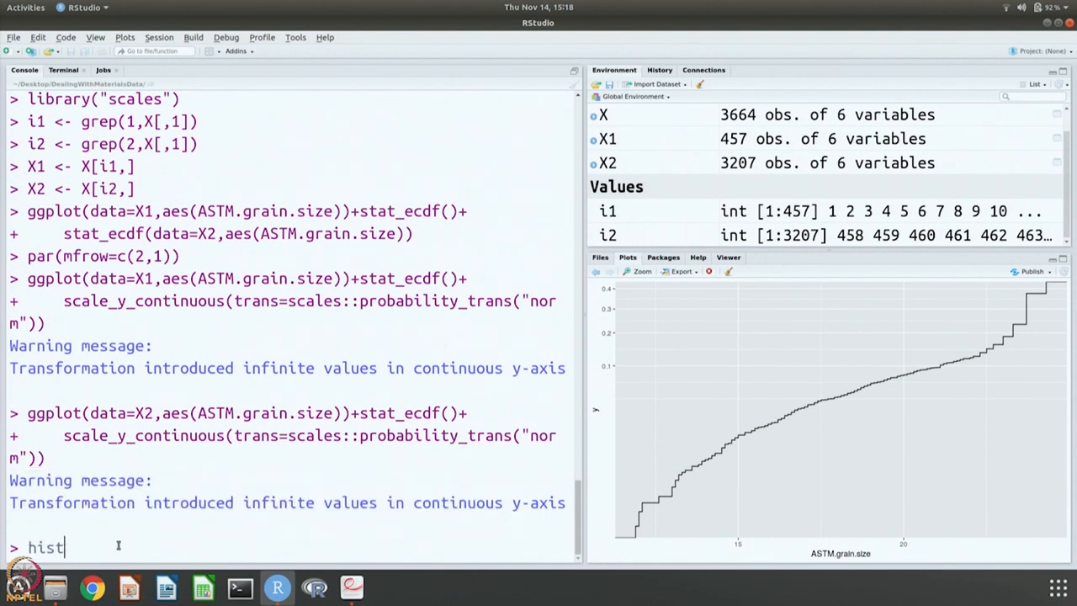
text((X)
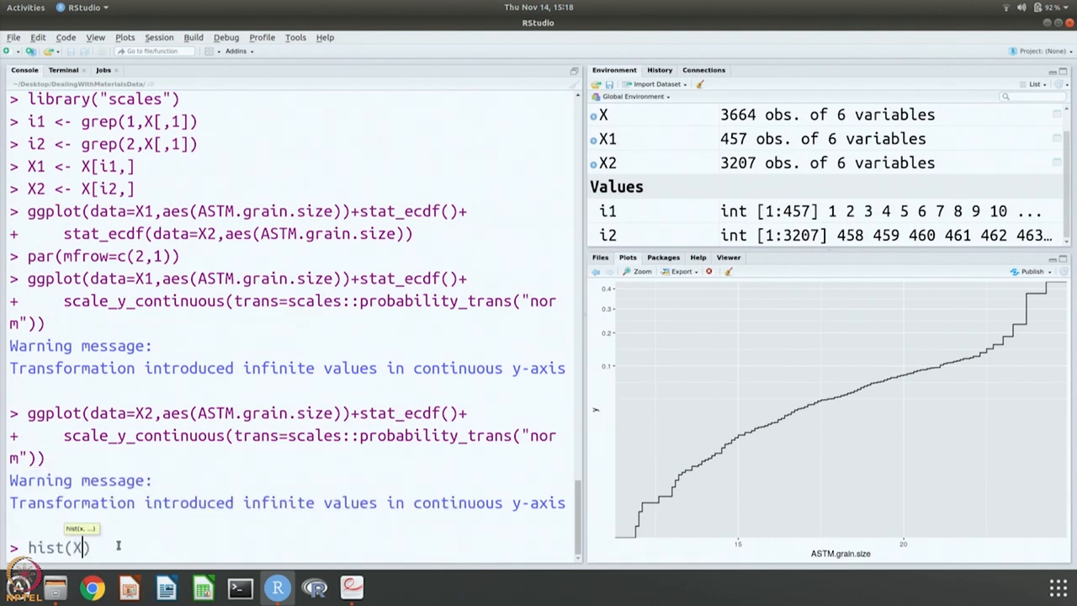
text([i1,6],)
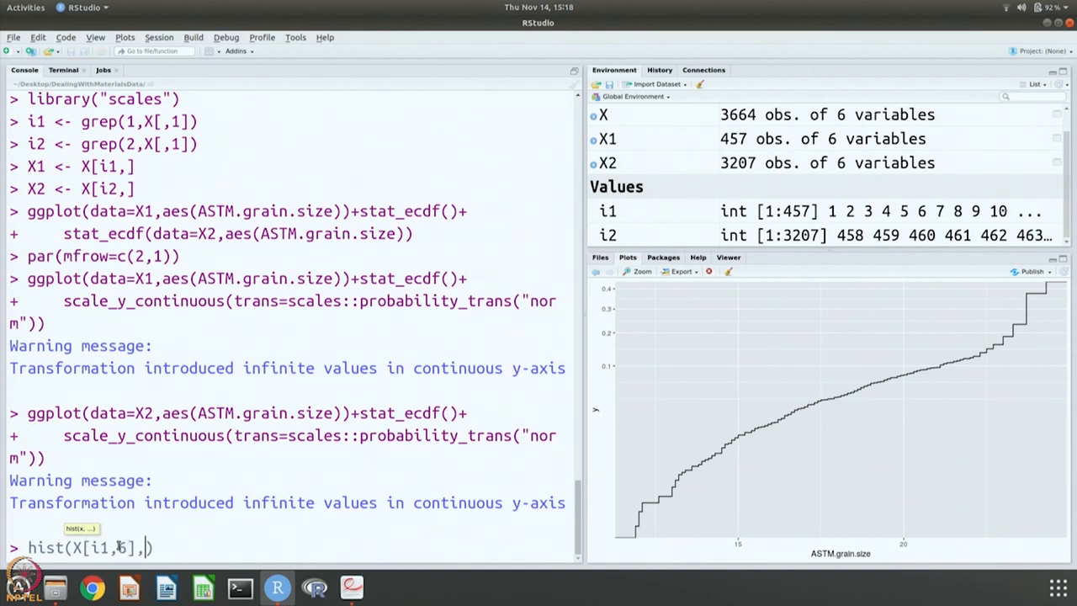
text(main="Phase)
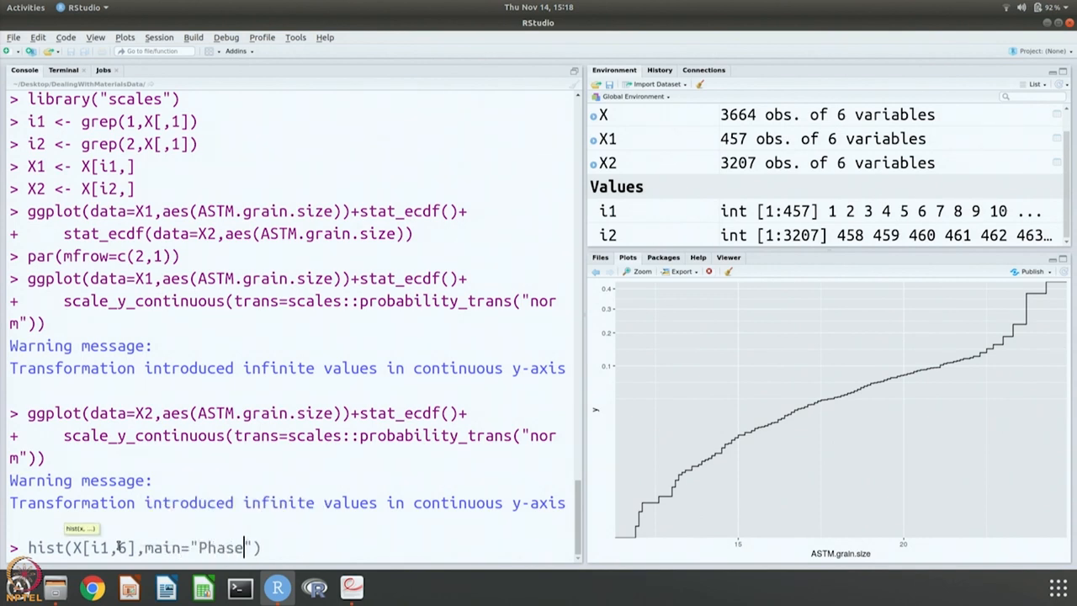
text(1)
text(hist(X[i2,6)
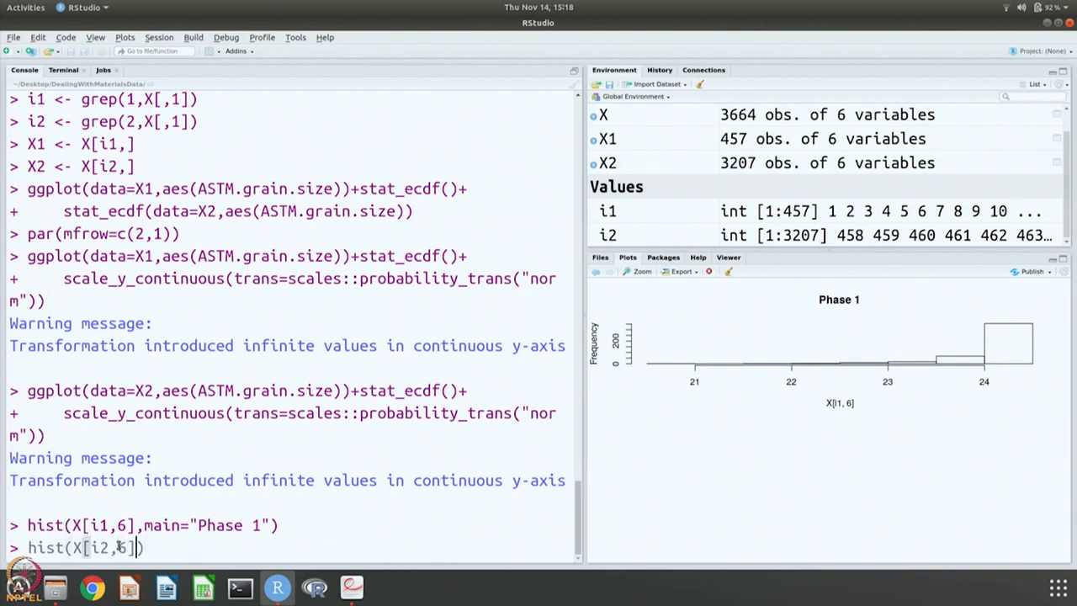
text(,main="Phase 2)
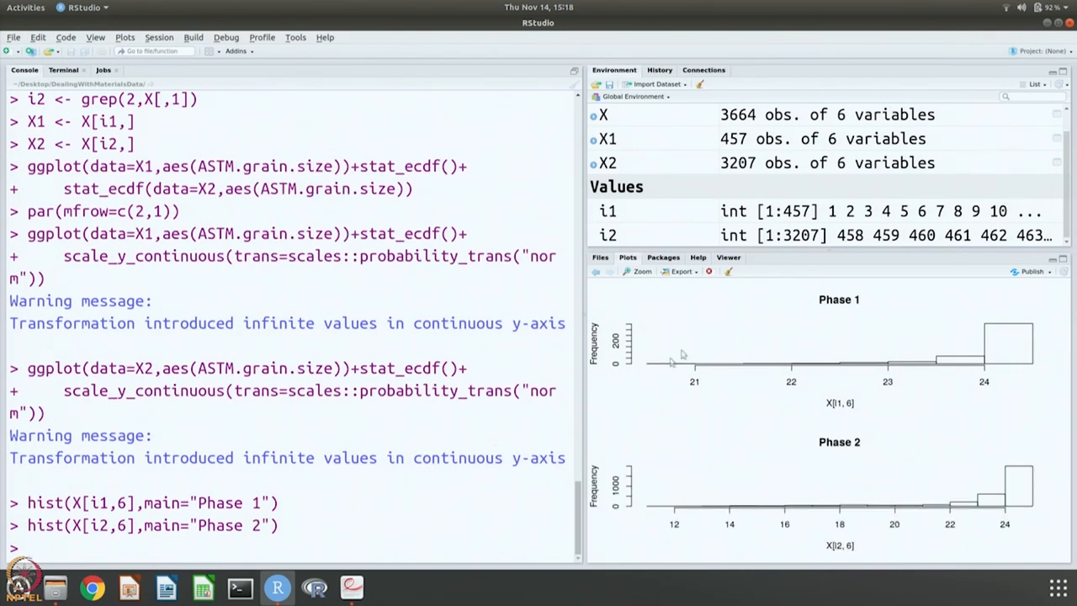
mouse_move(798, 380)
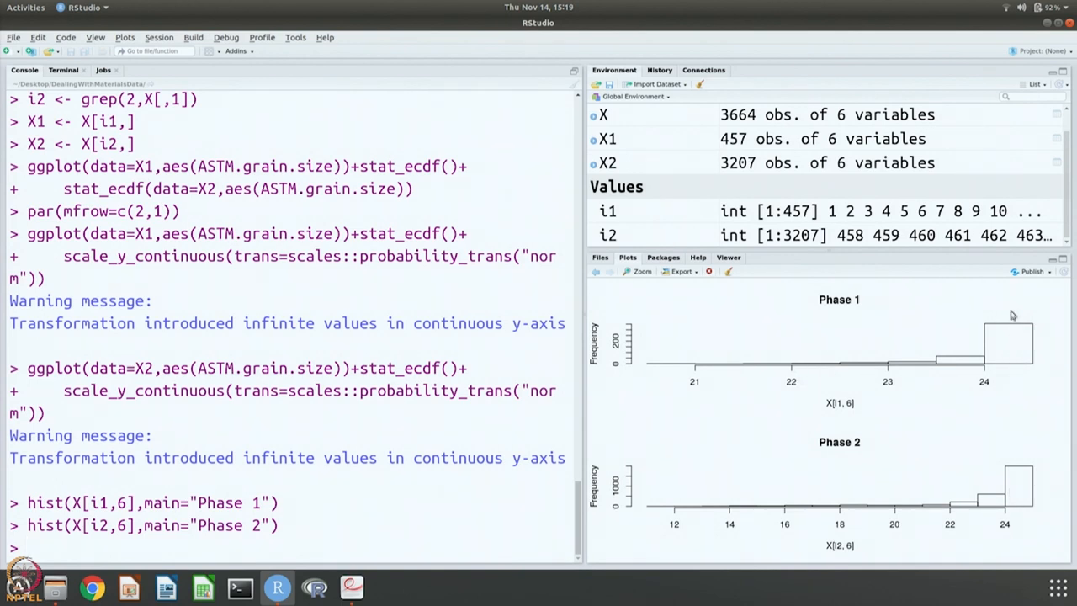
mouse_move(1008, 343)
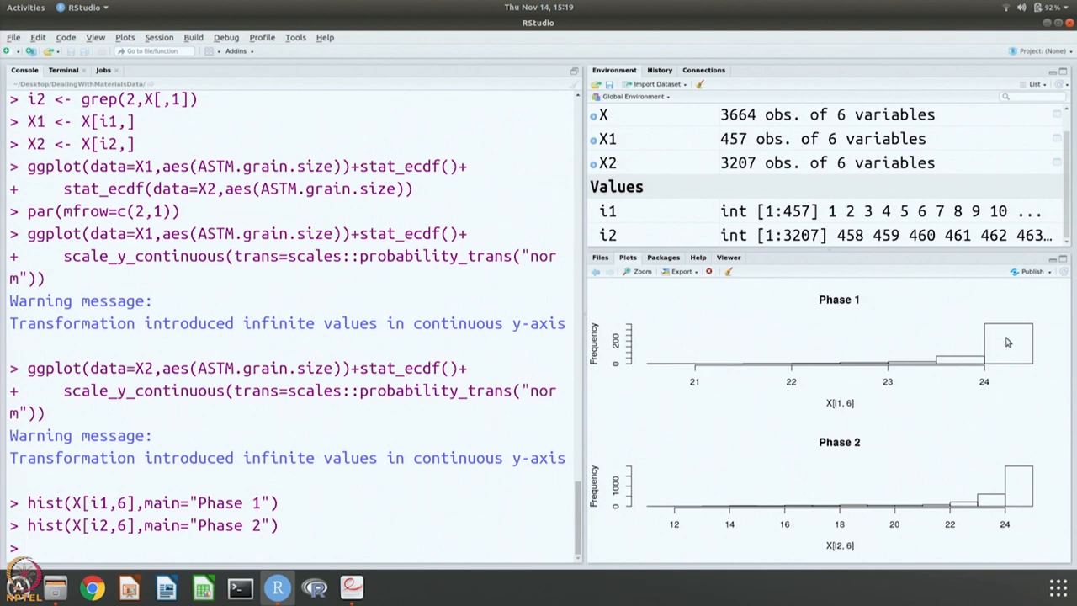
mouse_move(989, 488)
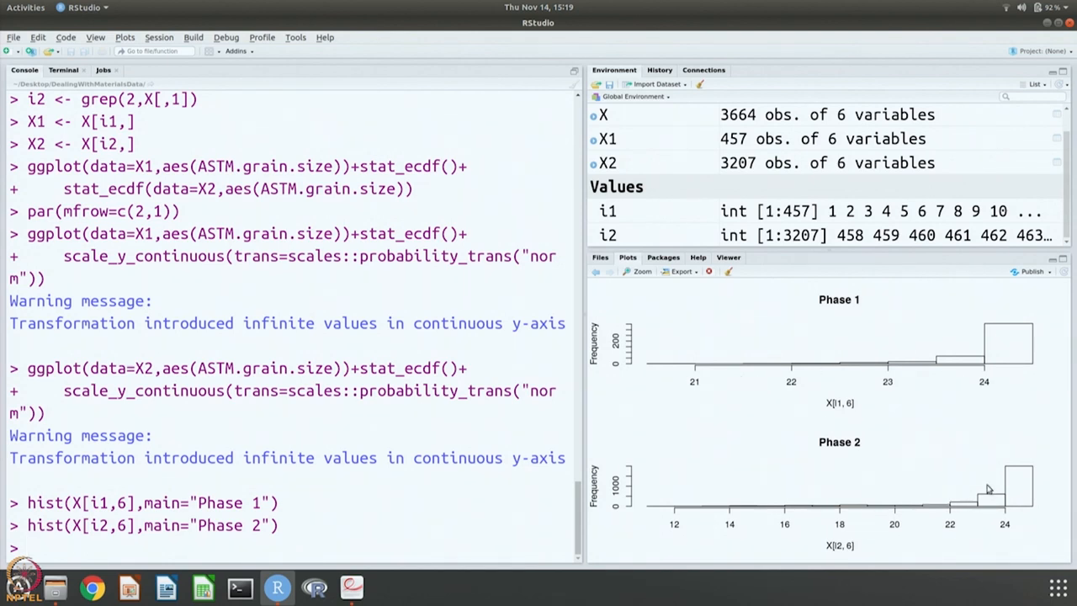
mouse_move(1008, 496)
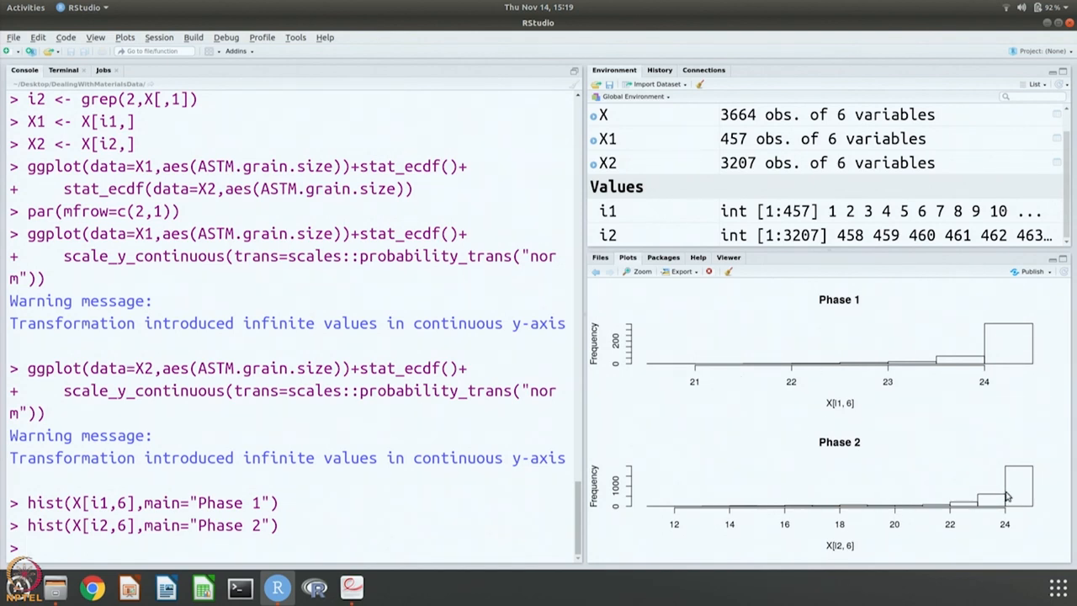
mouse_move(754, 514)
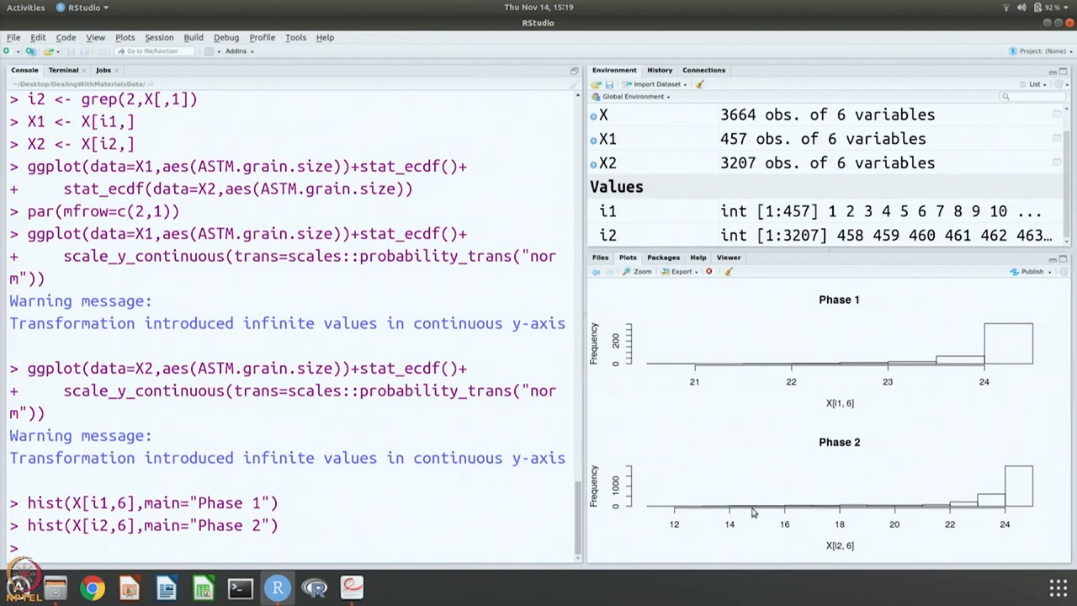
mouse_move(1003, 505)
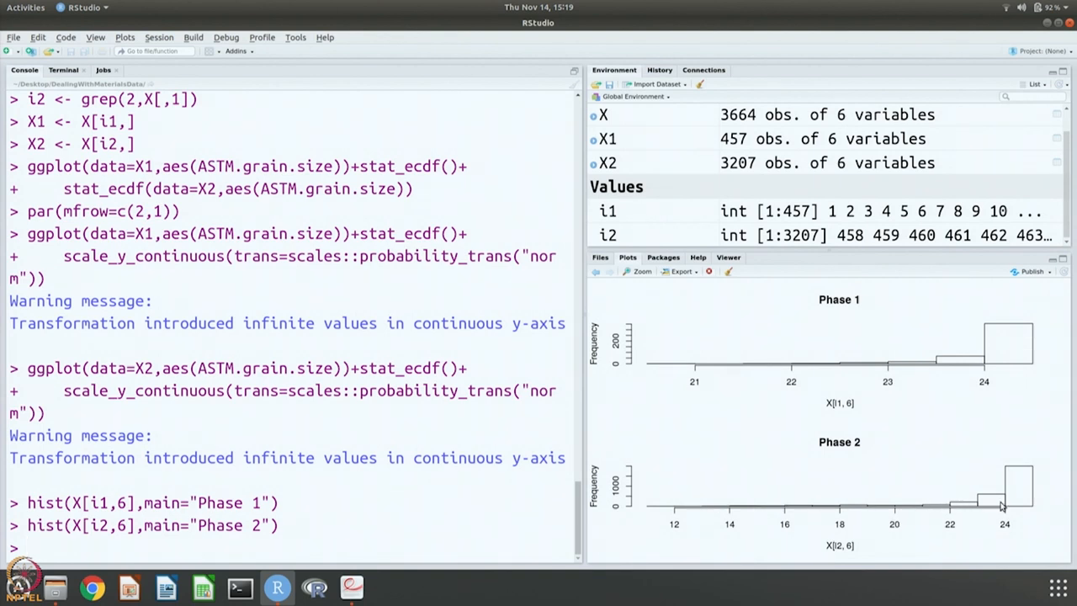
mouse_move(996, 398)
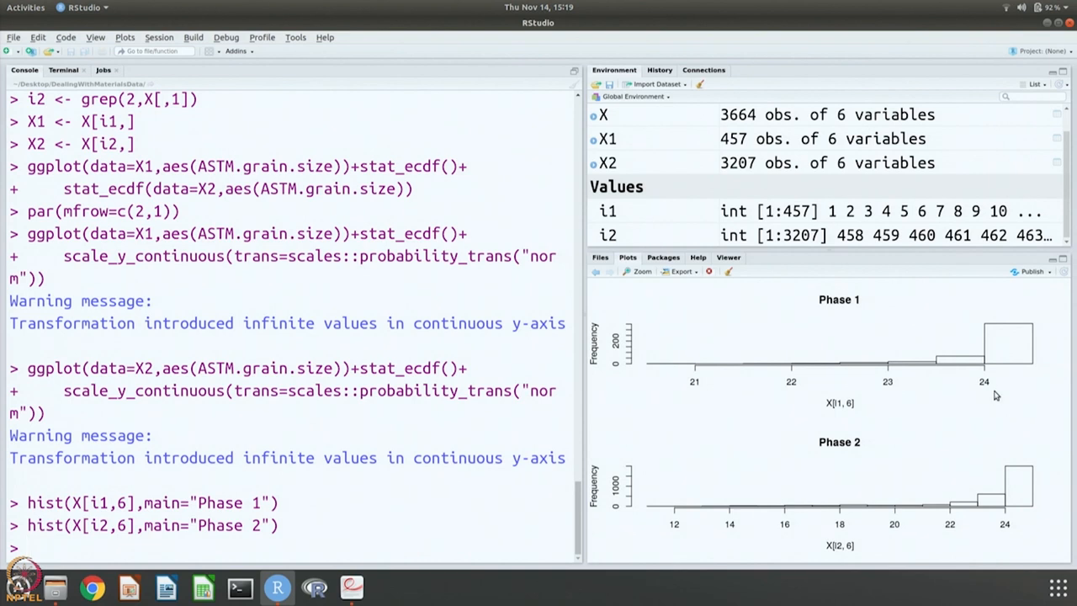
mouse_move(915, 356)
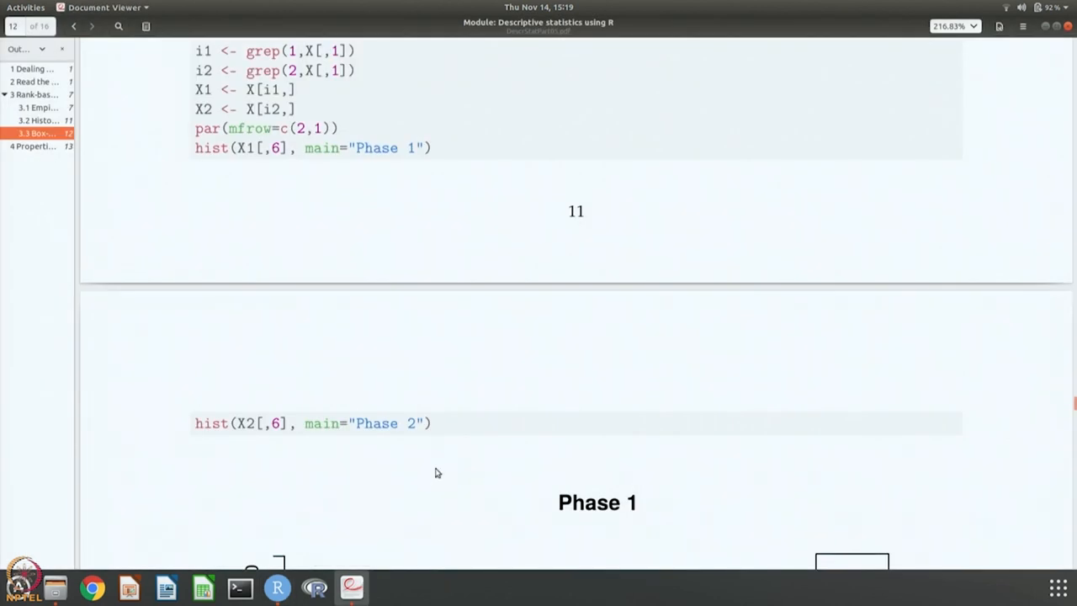
Scroll the notes down to the par(mfrow=c(1,2)) boxplot code on page 13.
scroll(down, 3)
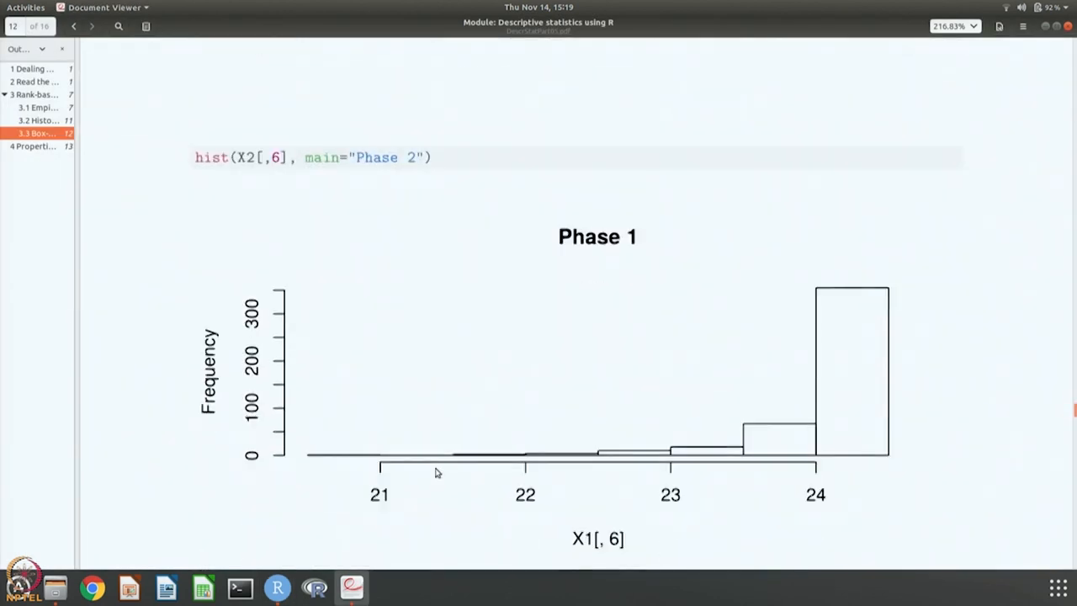
scroll(down, 3)
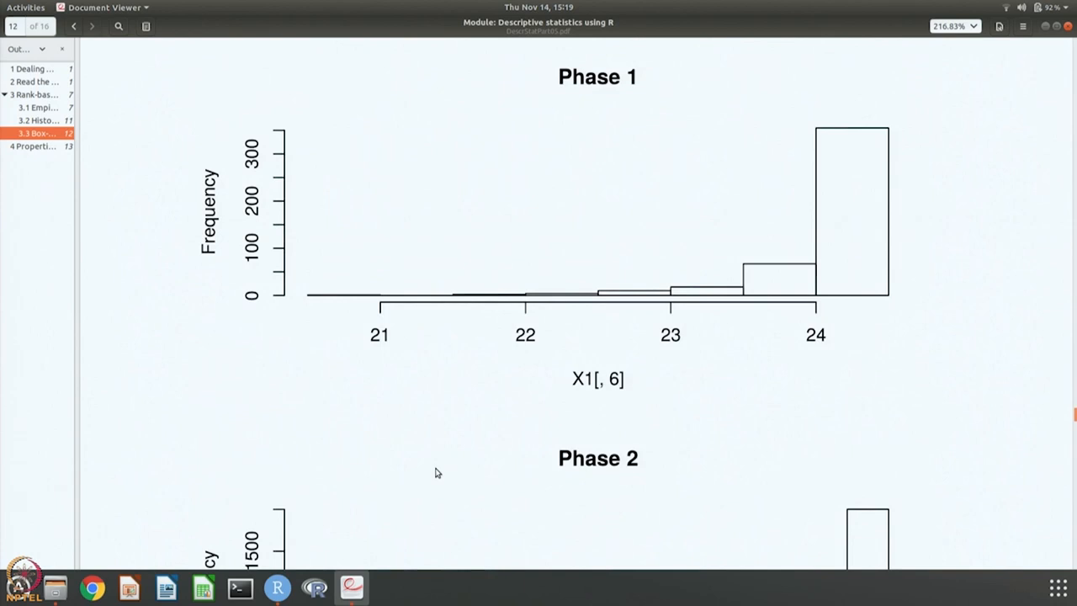
scroll(down, 3)
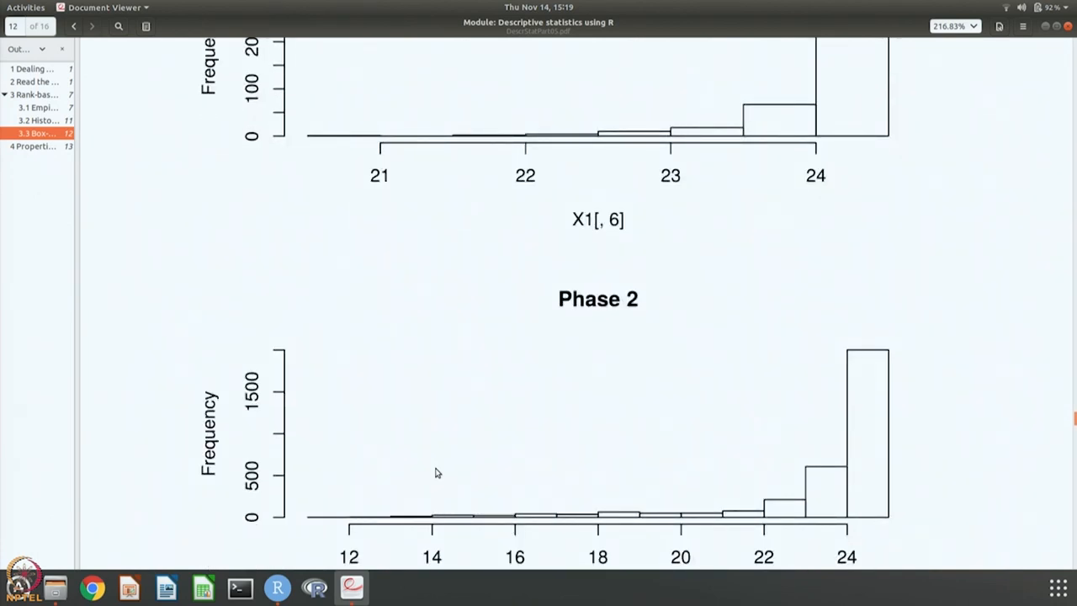
scroll(down, 3)
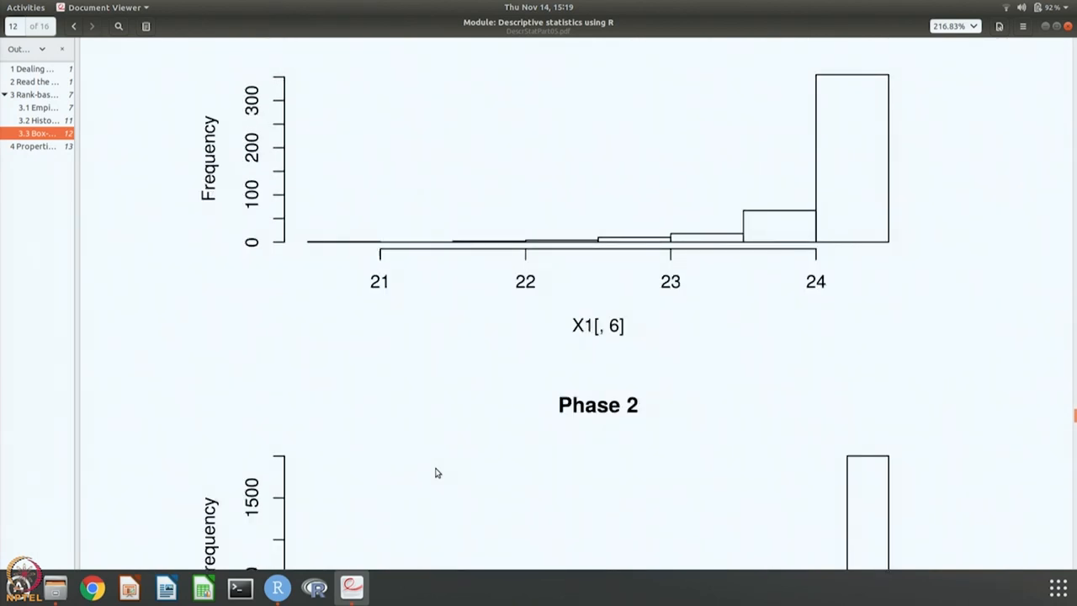
scroll(down, 3)
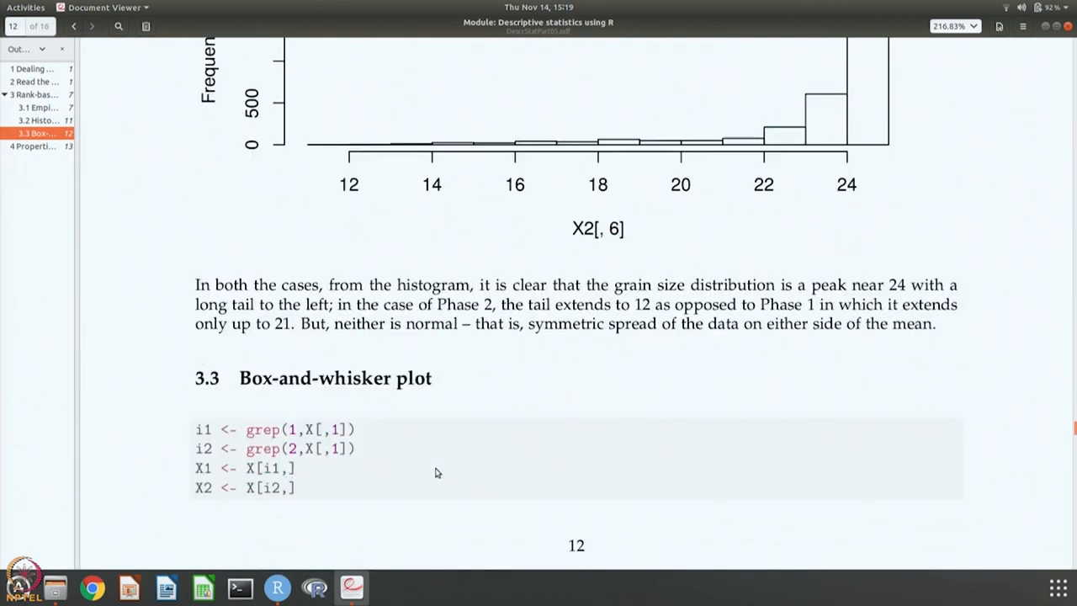
scroll(down, 3)
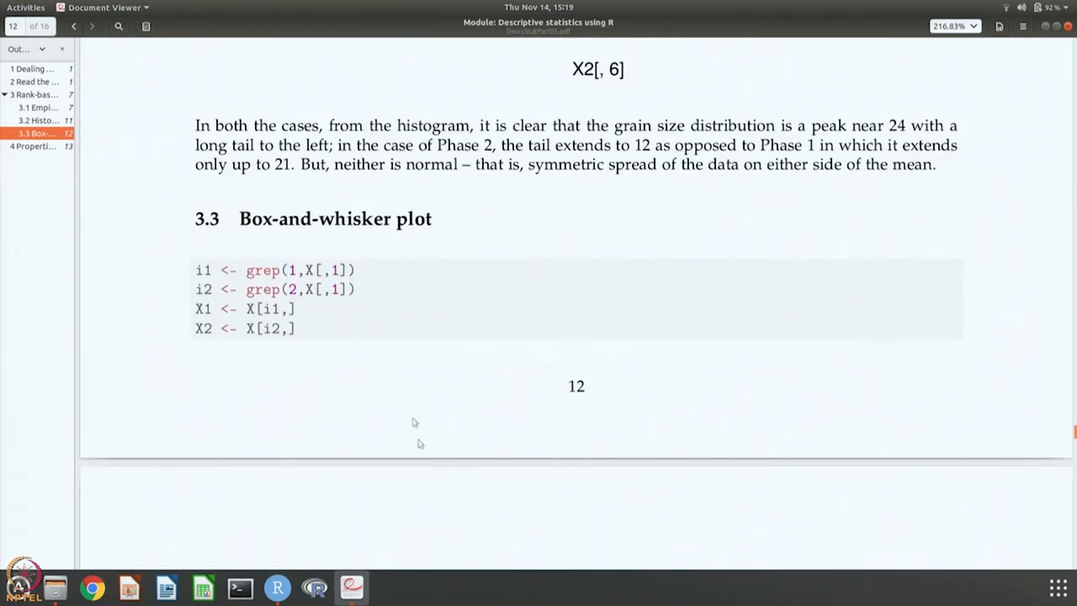
scroll(down, 3)
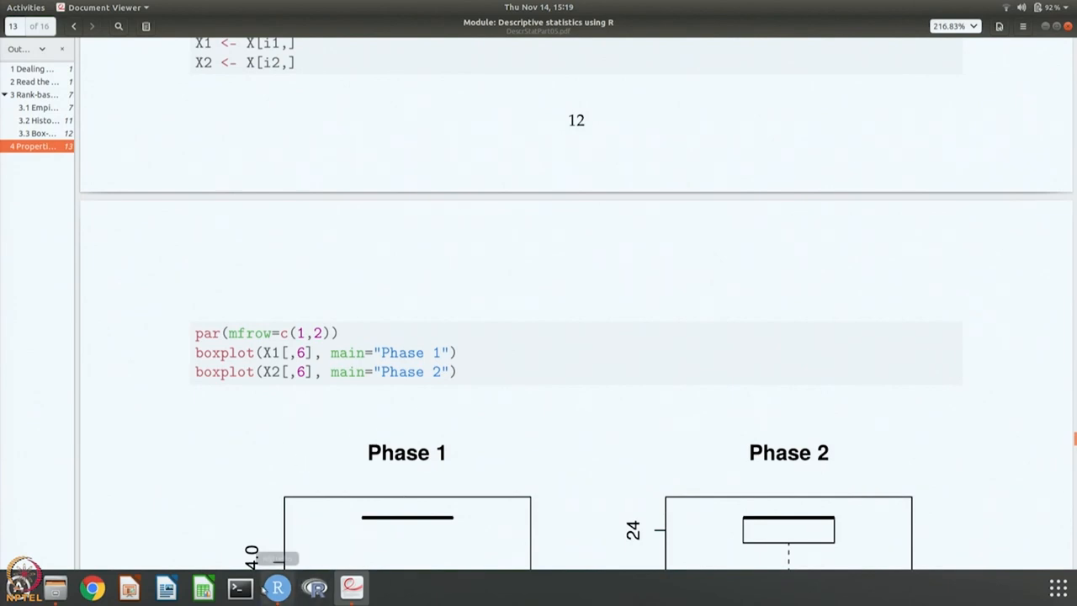
Run boxplot(X[i1,6],main="Phase 1",horizontal=TRUE) for Phase 1 and Phase 2 grain size.
click(276, 585)
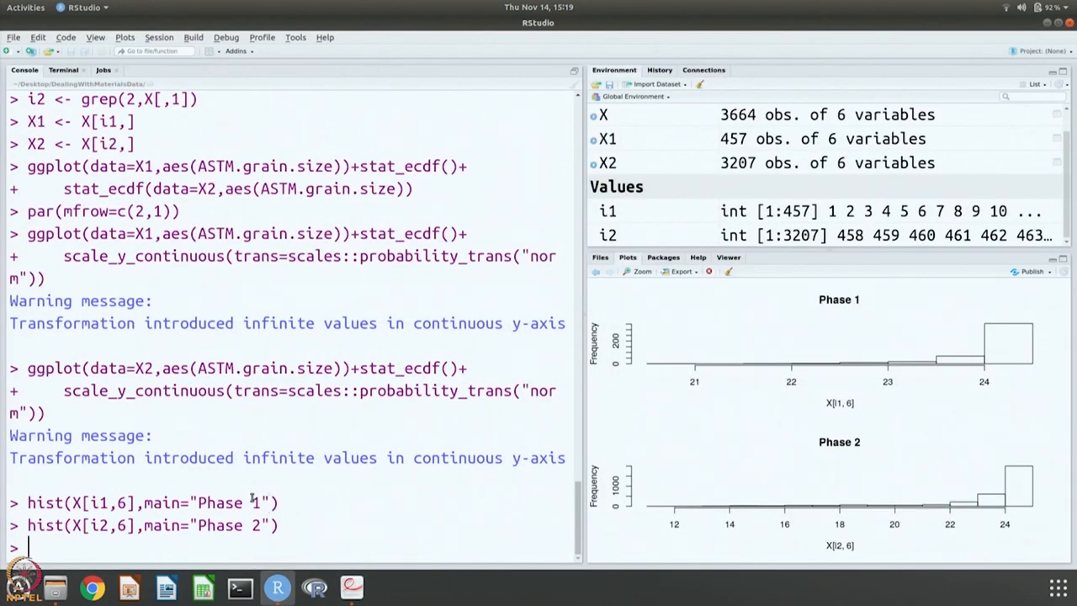
text(hist(X[i1,6],main="Phase 1"))
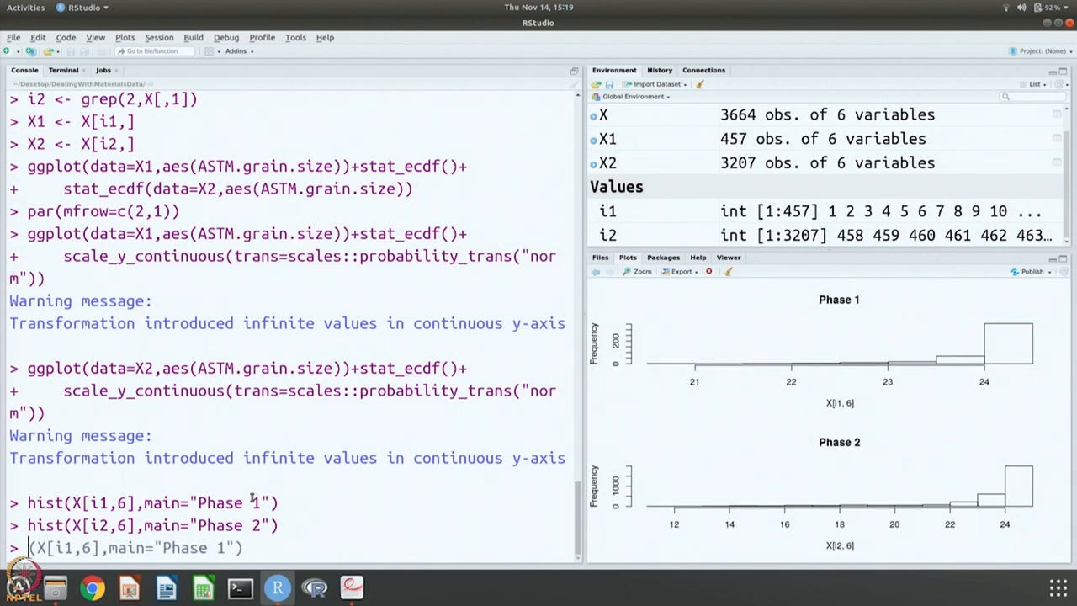
text(boxplot)
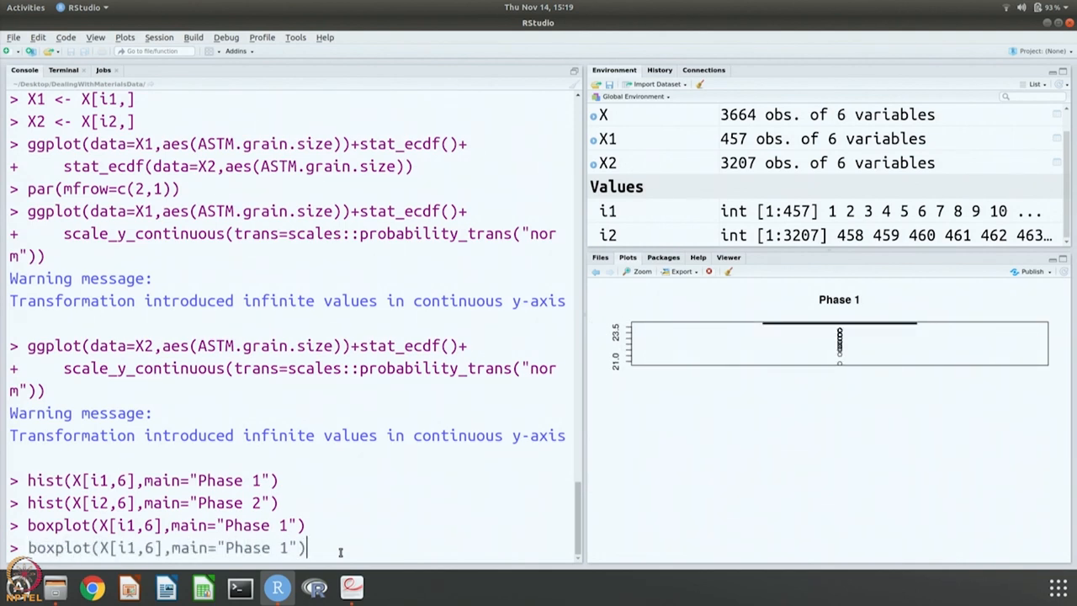
text(,)
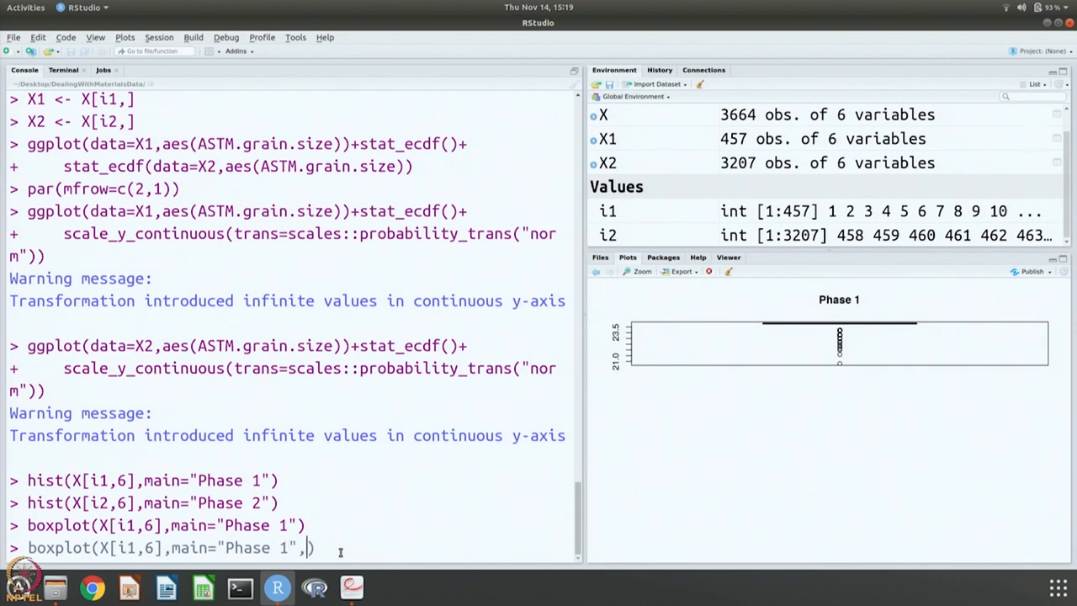
text(hor)
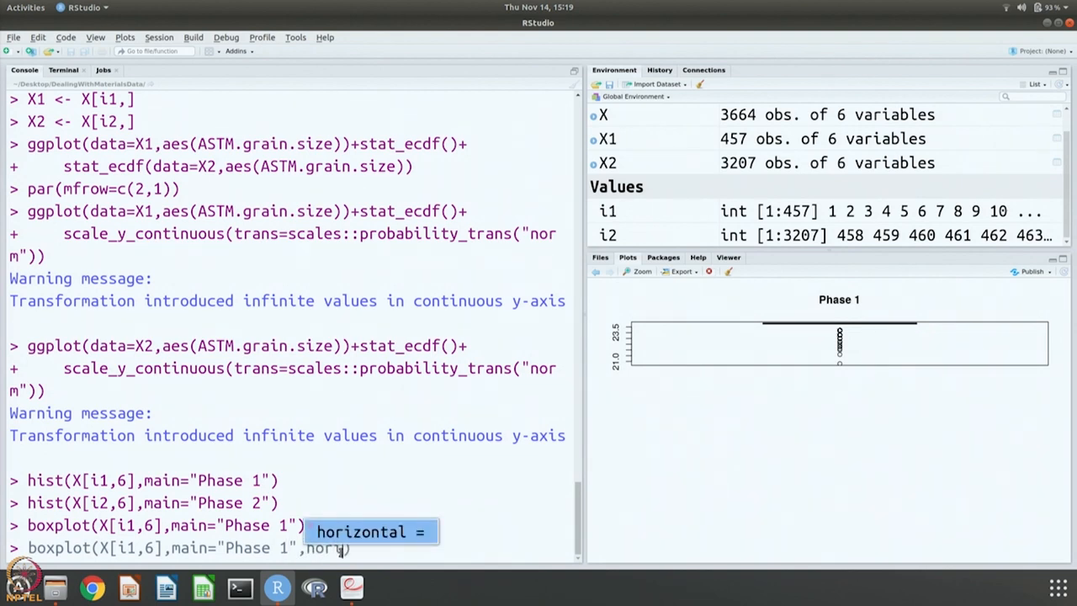
key(Tab)
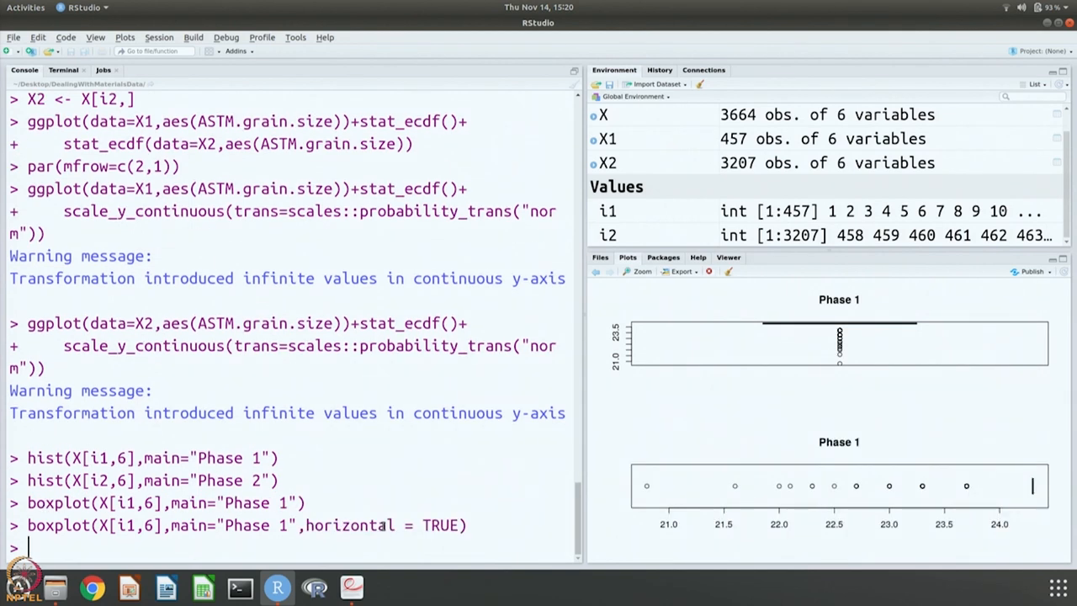
key(Return)
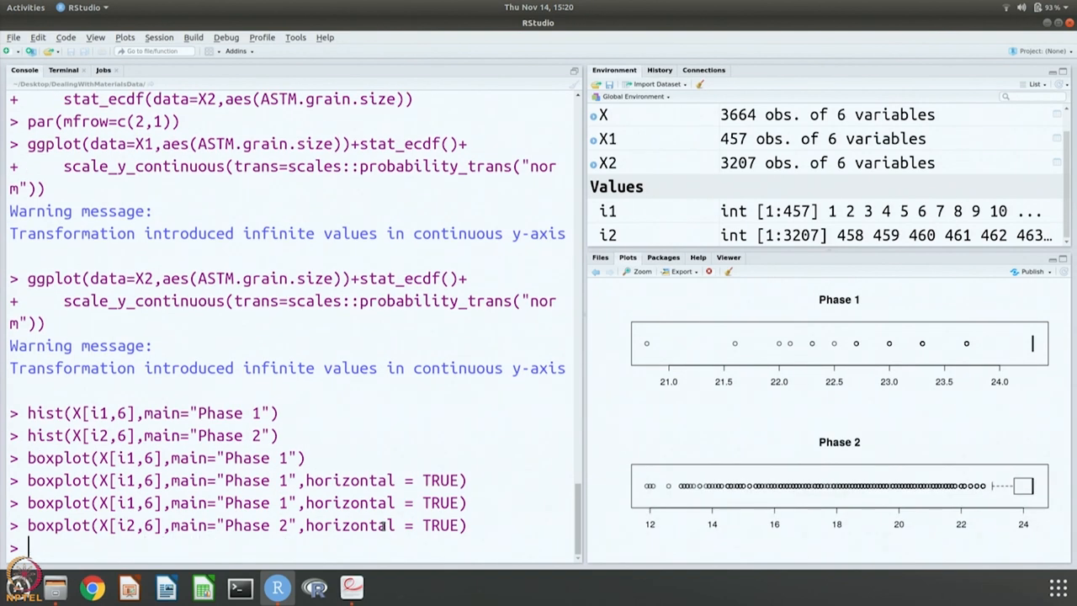
mouse_move(989, 367)
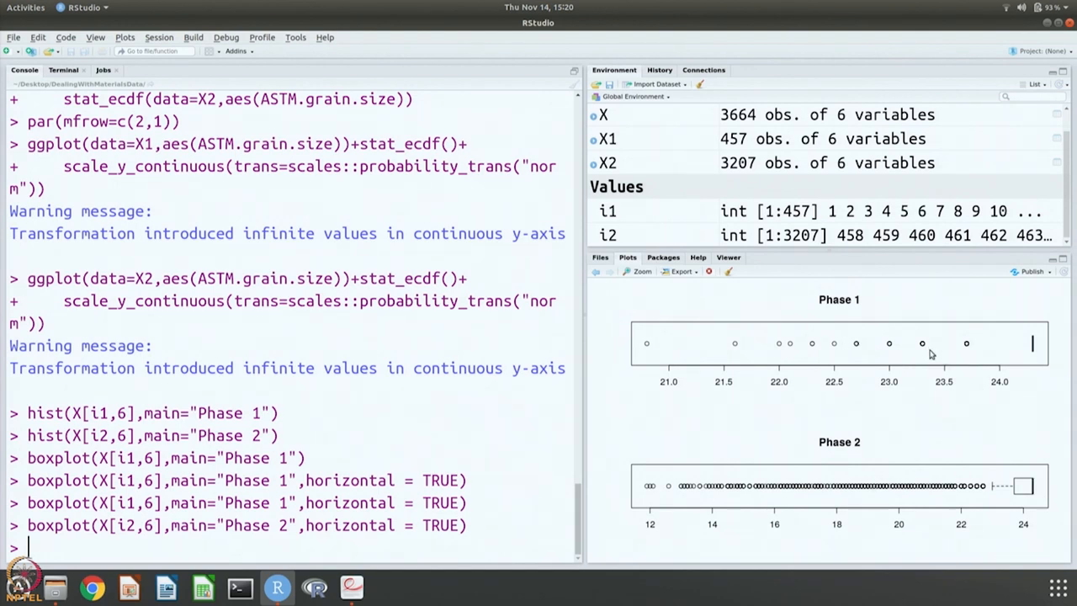
mouse_move(1037, 344)
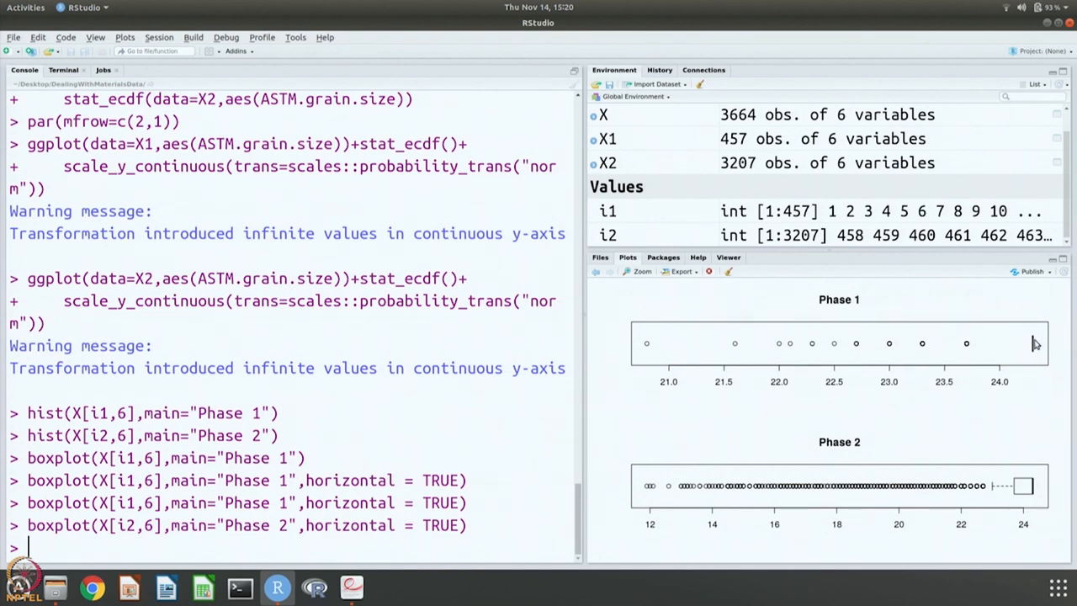
mouse_move(1031, 424)
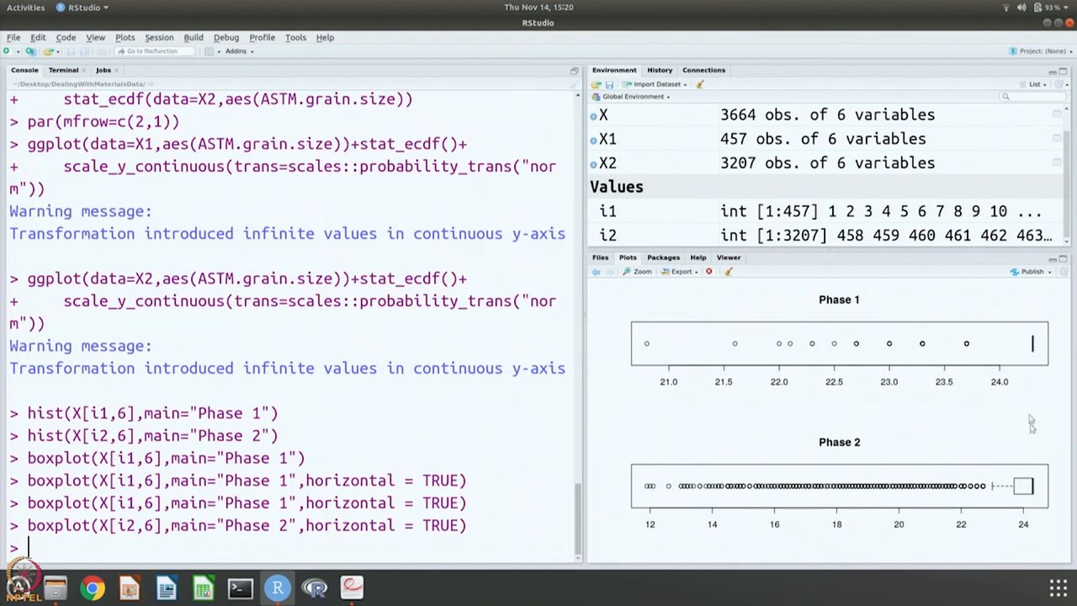
mouse_move(1037, 347)
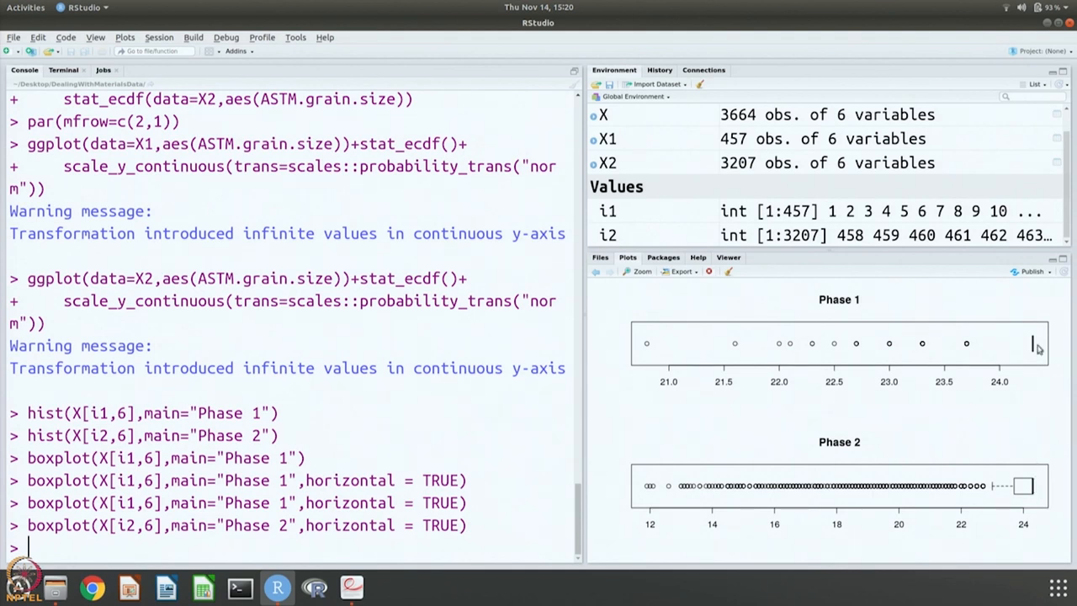
mouse_move(1035, 346)
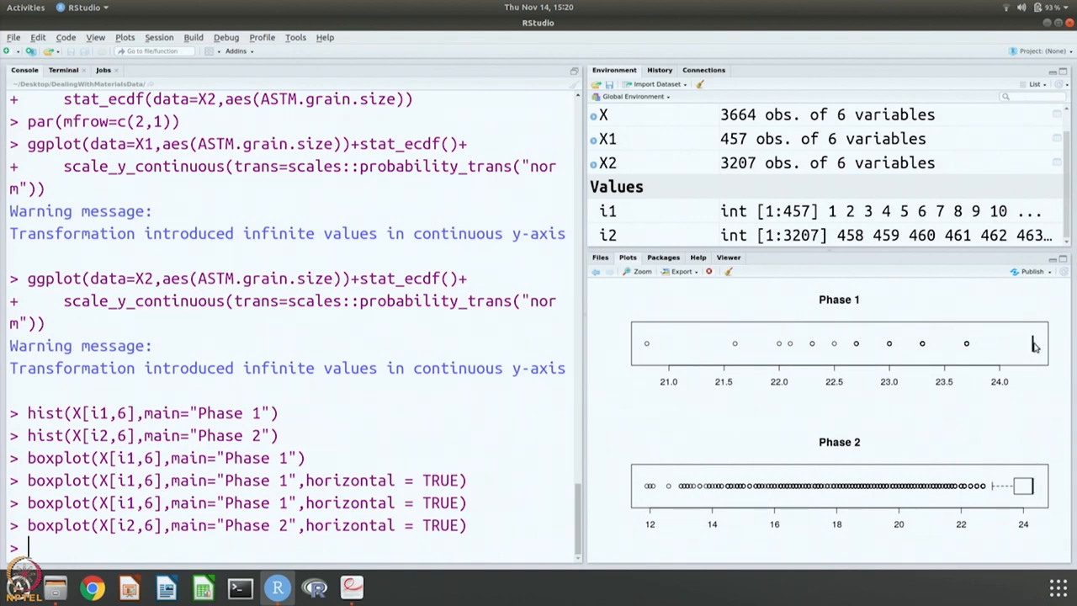
mouse_move(1035, 491)
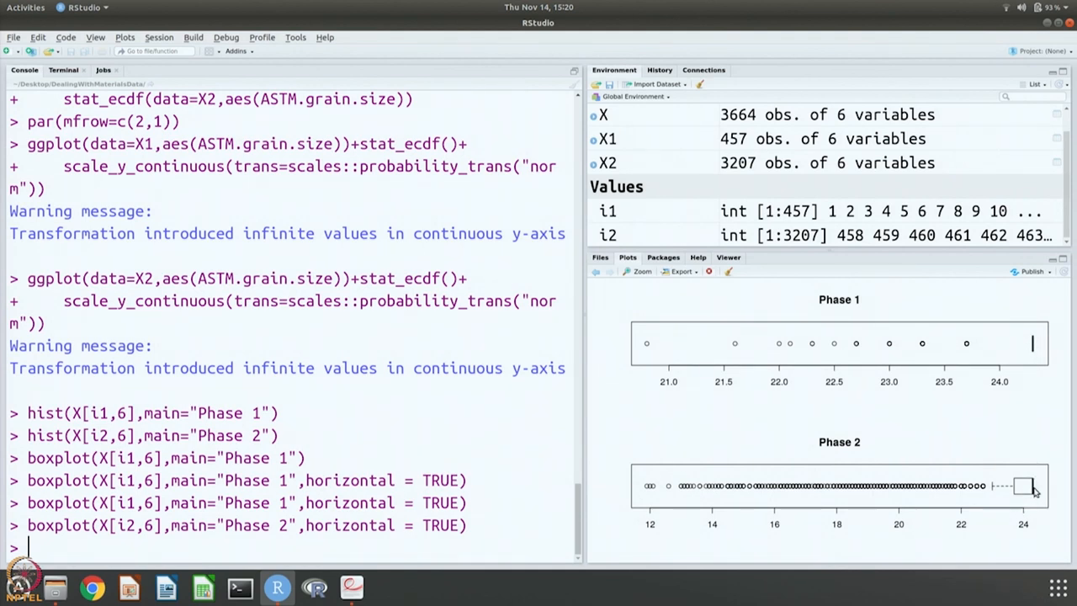
mouse_move(1029, 501)
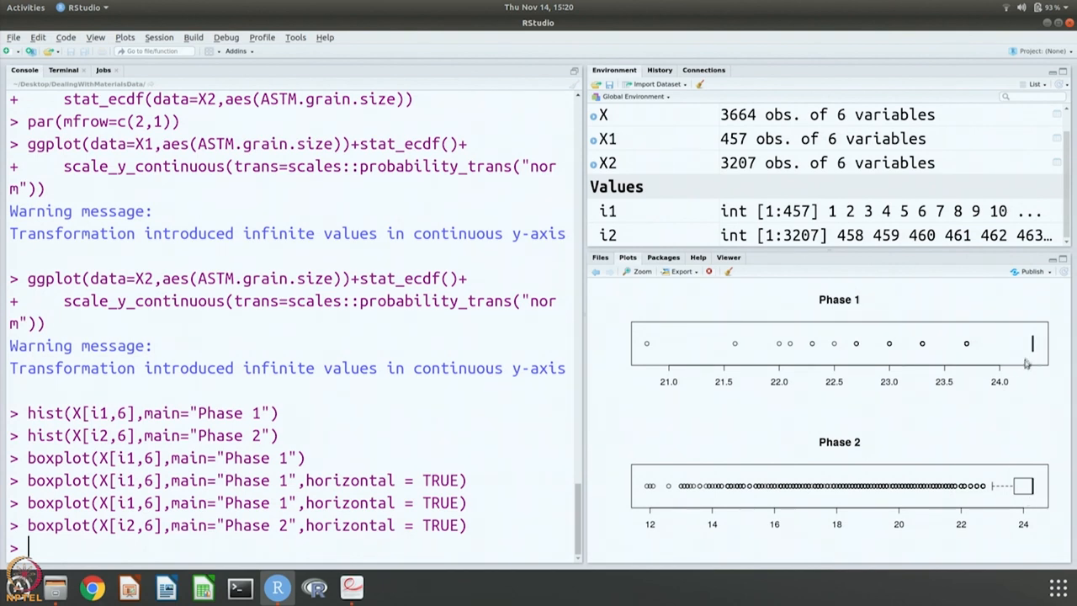
mouse_move(697, 386)
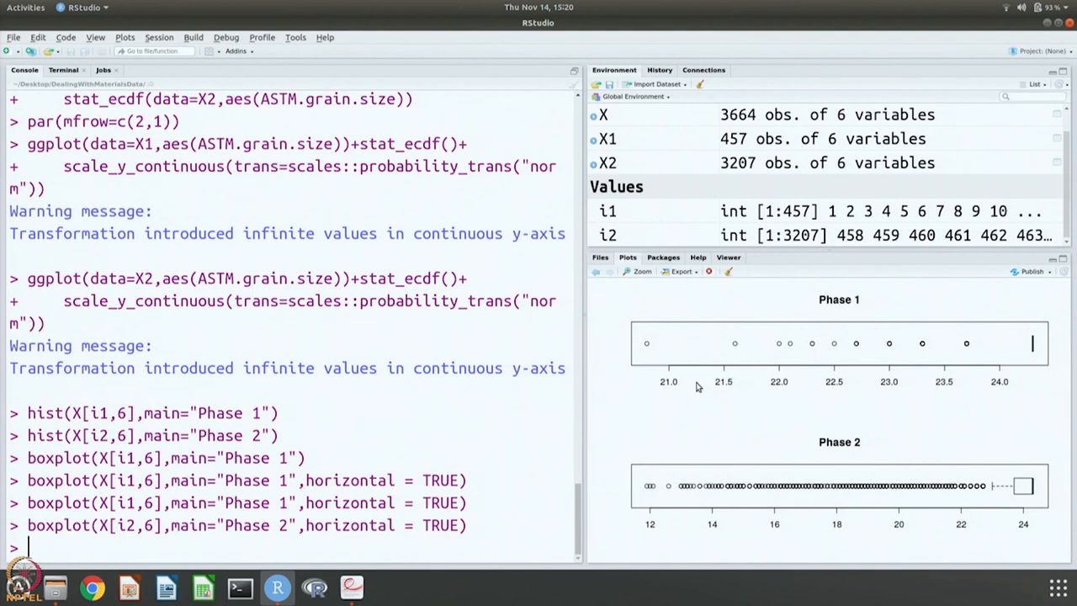
mouse_move(703, 540)
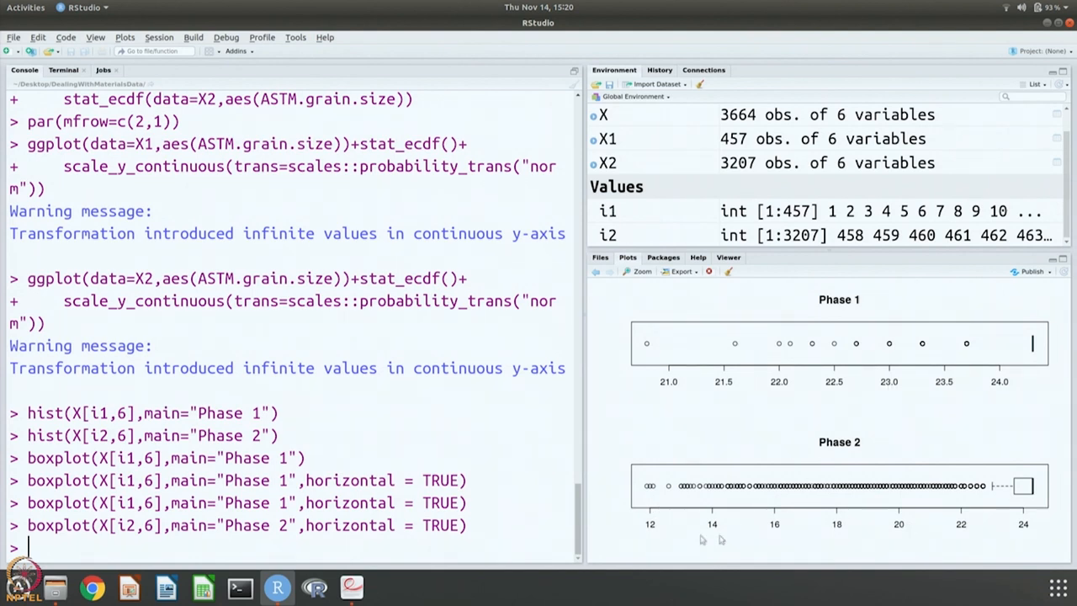
mouse_move(996, 488)
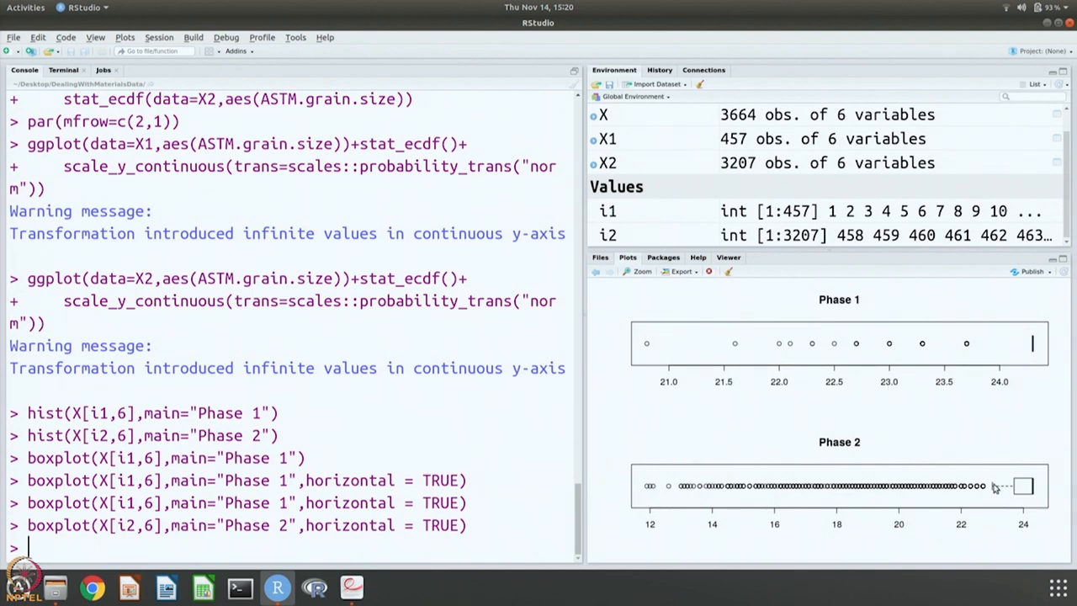
mouse_move(980, 497)
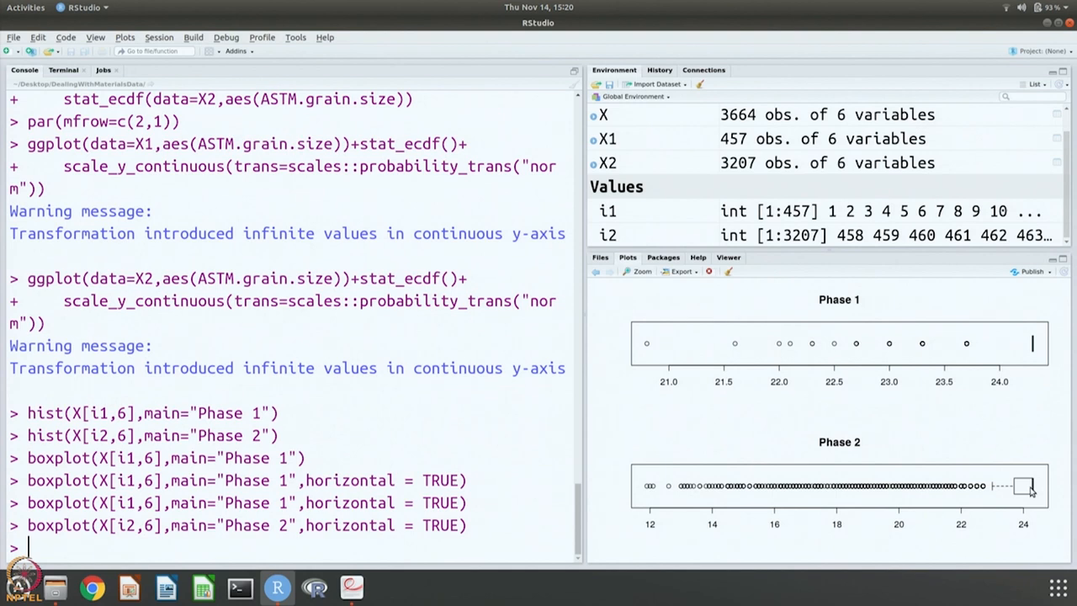
mouse_move(1043, 491)
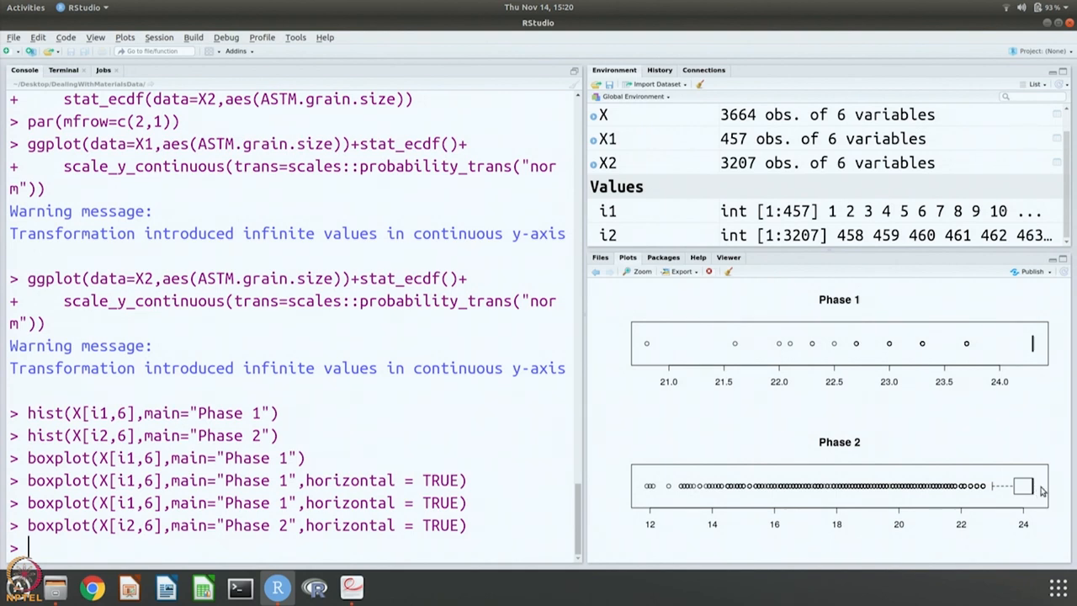
mouse_move(1040, 495)
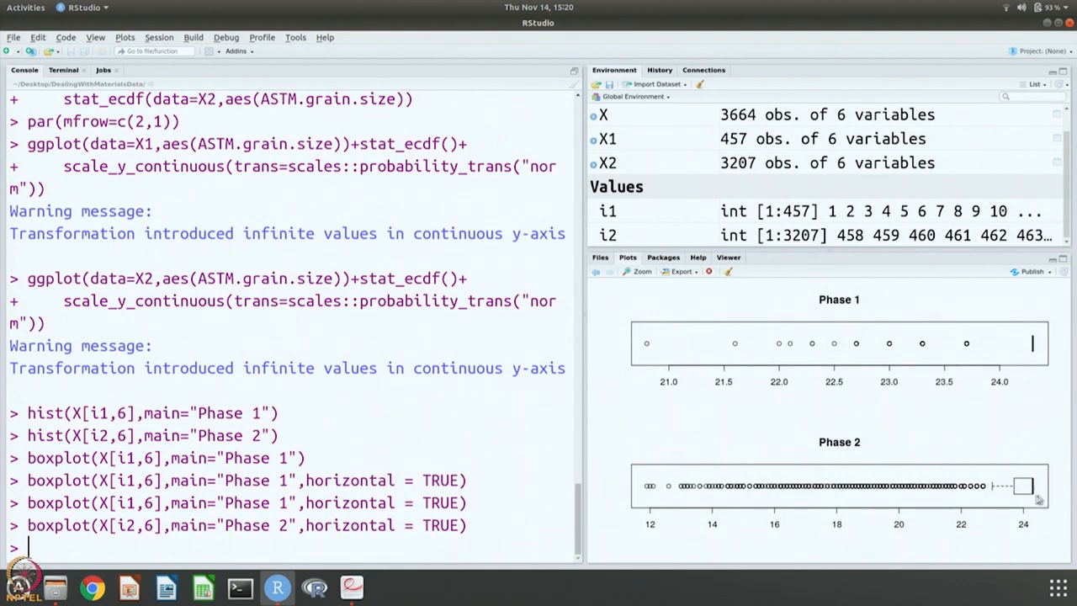
mouse_move(1013, 487)
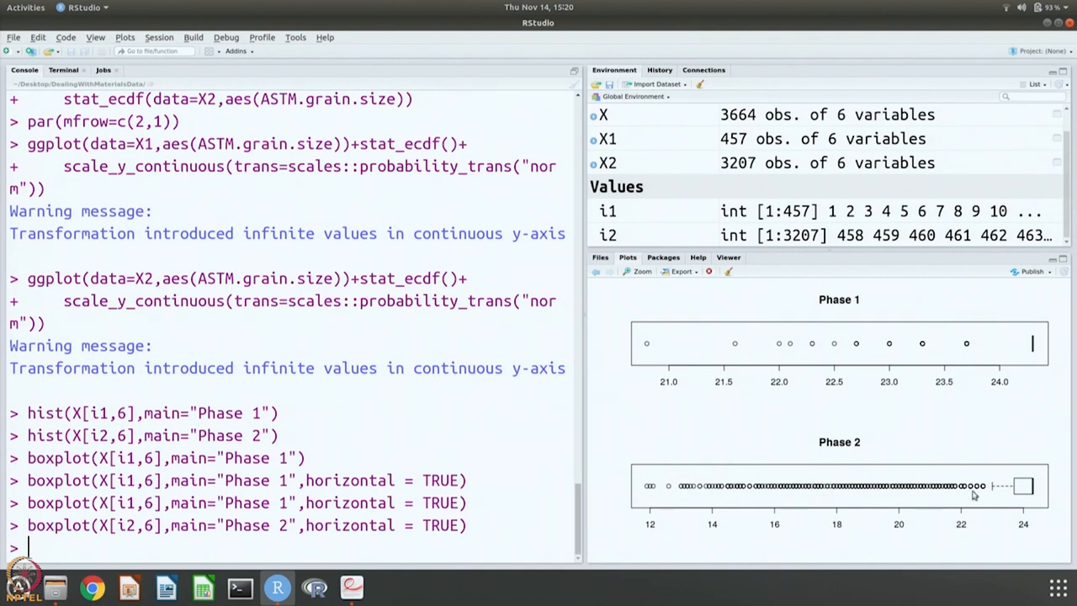
mouse_move(976, 501)
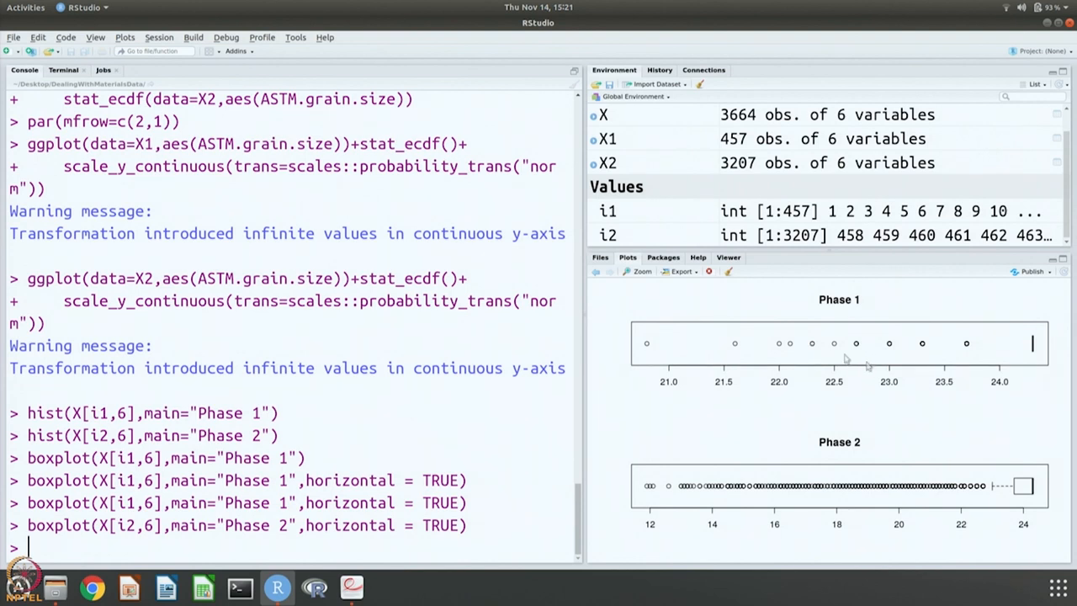
mouse_move(1034, 357)
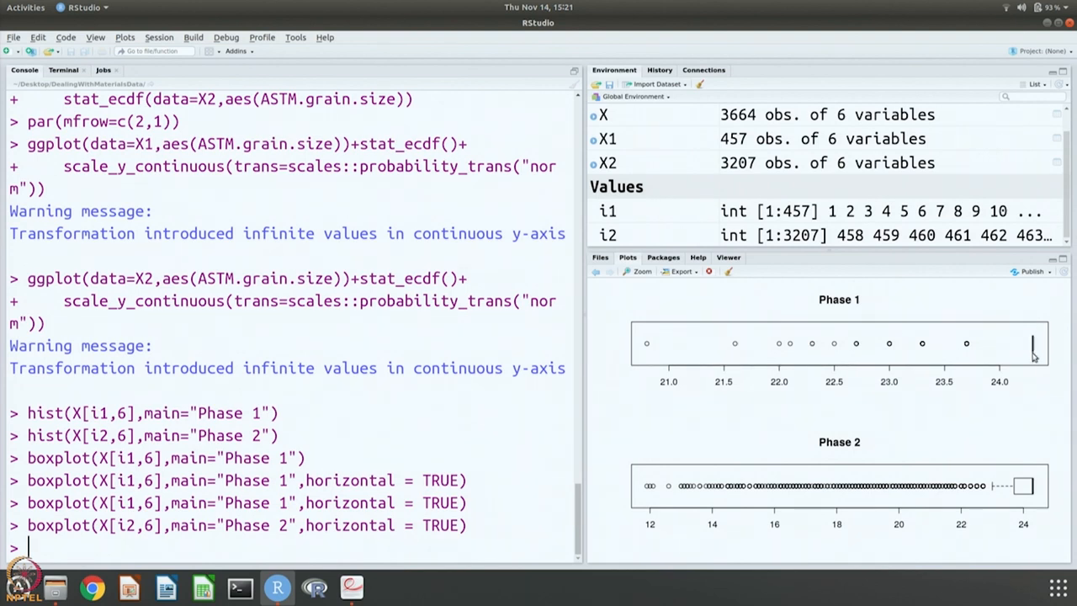
mouse_move(1030, 491)
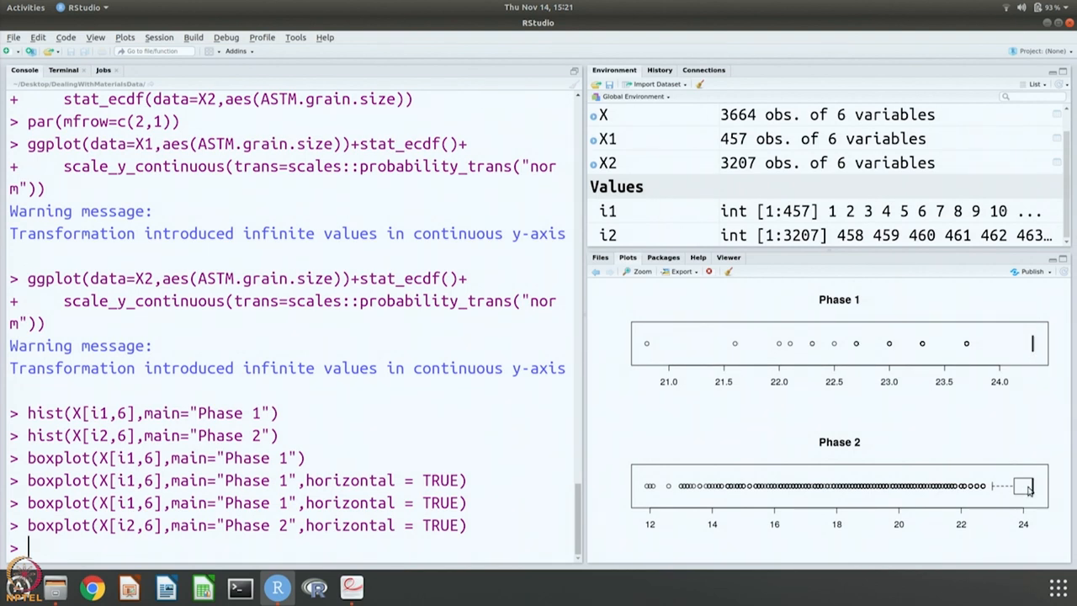
mouse_move(1035, 347)
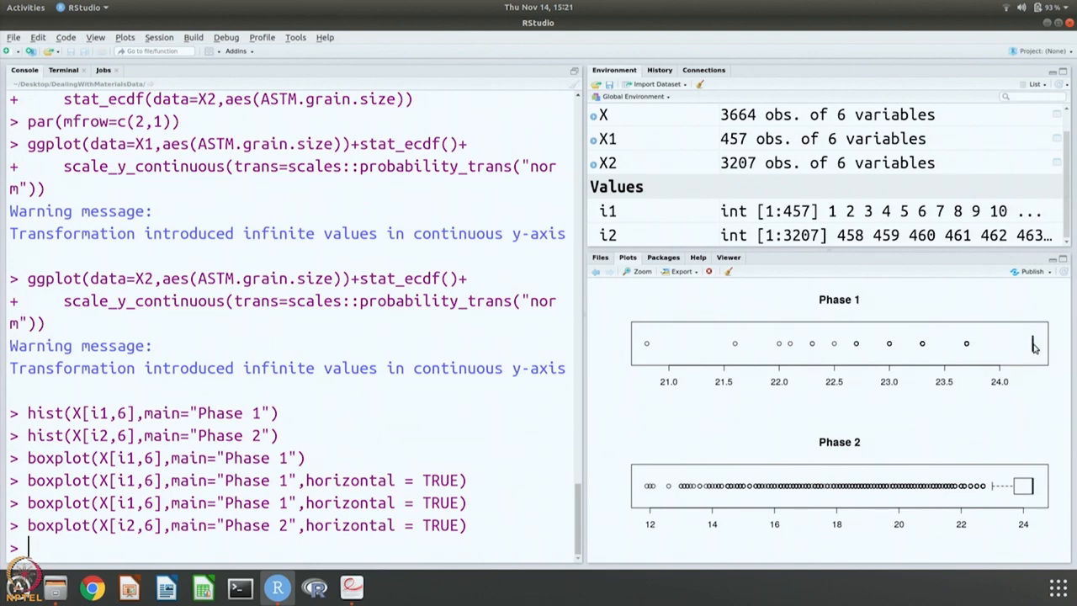
mouse_move(1027, 357)
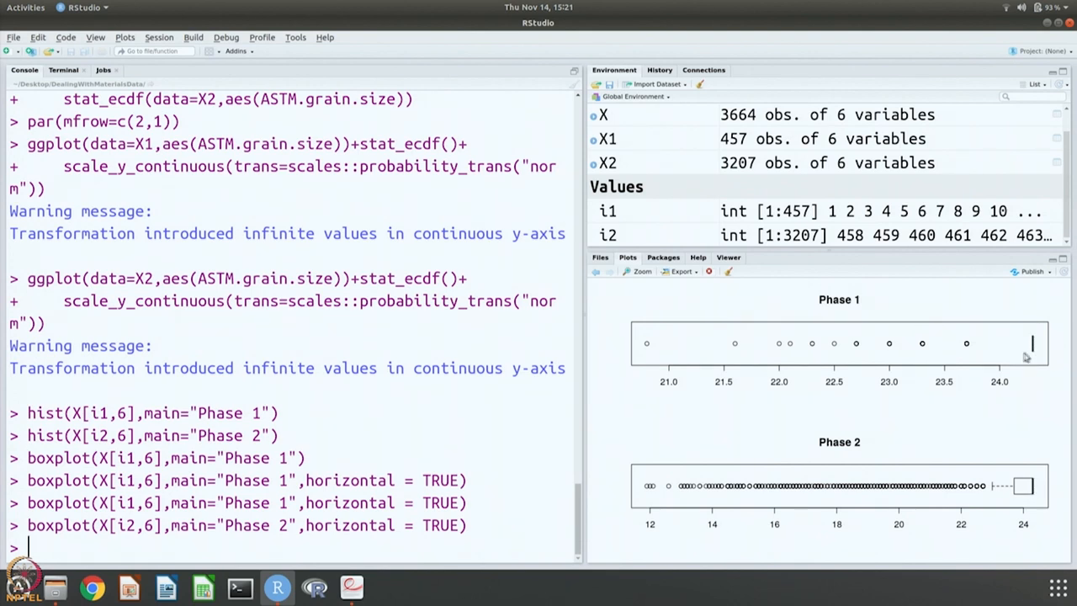
mouse_move(1030, 352)
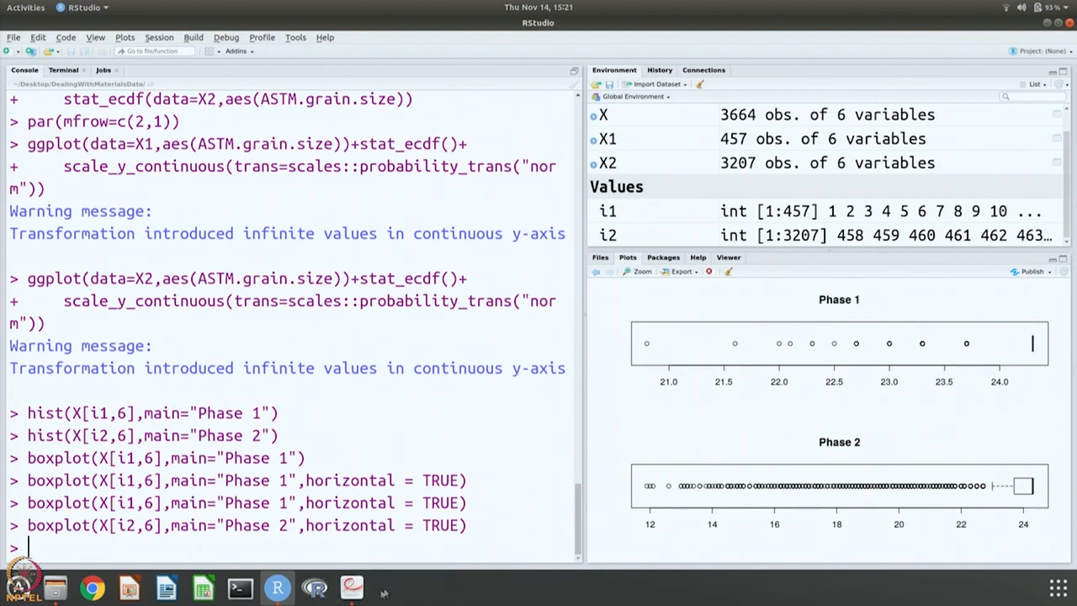
Bring up the notes and scroll to section 4, Properties of sets of data, on page 14.
click(350, 586)
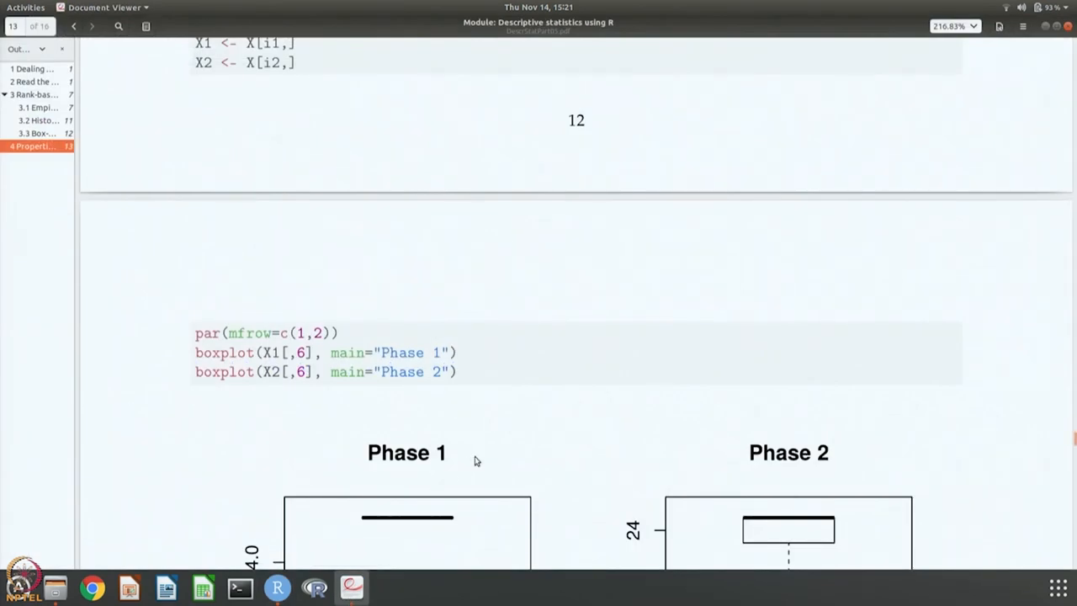
scroll(down, 3)
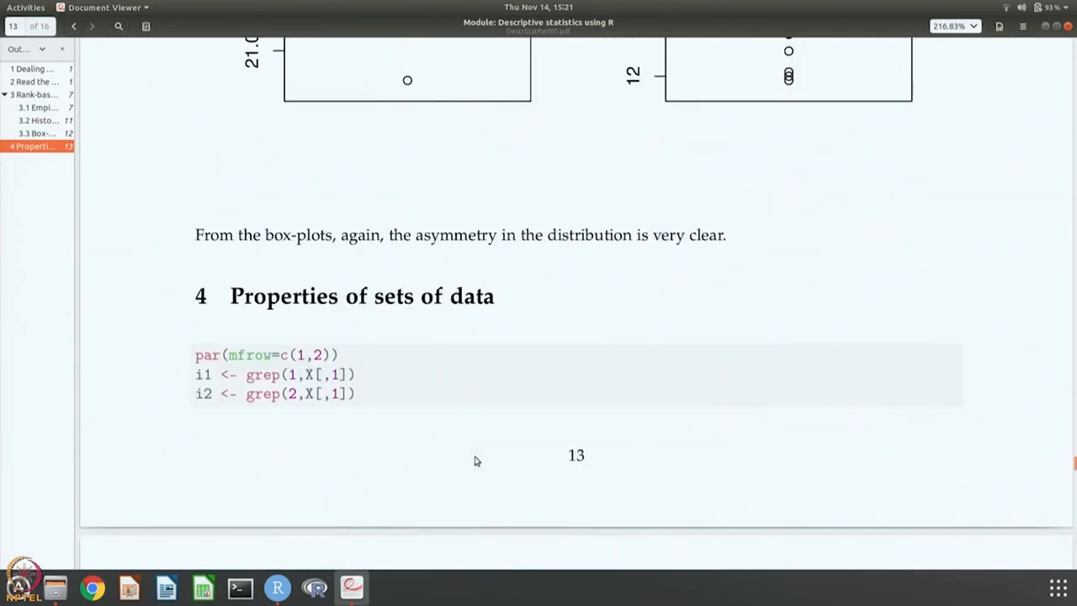
scroll(down, 3)
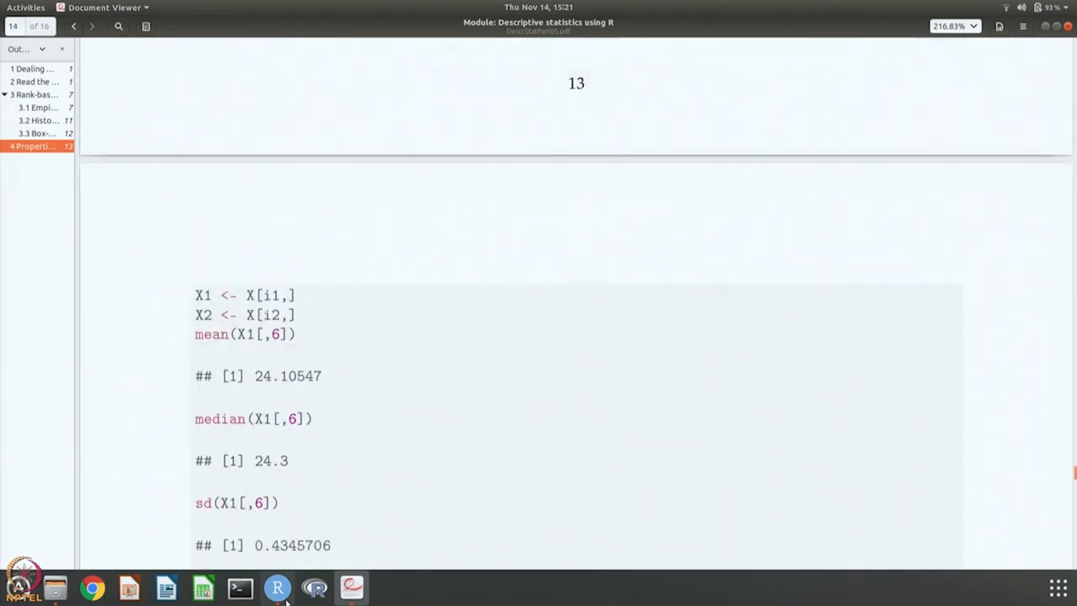
Run mean(X[i1,6]) and mean(X[i2,6]), then a mistyped sd(XX[i1,6]) that errors.
click(276, 588)
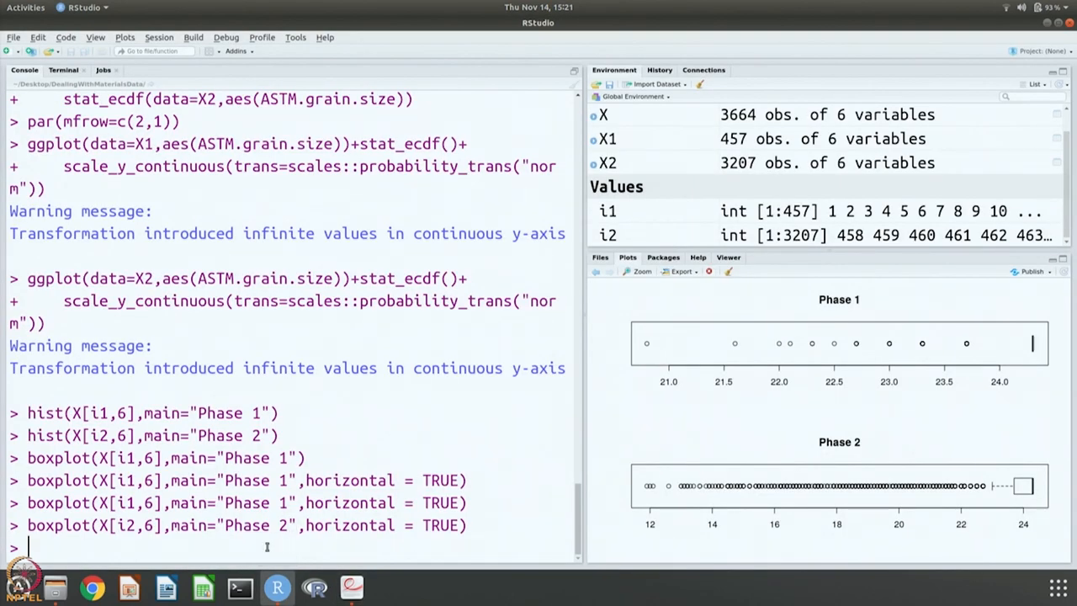
text(mean(X[i1,6)
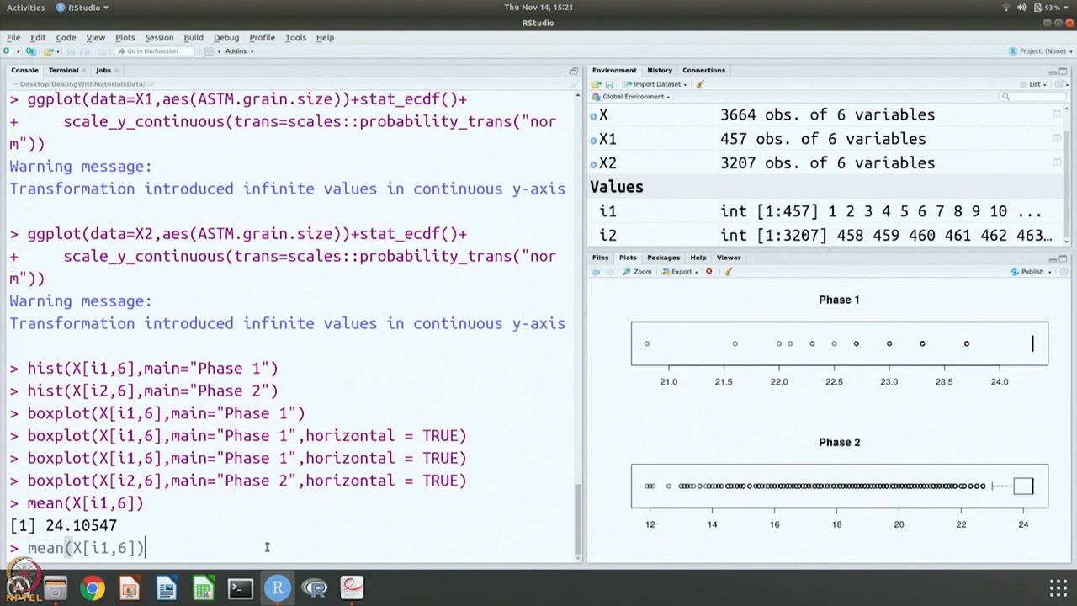
text(2)
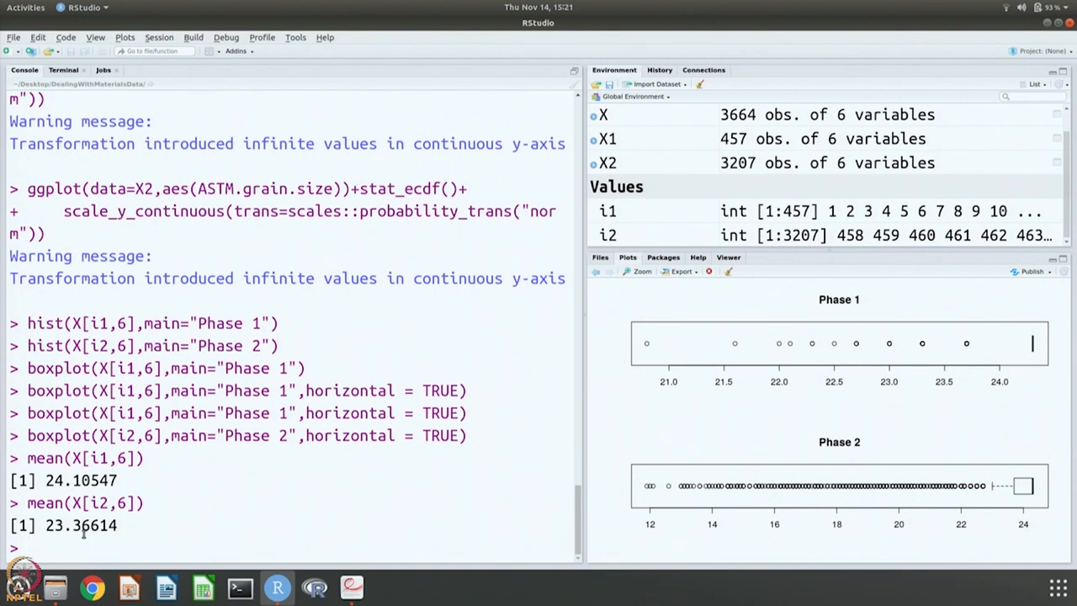
text(sd()
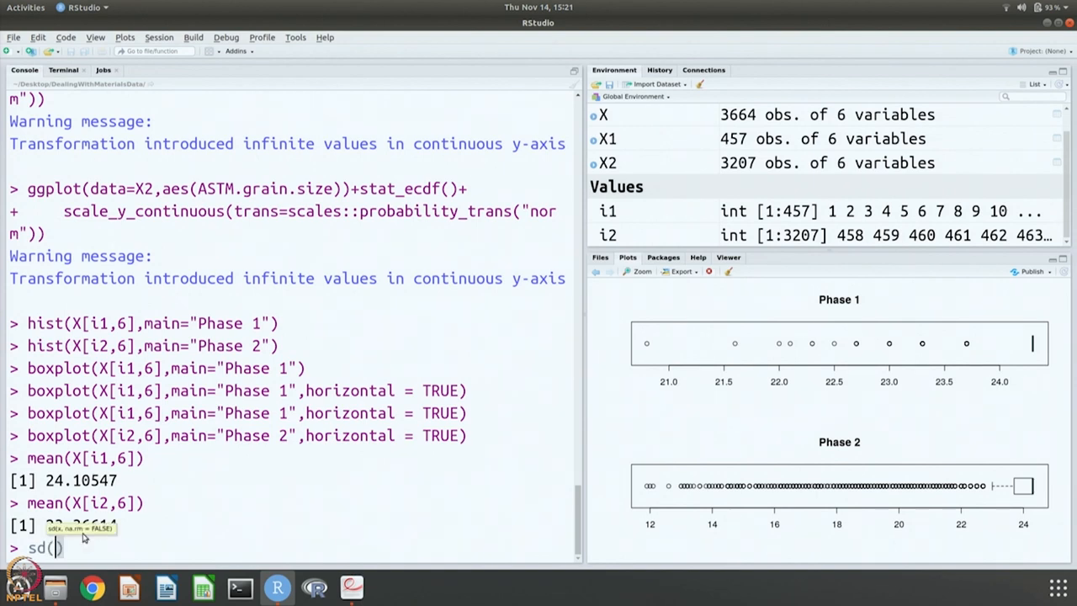
text(X)
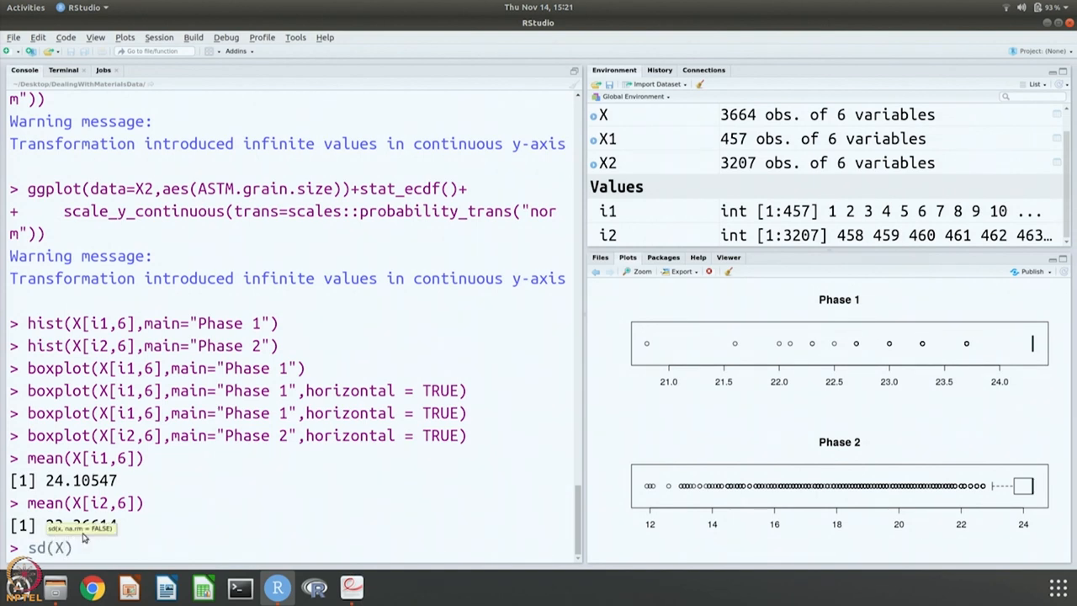
text(X[i1,])
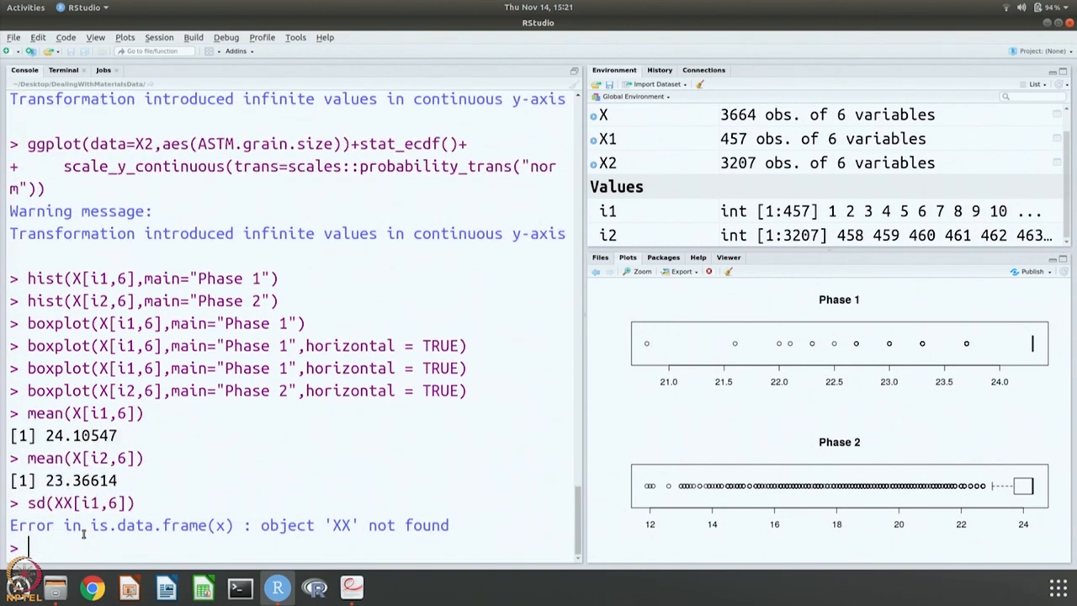
Run sd(X[i1,6]), sd(X[i2,6]), var(X[i1,6]) and var(X[i2,6]) for both phases.
text(sd(XX[i1,6]))
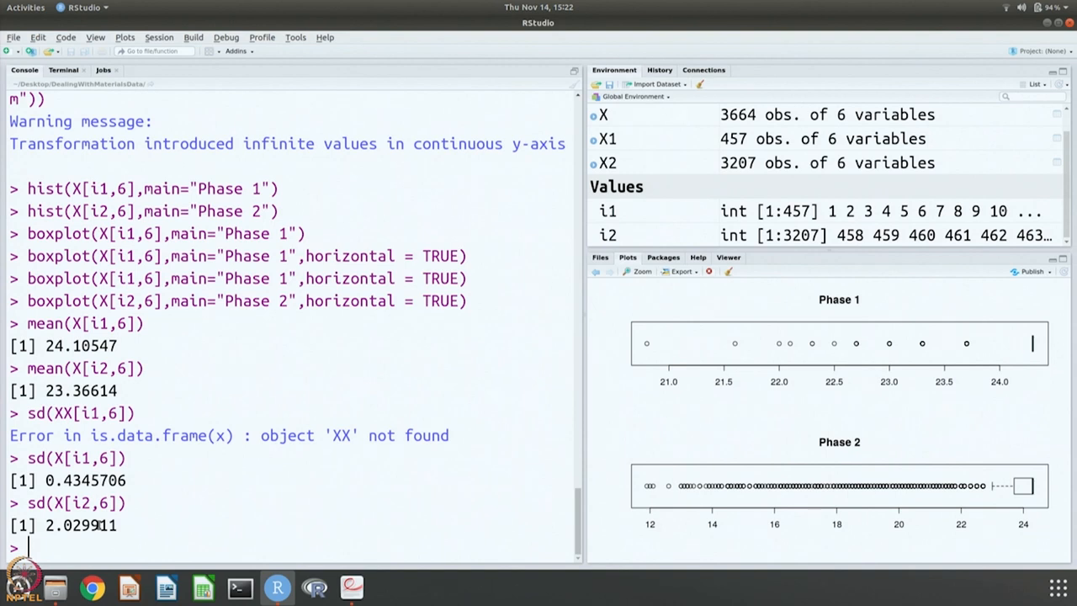
mouse_move(1044, 441)
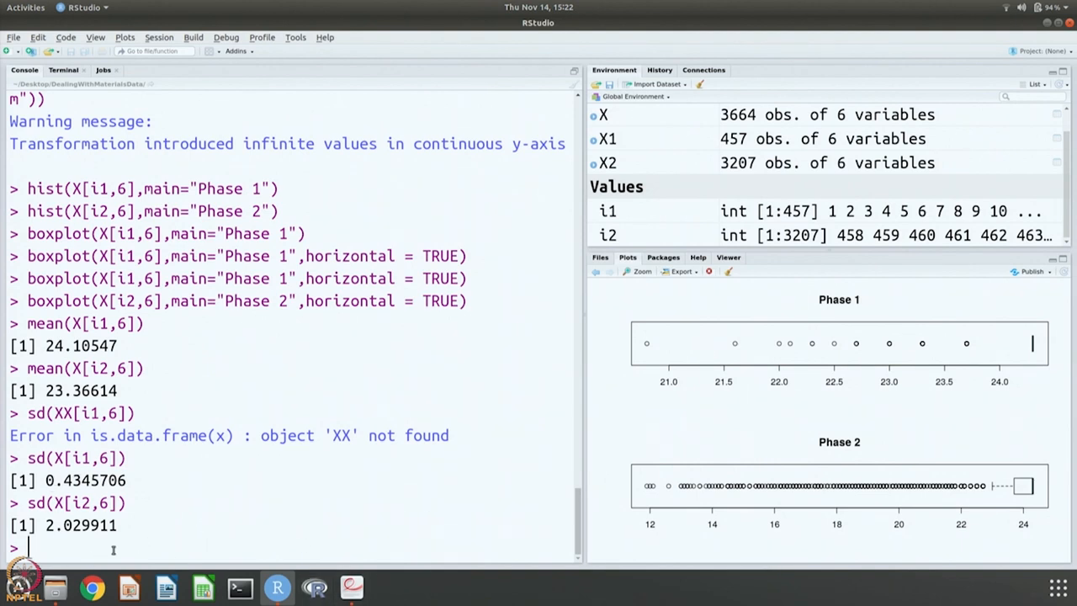
text(var(X[i2,6)
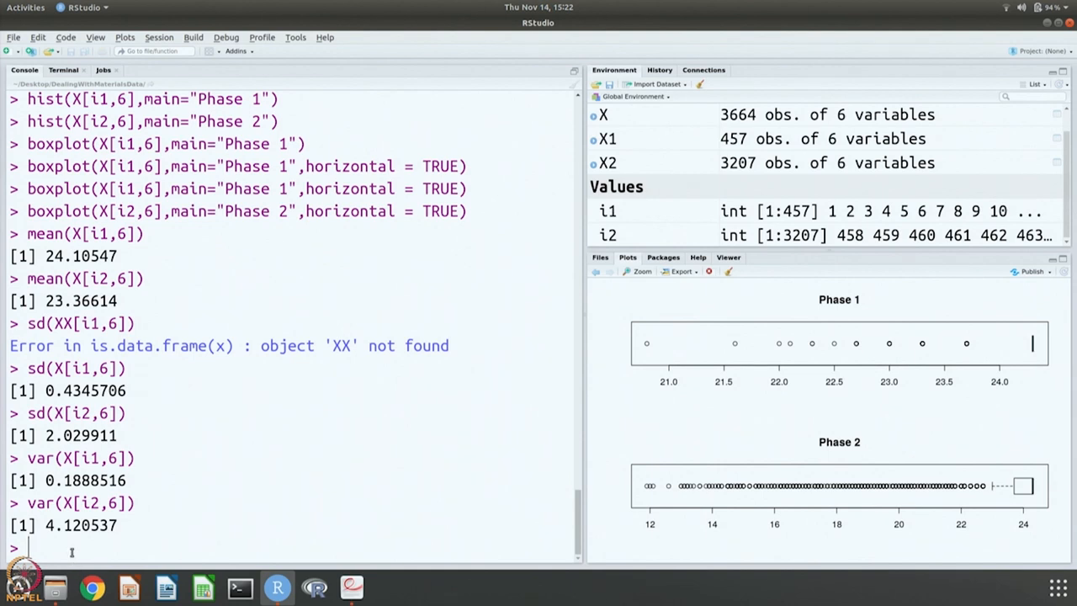
Run median(X[i1,6]) and median(X[i2,6]), both giving 24.3.
text(meda)
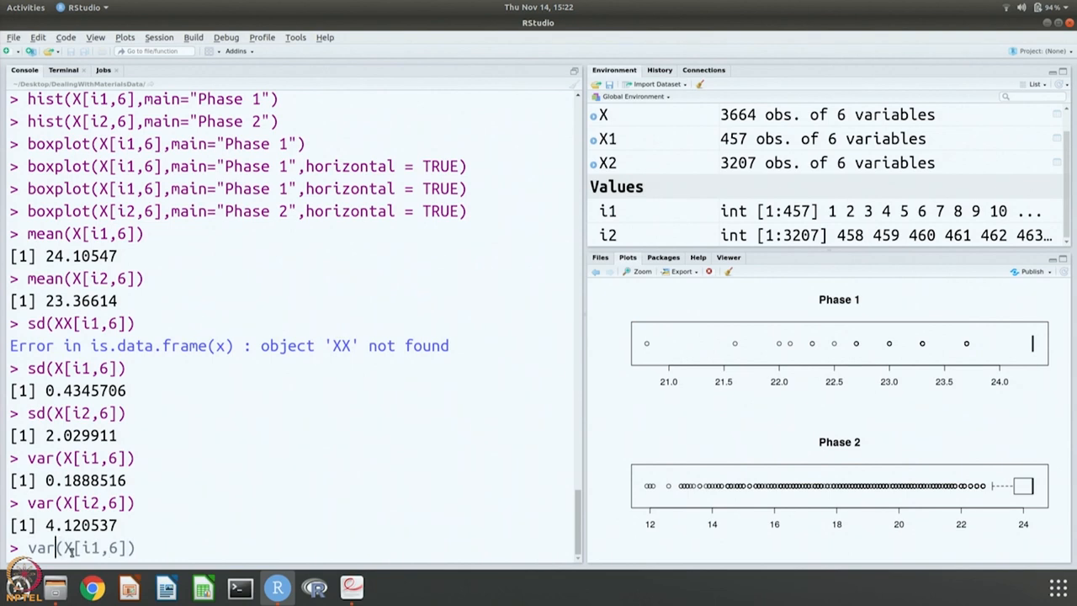
text(median()
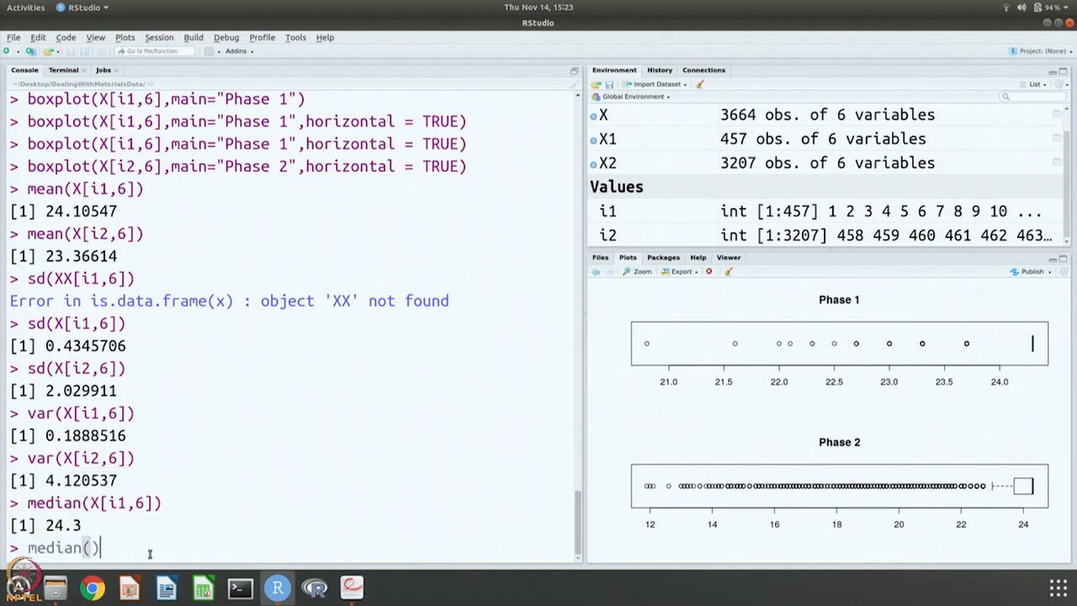
text(X[i1,6])
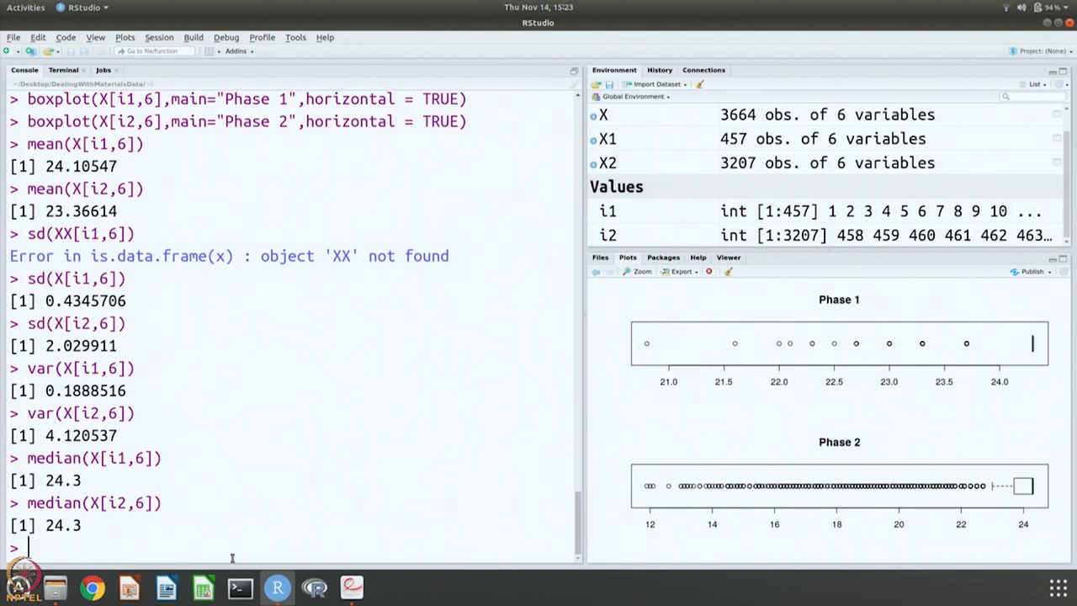
mouse_move(363, 582)
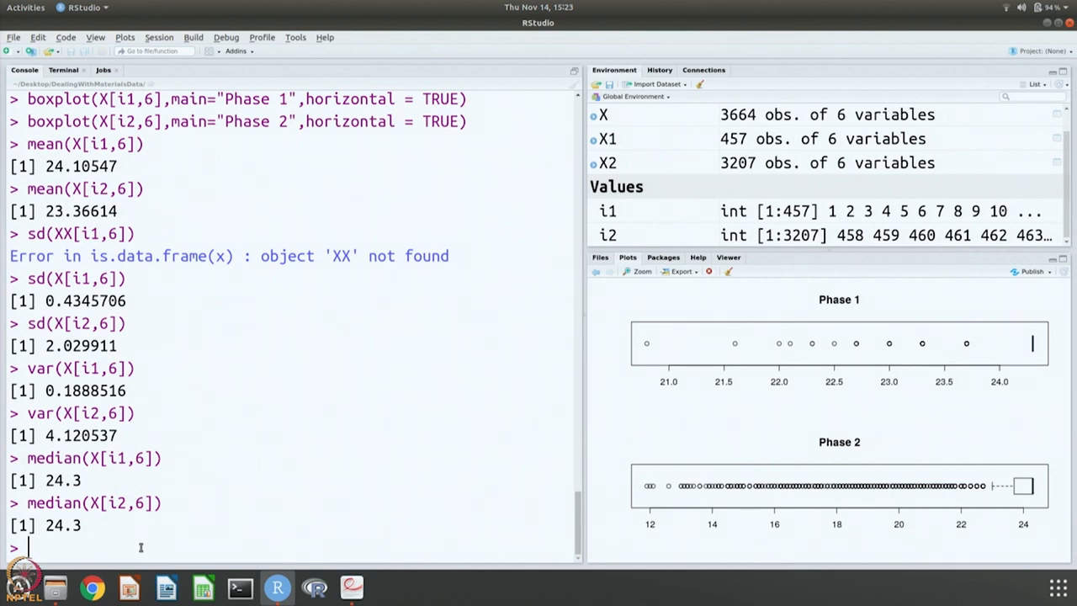
Run quantile(X[i1,6]) and quantile(X[i2,6]) for both phases.
text(quantile)
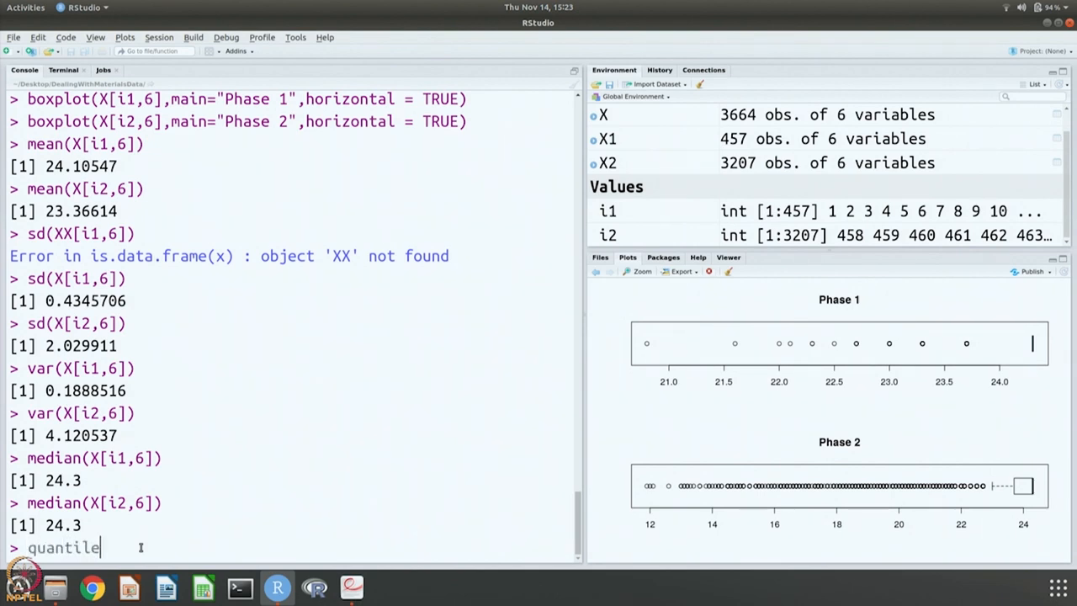
text((X)
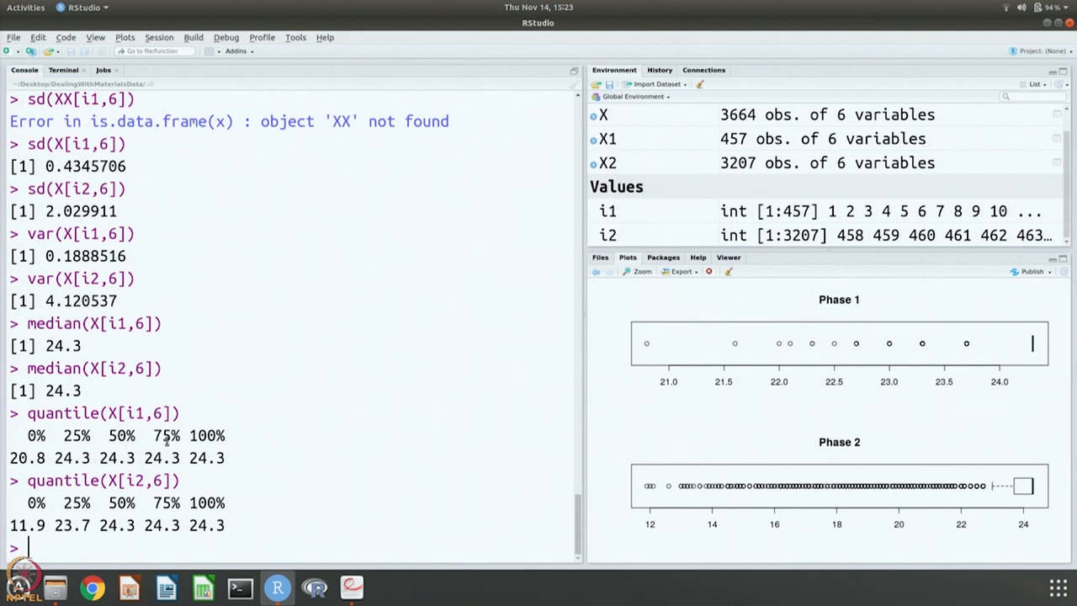
mouse_move(120, 515)
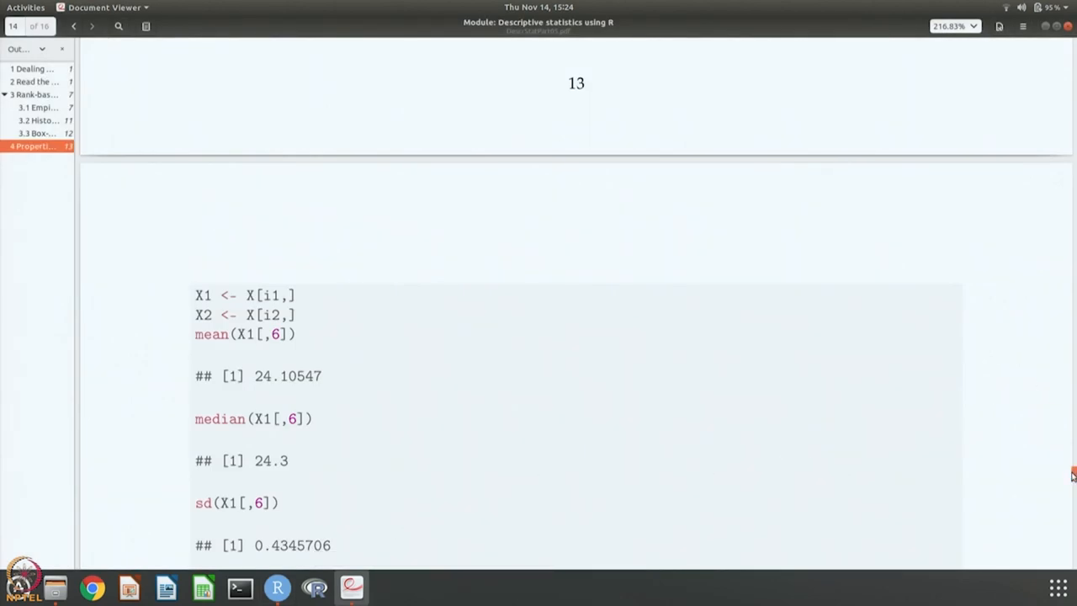
Copy the plot(X1[,6]) and abline lines from the PDF into the console, run them, and begin par(mfrow=c(1,2)).
scroll(down, 3)
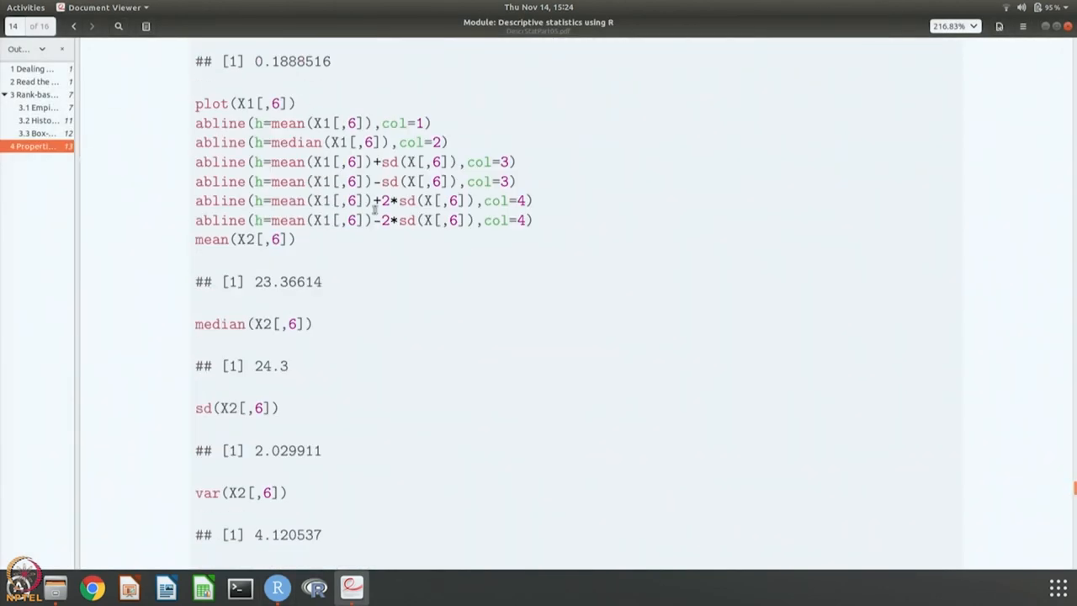
drag(196, 103, 352, 220)
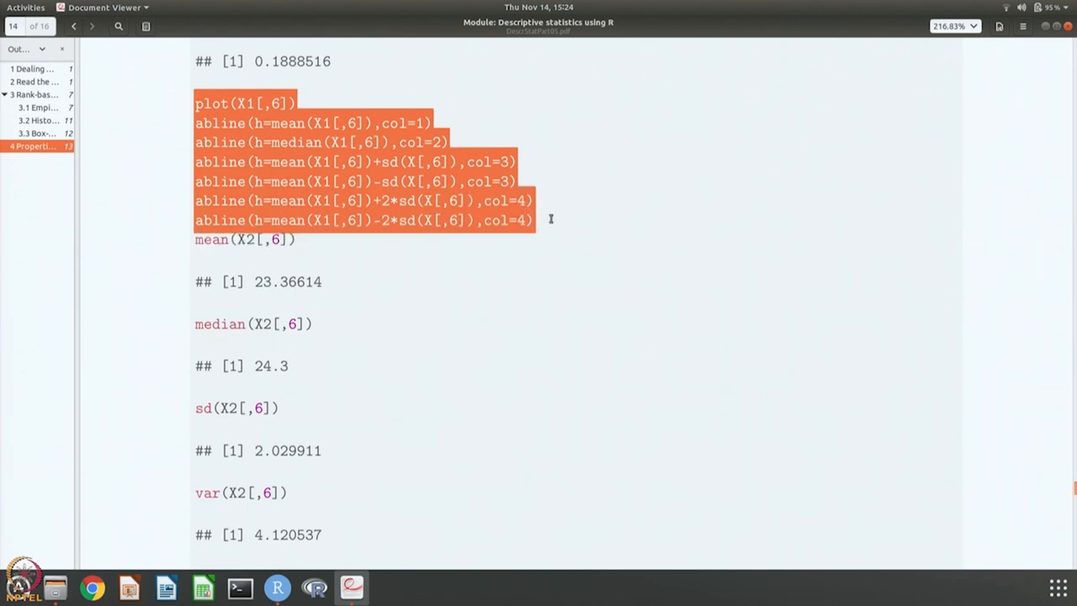
mouse_move(282, 552)
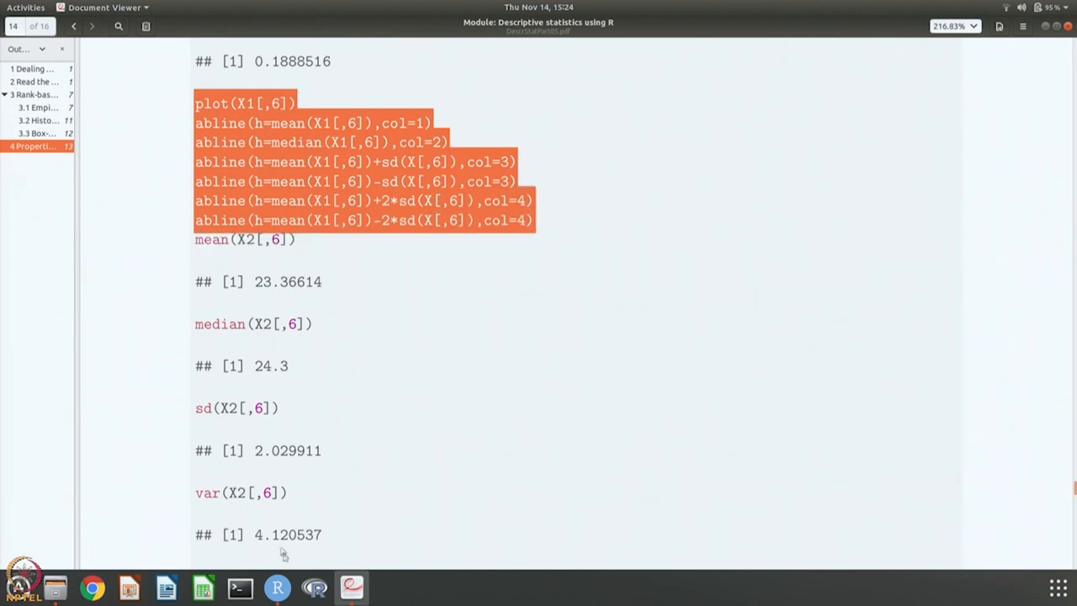
click(276, 586)
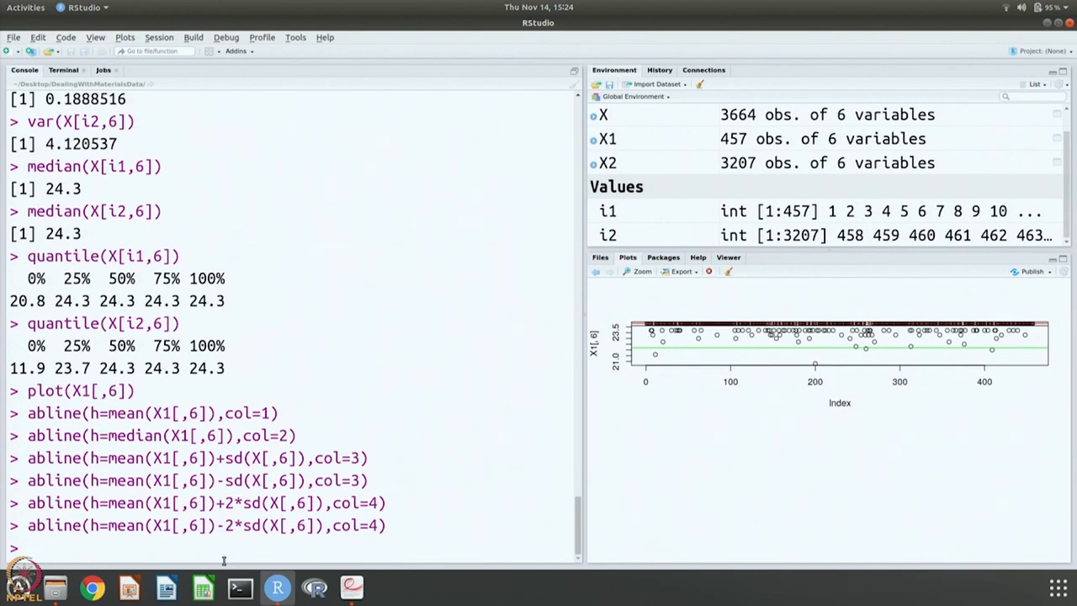
mouse_move(485, 522)
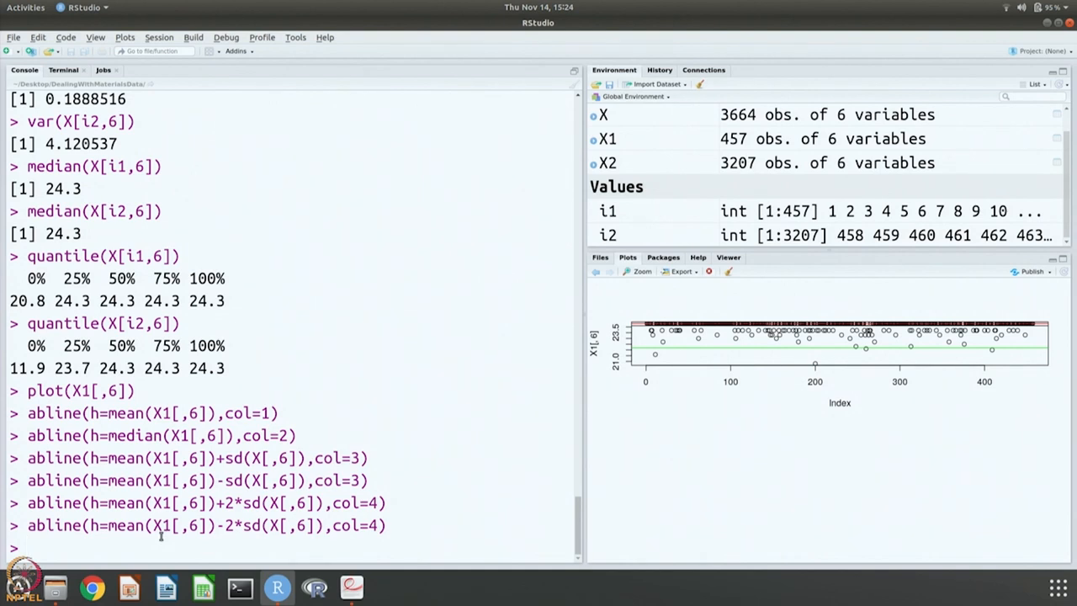
text(par(m)
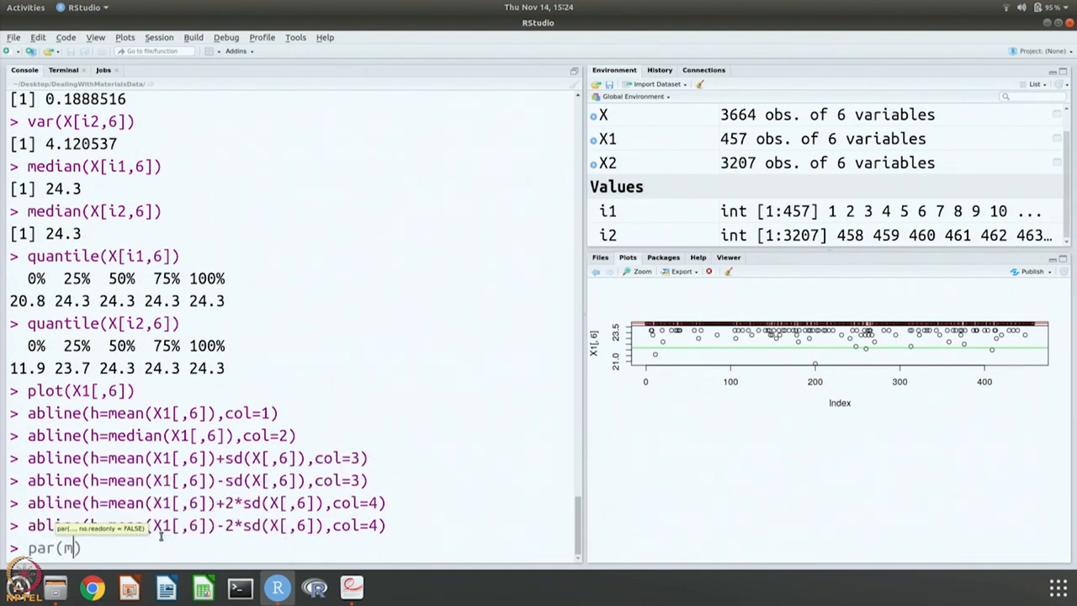
text(fcol)
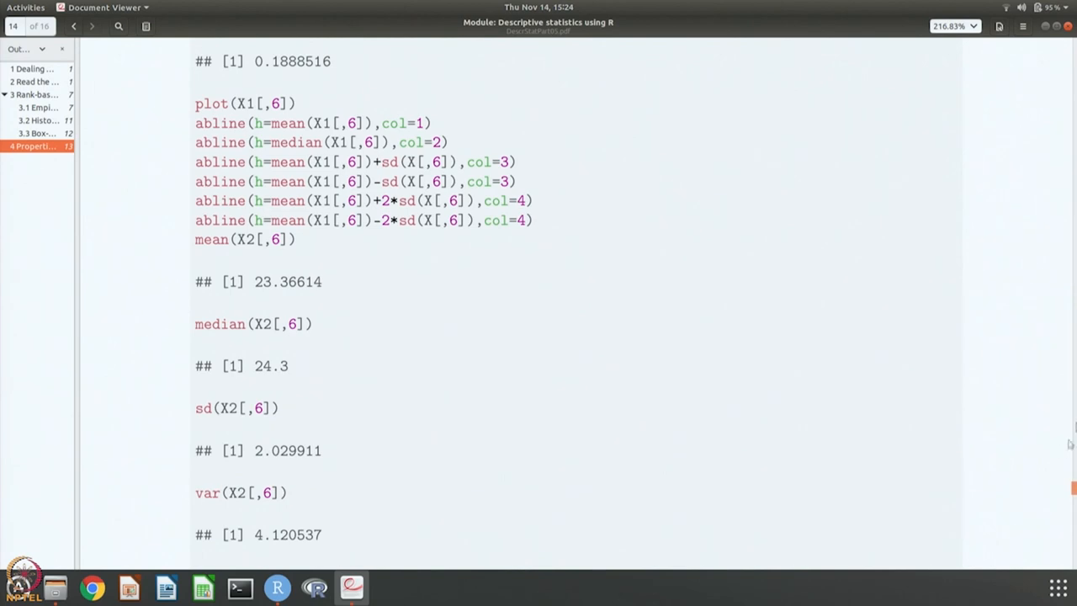
Copy the plot(X2[,6]) and abline block into the console and run it; the plot call fails on a typo.
scroll(down, 3)
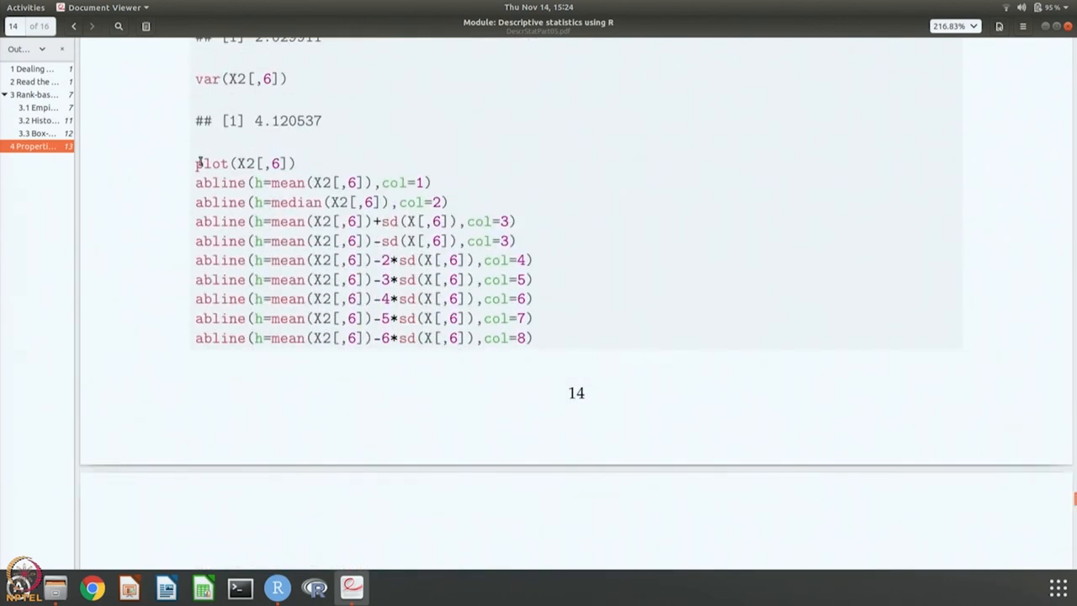
drag(195, 163, 553, 345)
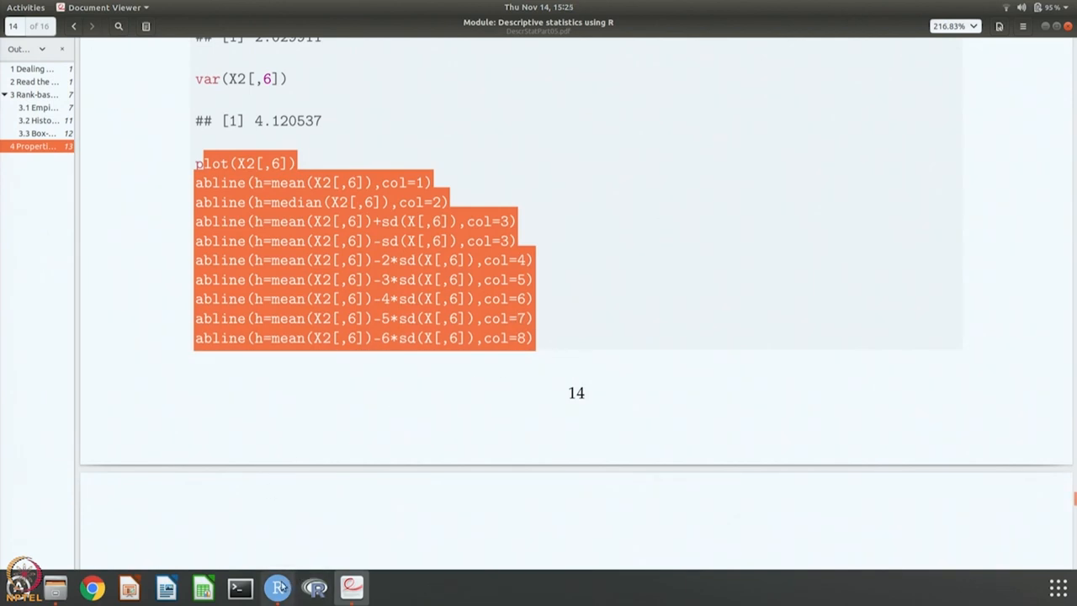
click(276, 587)
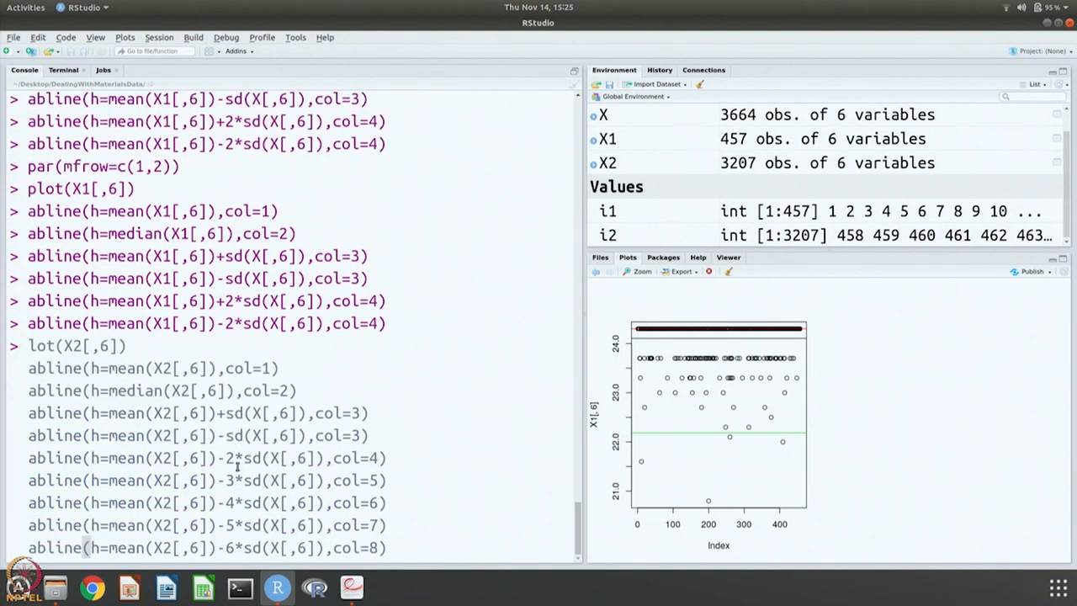
mouse_move(295, 558)
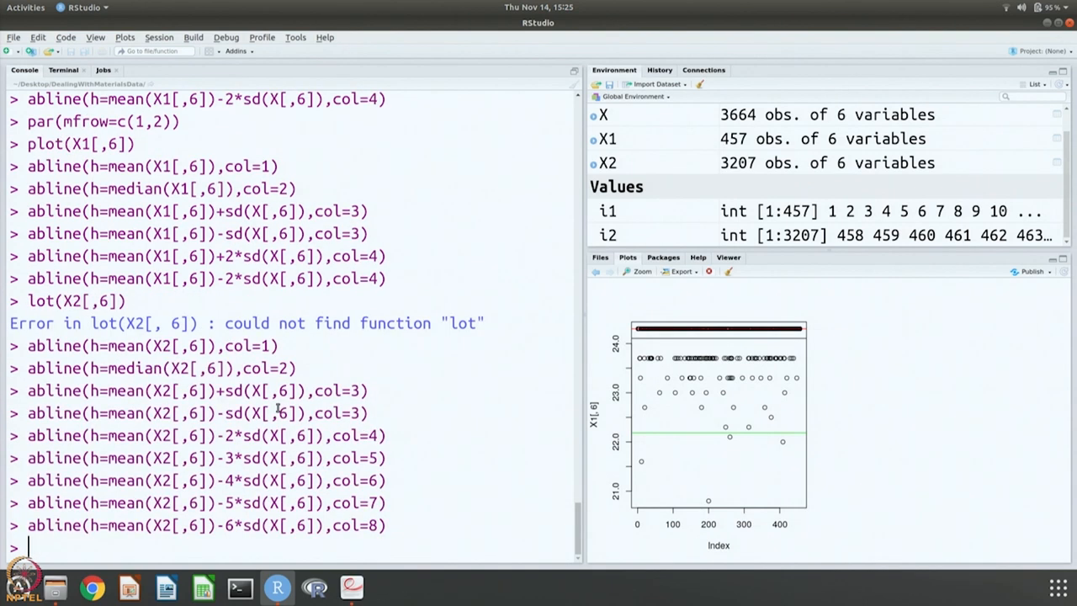
key(Return)
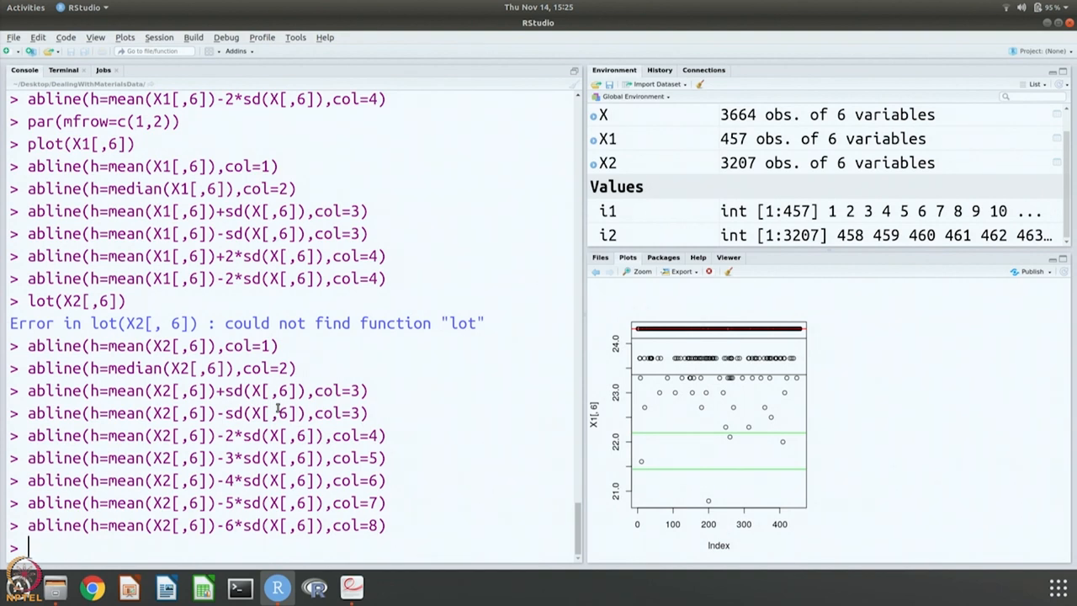
mouse_move(272, 354)
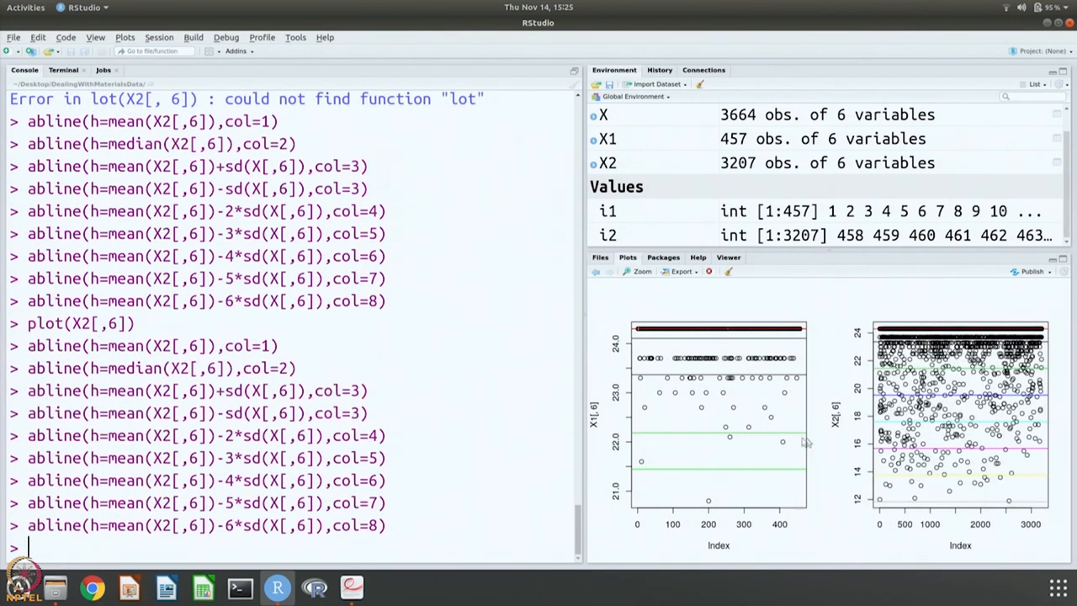
mouse_move(720, 488)
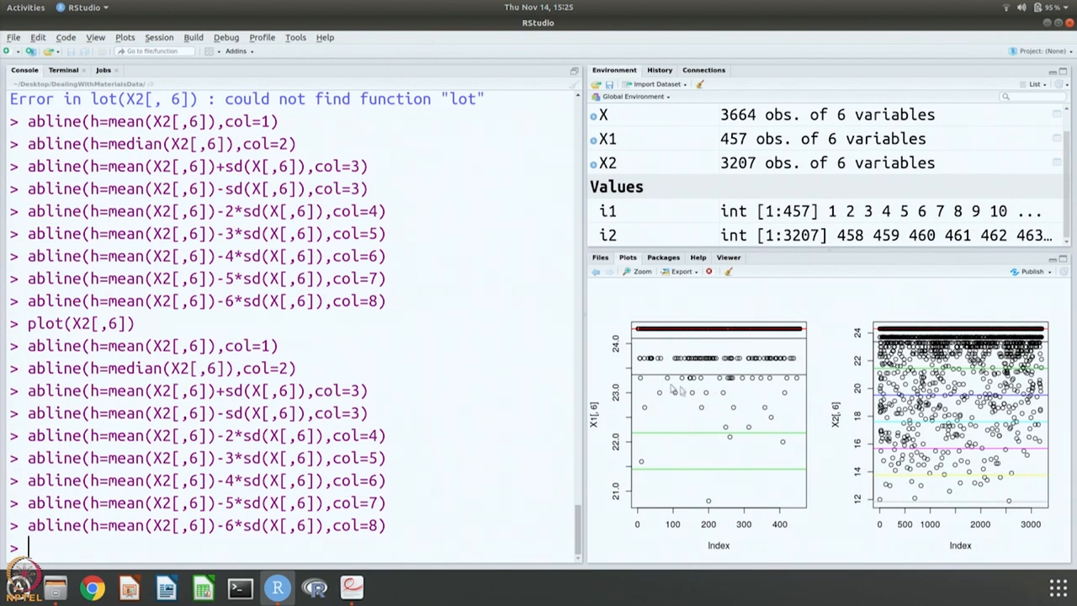
mouse_move(727, 448)
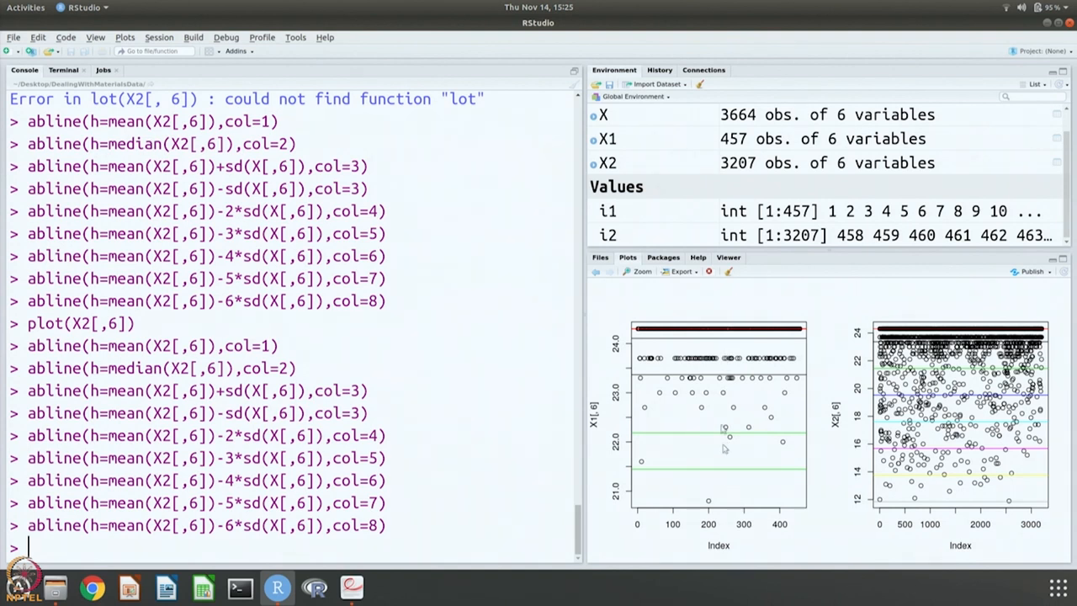
mouse_move(730, 437)
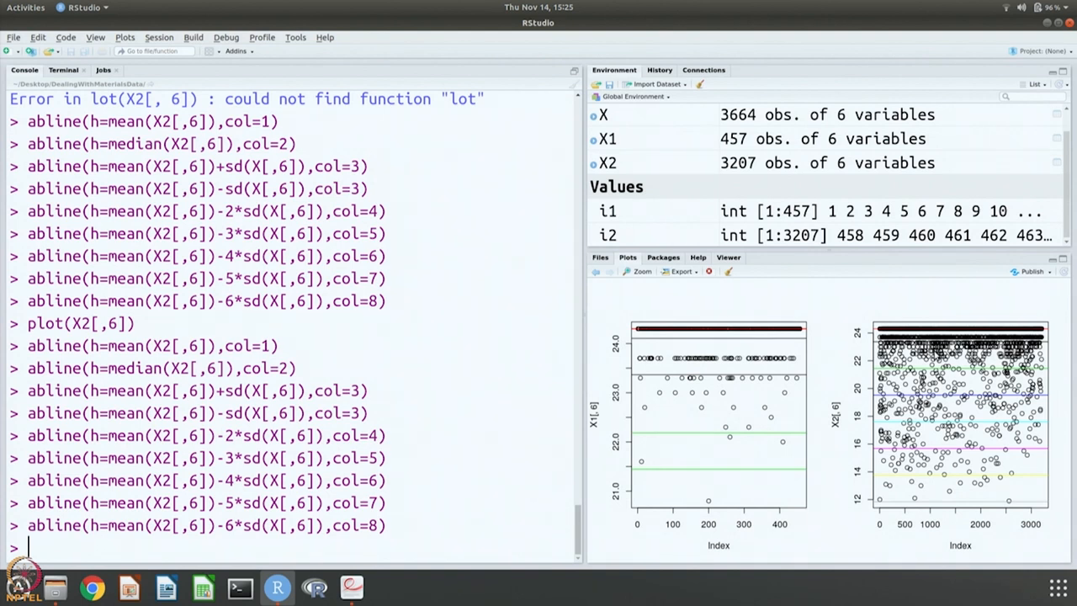
mouse_move(818, 474)
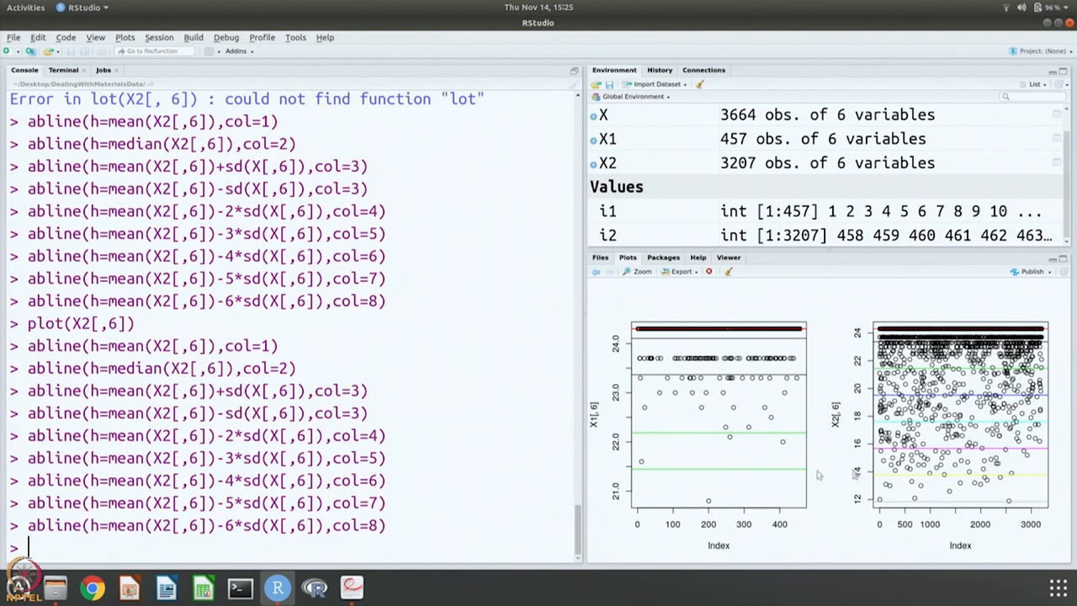
Switch to the module notes and scroll to the side-by-side X1 and X2 phase plots on page 15.
click(352, 586)
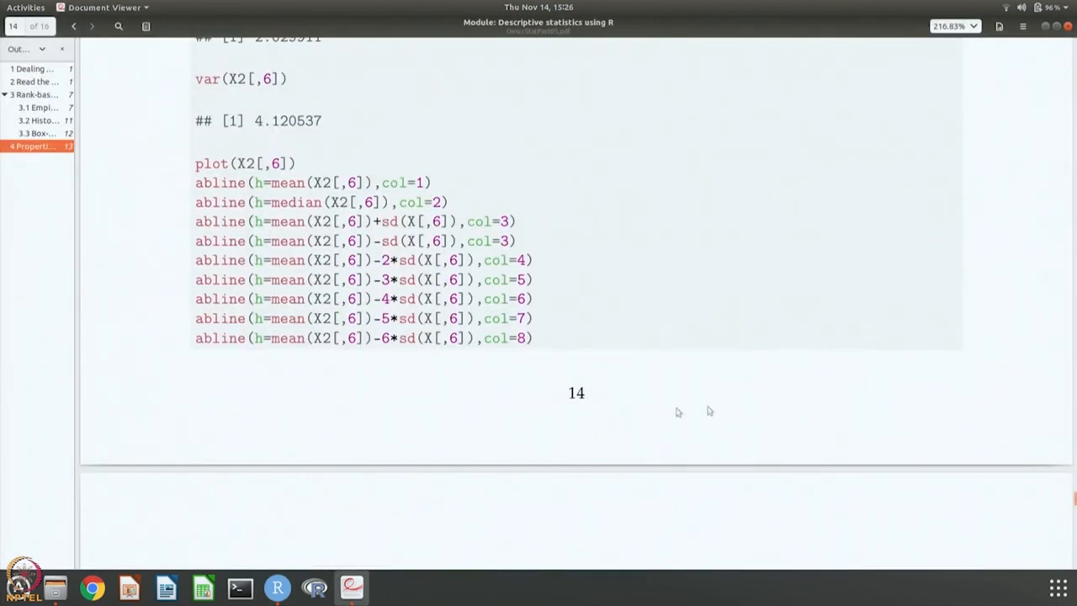
scroll(down, 3)
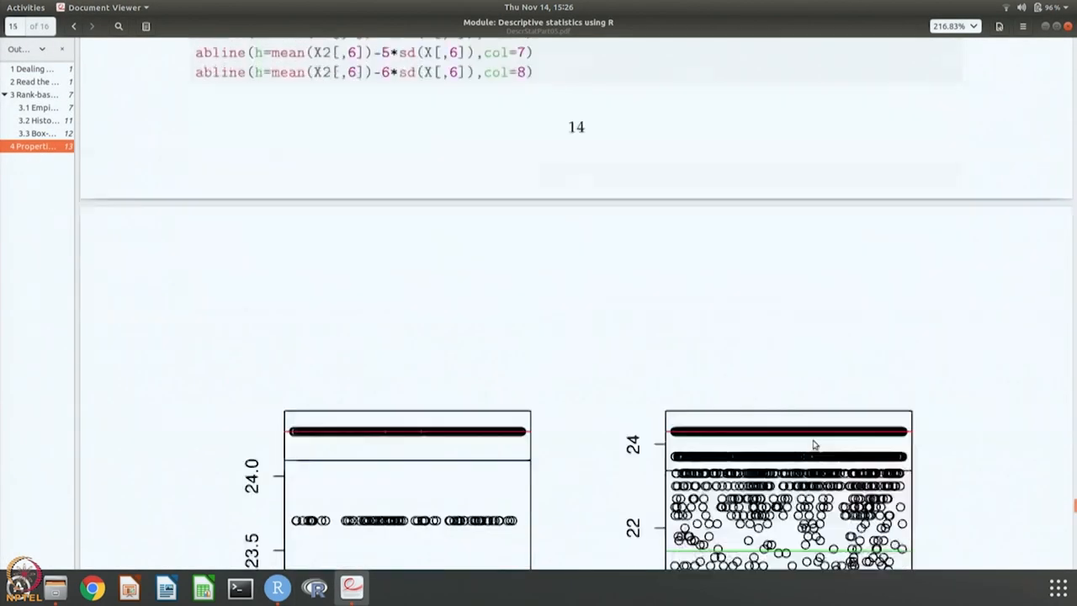
scroll(down, 3)
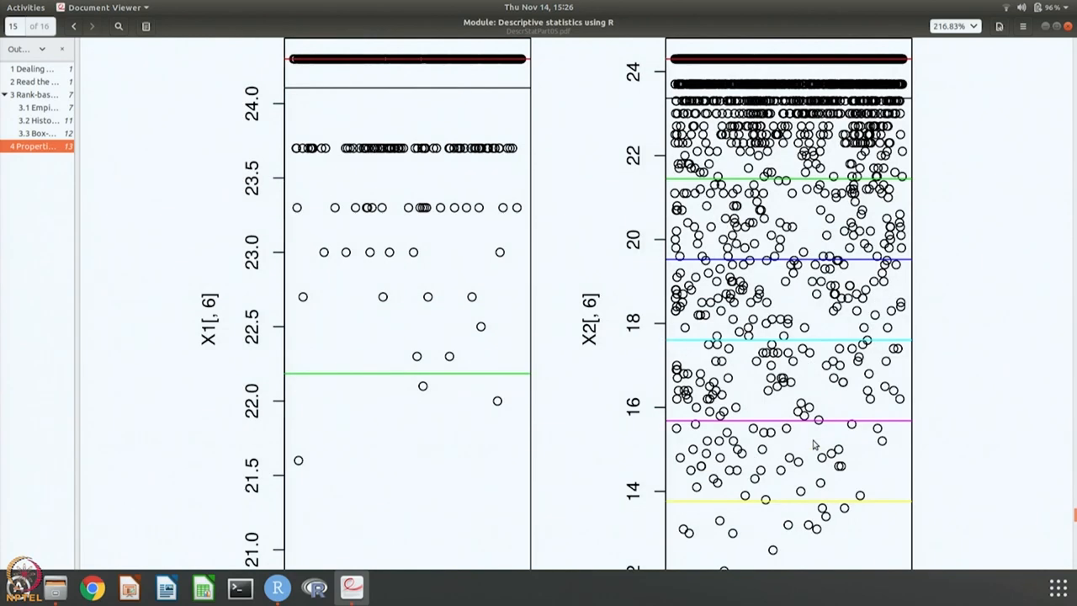
mouse_move(470, 117)
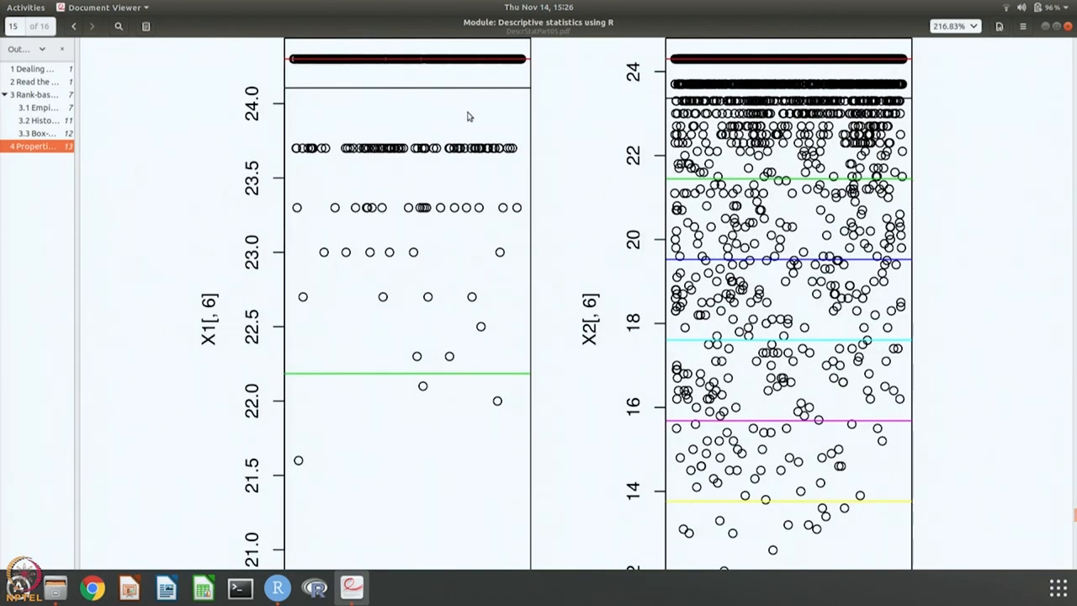
mouse_move(720, 105)
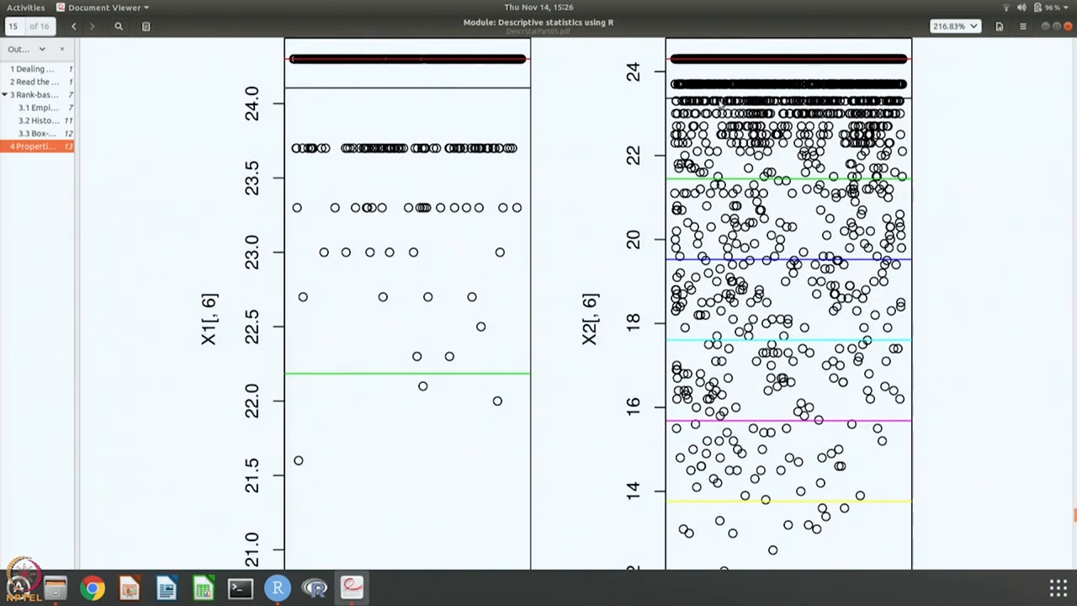
mouse_move(572, 76)
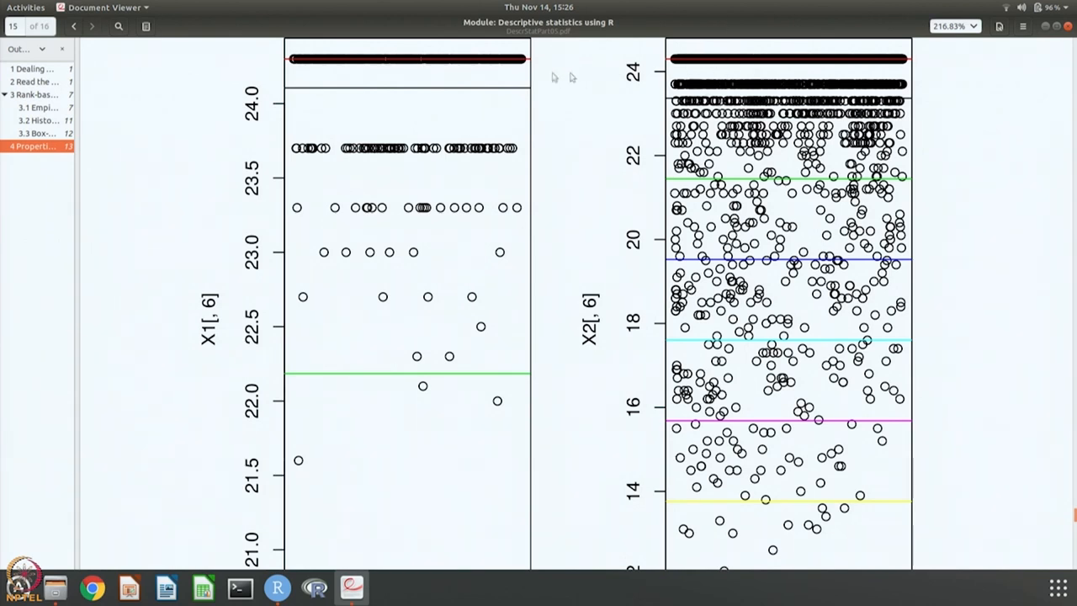
mouse_move(732, 108)
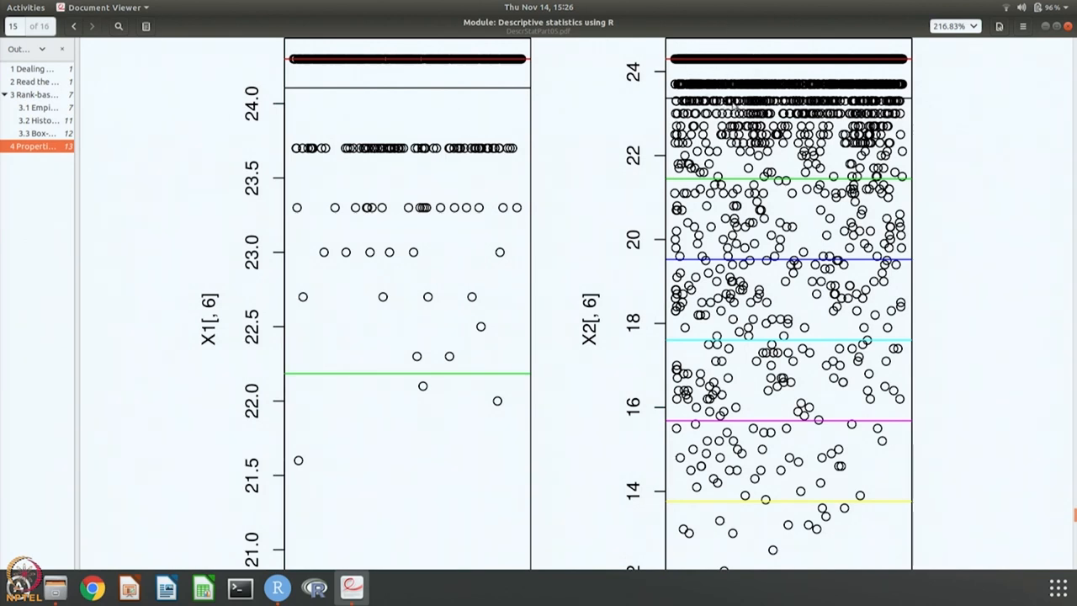
mouse_move(697, 96)
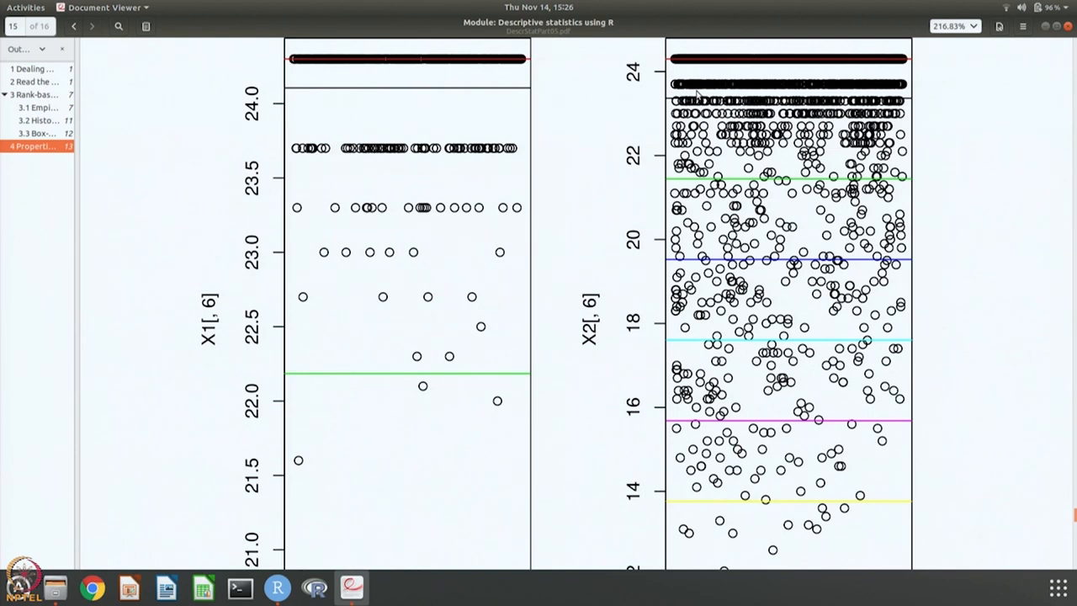
mouse_move(472, 184)
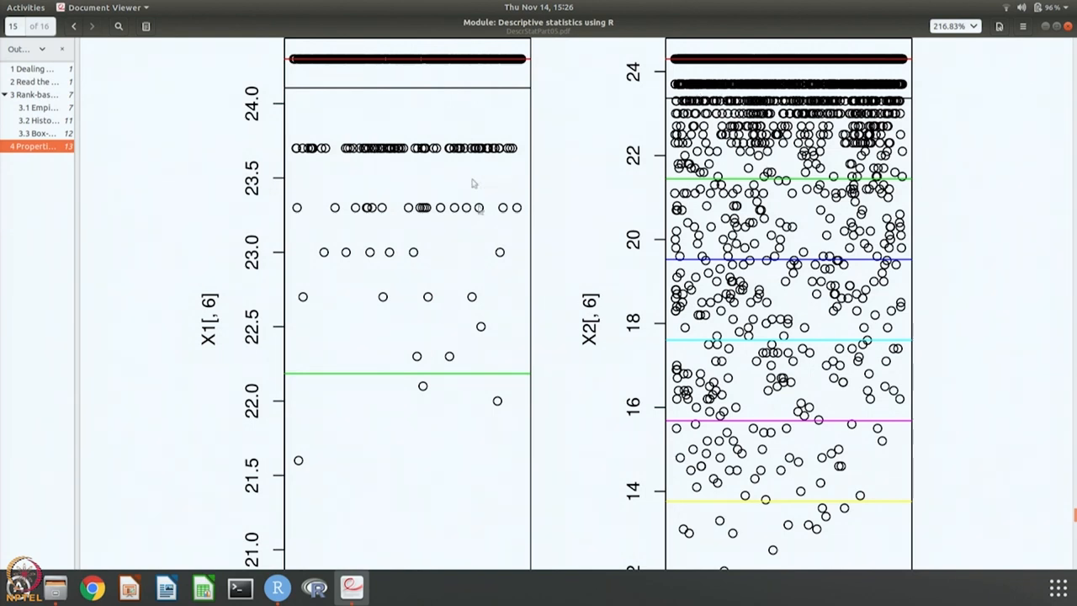
mouse_move(579, 335)
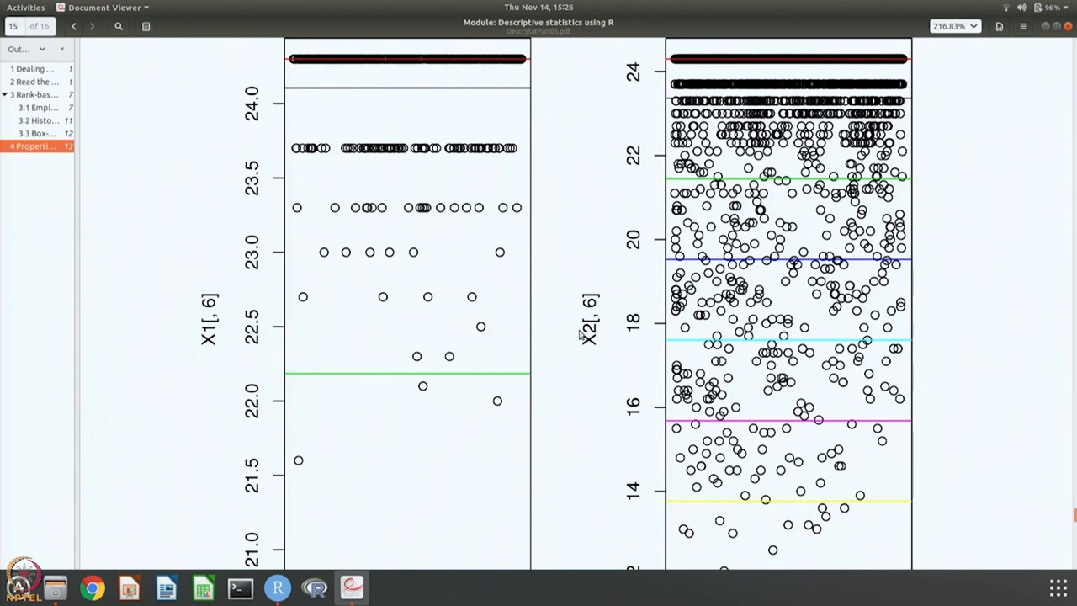
scroll(down, 3)
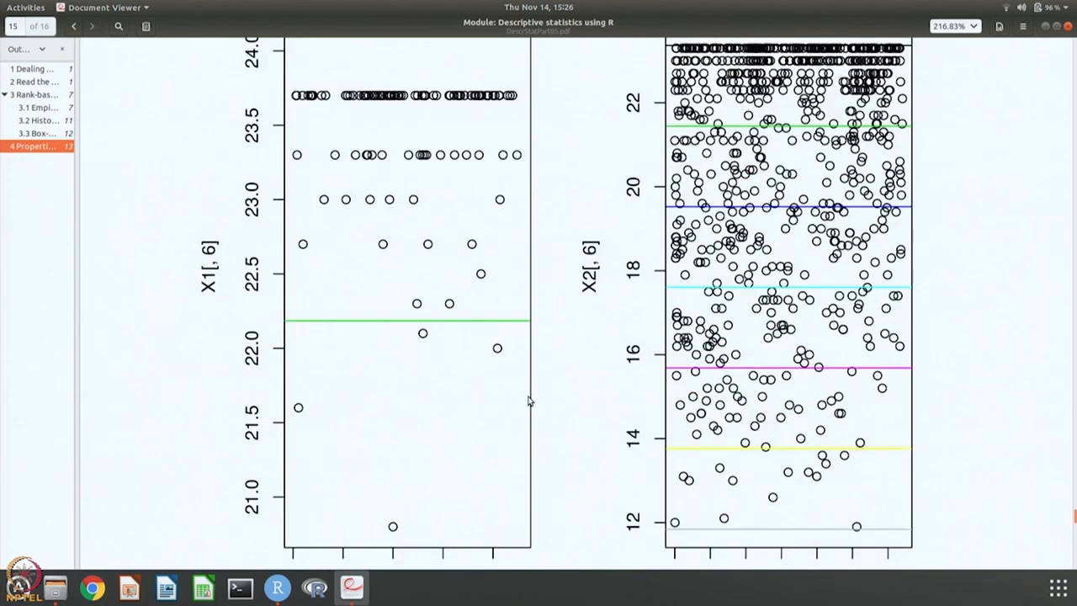
mouse_move(811, 225)
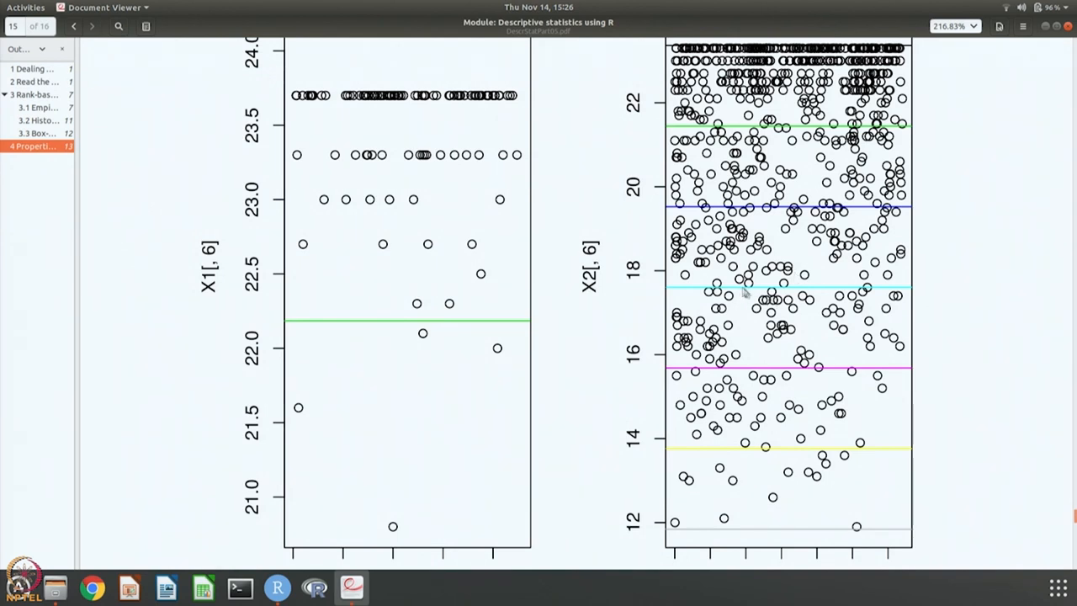
mouse_move(775, 372)
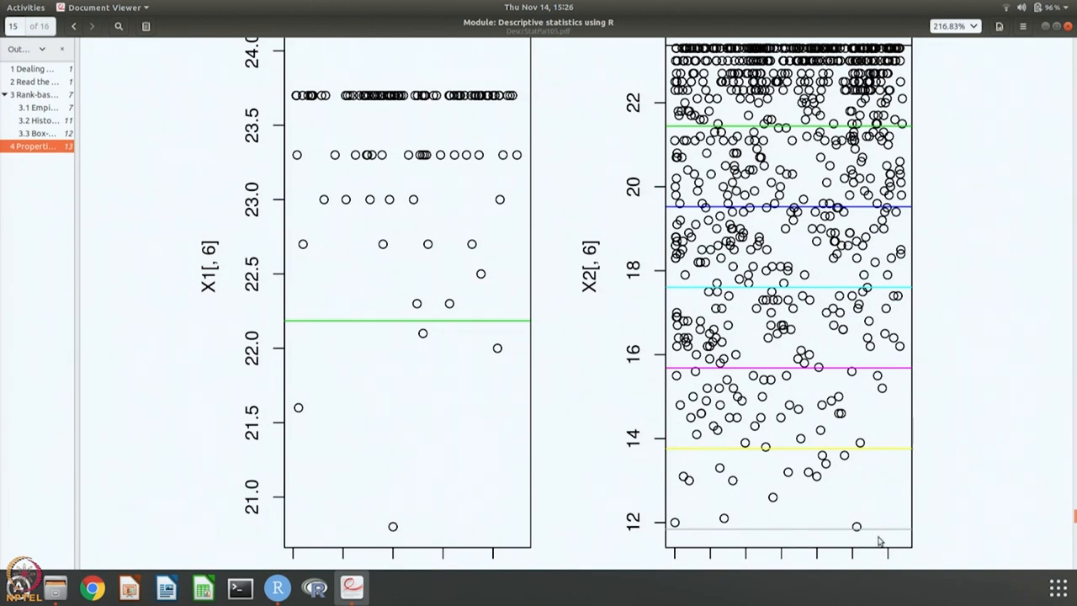
mouse_move(787, 541)
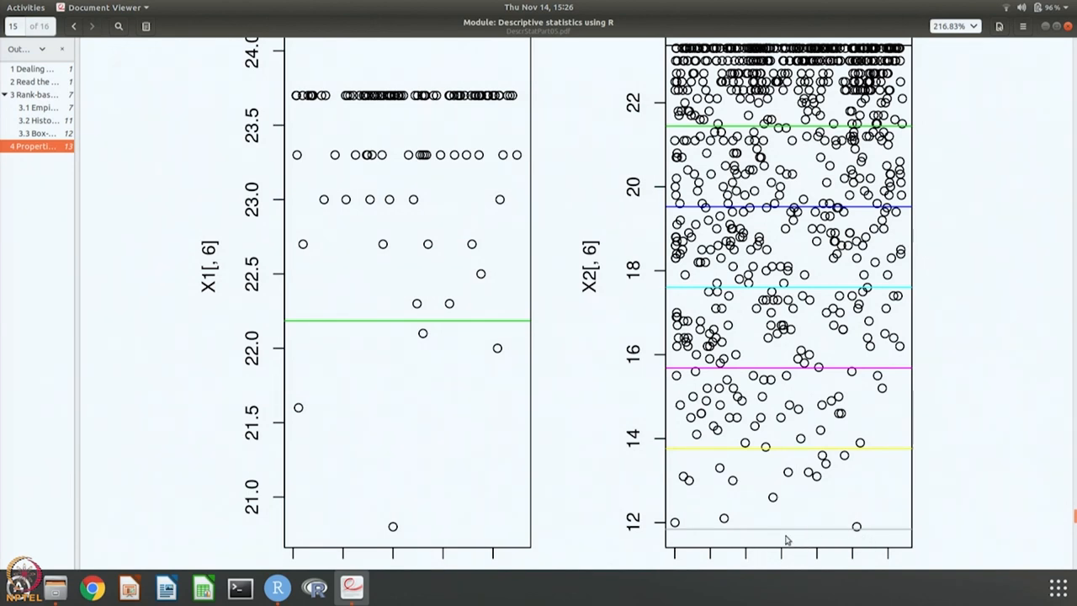
mouse_move(766, 451)
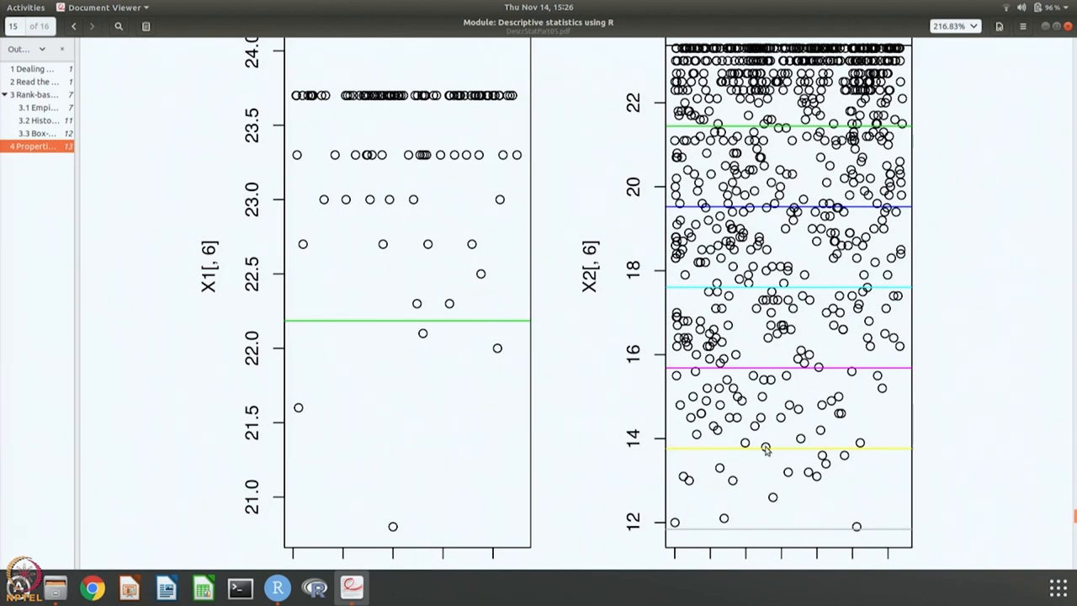
mouse_move(801, 142)
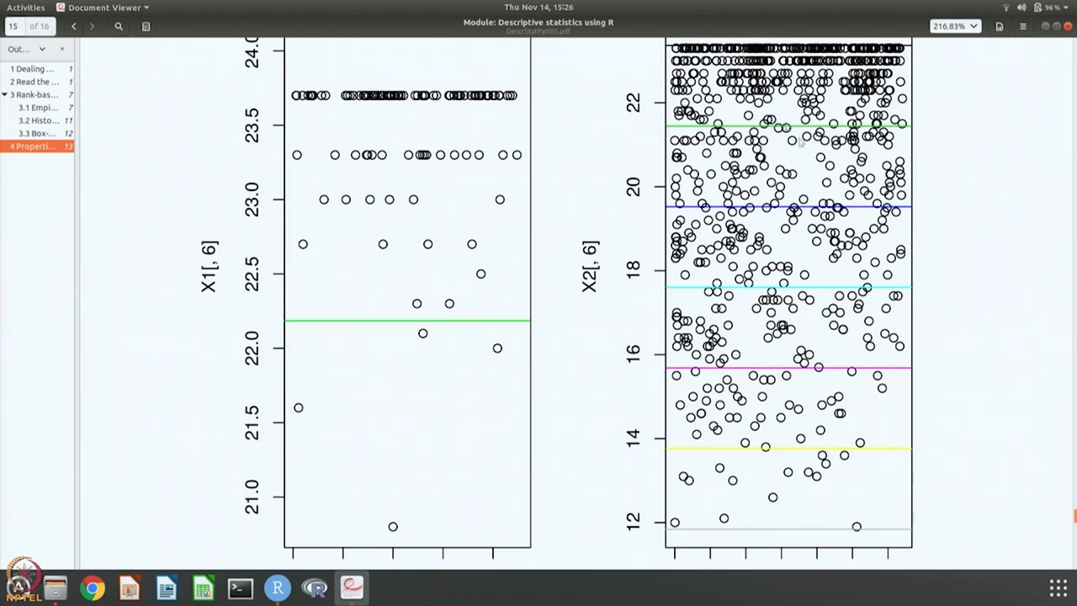
mouse_move(783, 451)
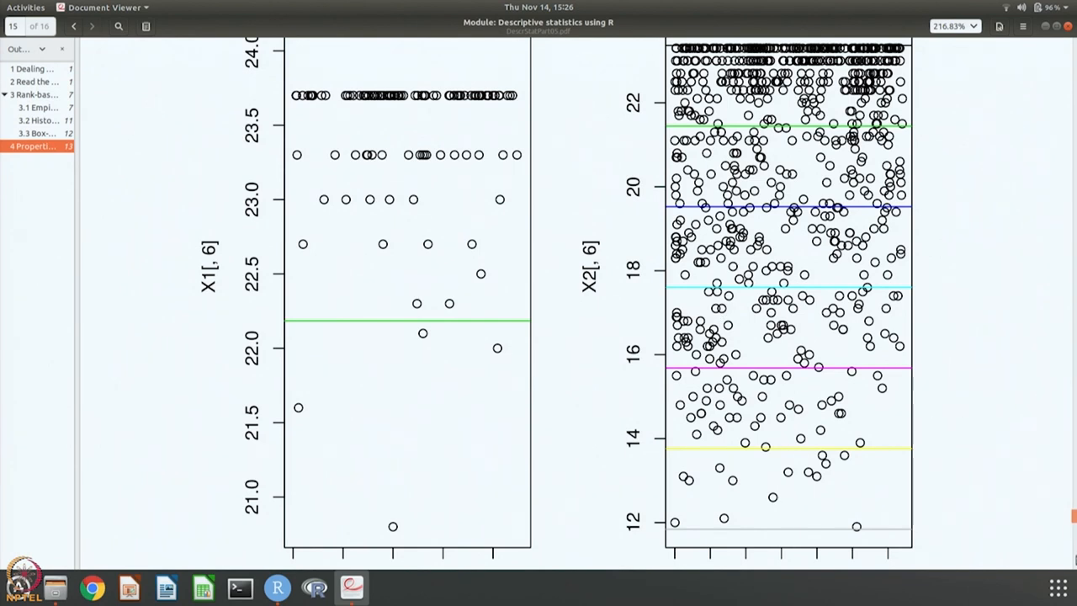
click(91, 27)
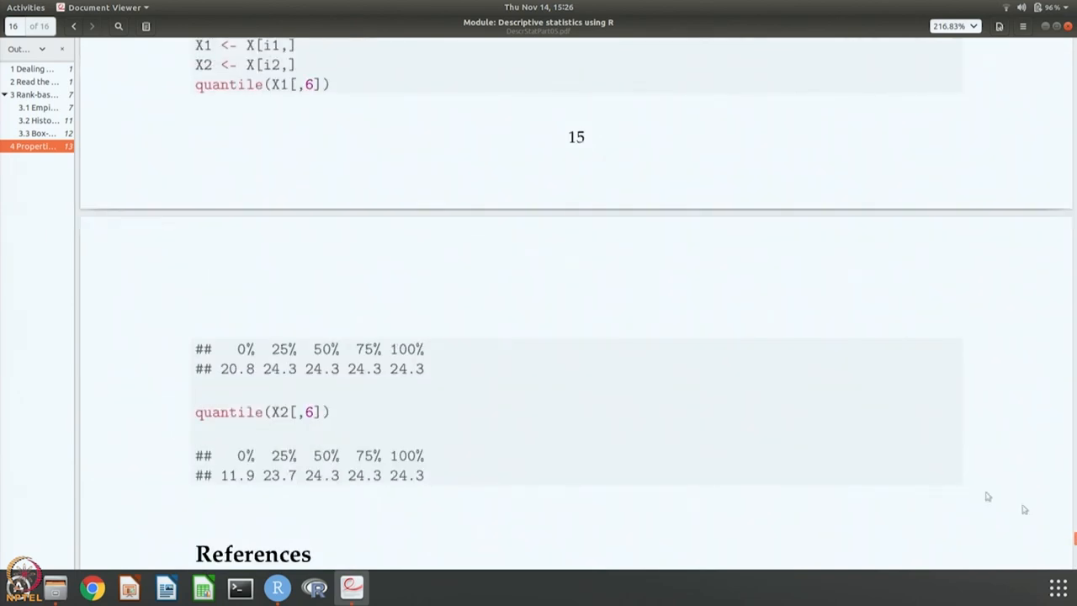
Return from the notes to the RStudio session with both phases' plots.
click(276, 585)
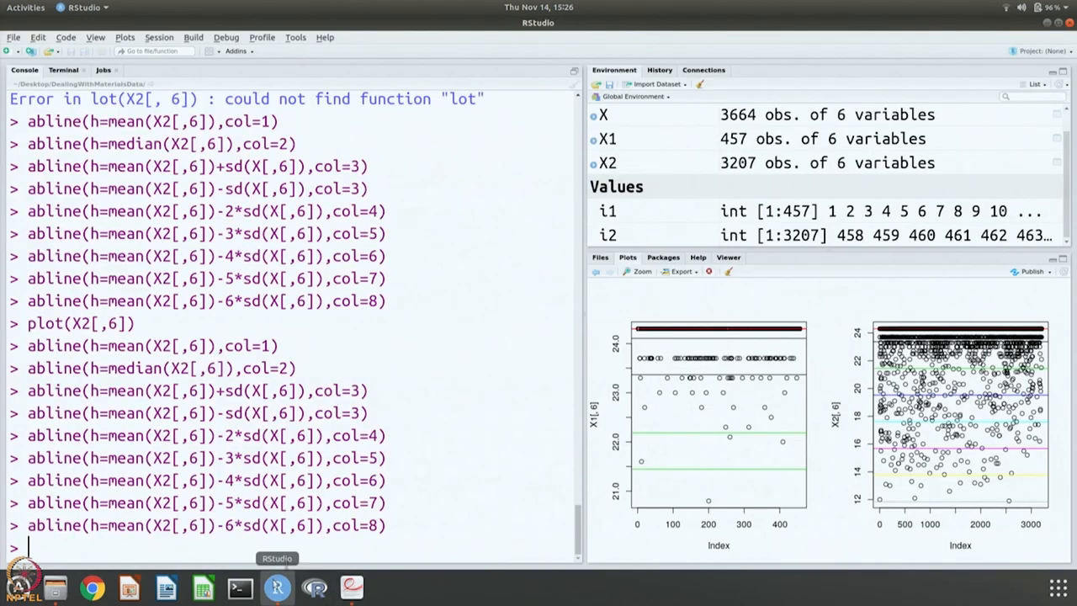
mouse_move(397, 419)
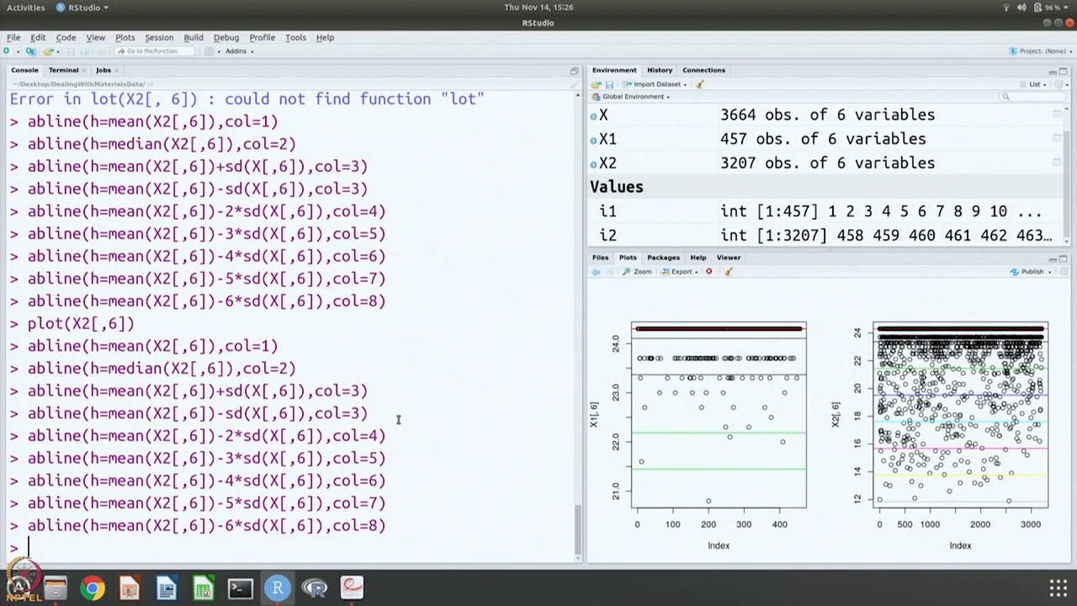